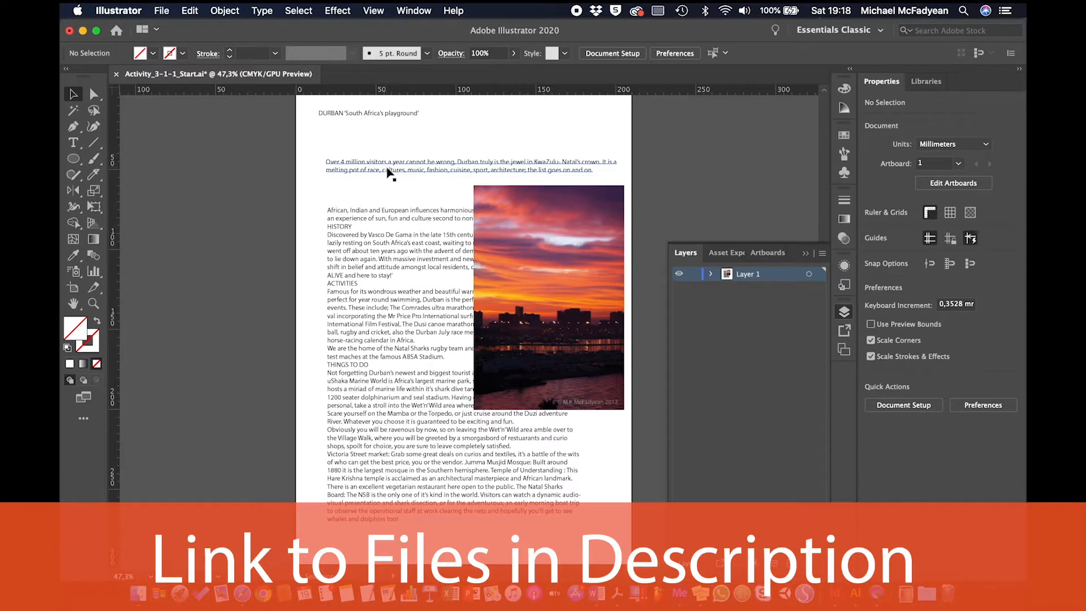
Select the intro paragraph frame and move it down onto the body text
{"action": "left_click", "coordinate": [395, 164]}
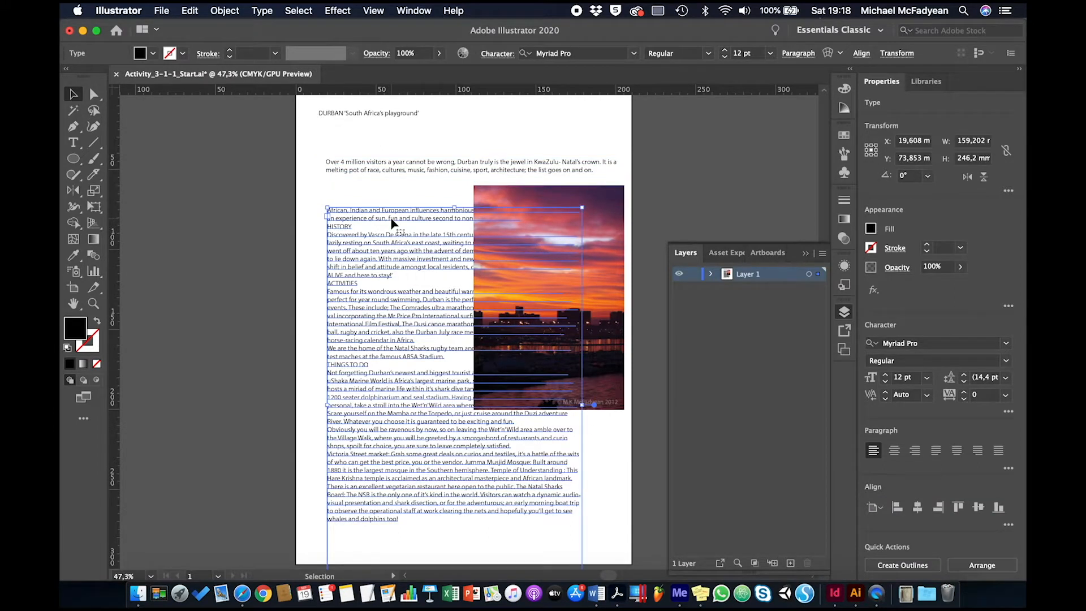
{"action": "mouse_move", "coordinate": [426, 315]}
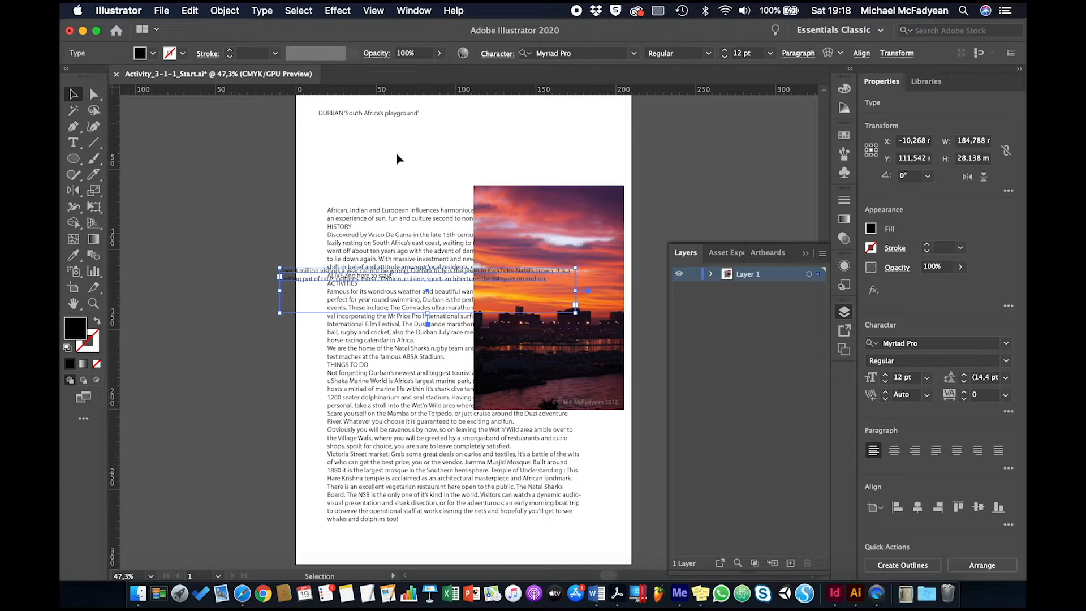
{"action": "mouse_move", "coordinate": [519, 147]}
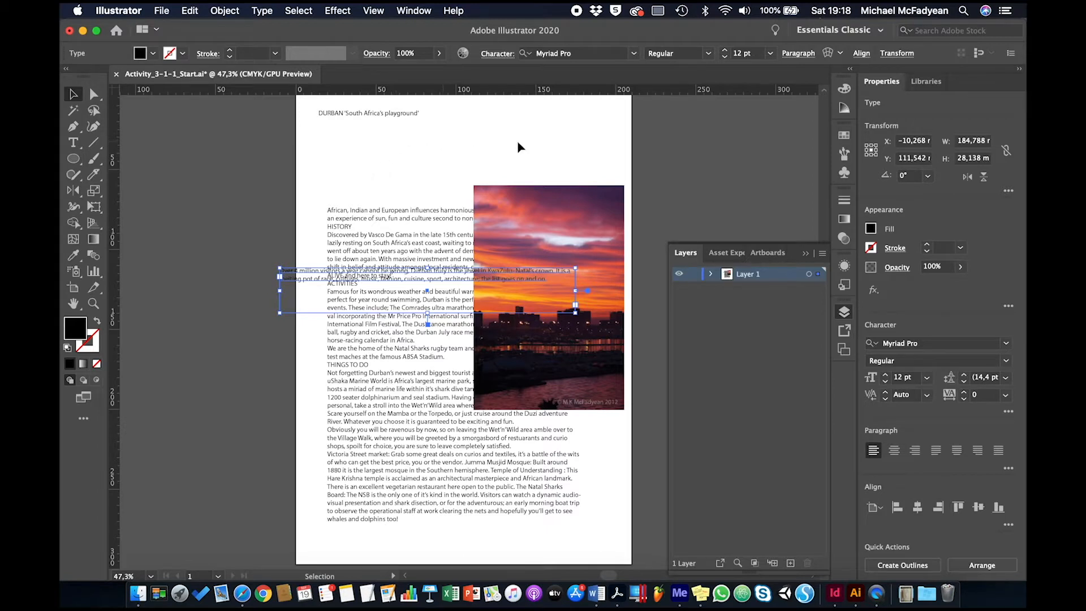
{"action": "mouse_move", "coordinate": [762, 159]}
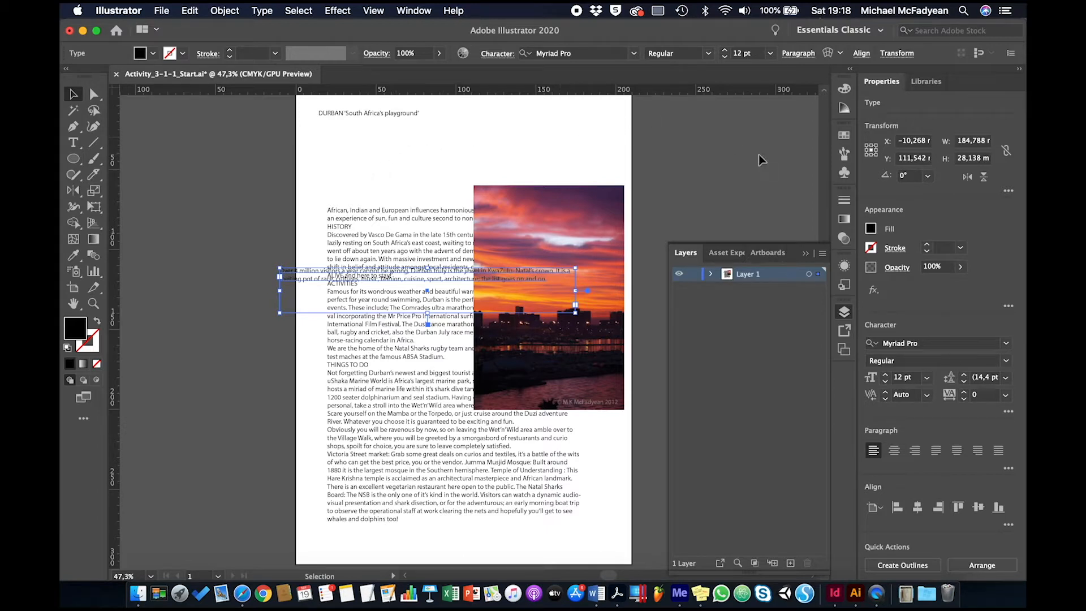
Set the top and bottom ruler guides' Y positions to 10 mm and about 287 mm
{"action": "left_click", "coordinate": [752, 180]}
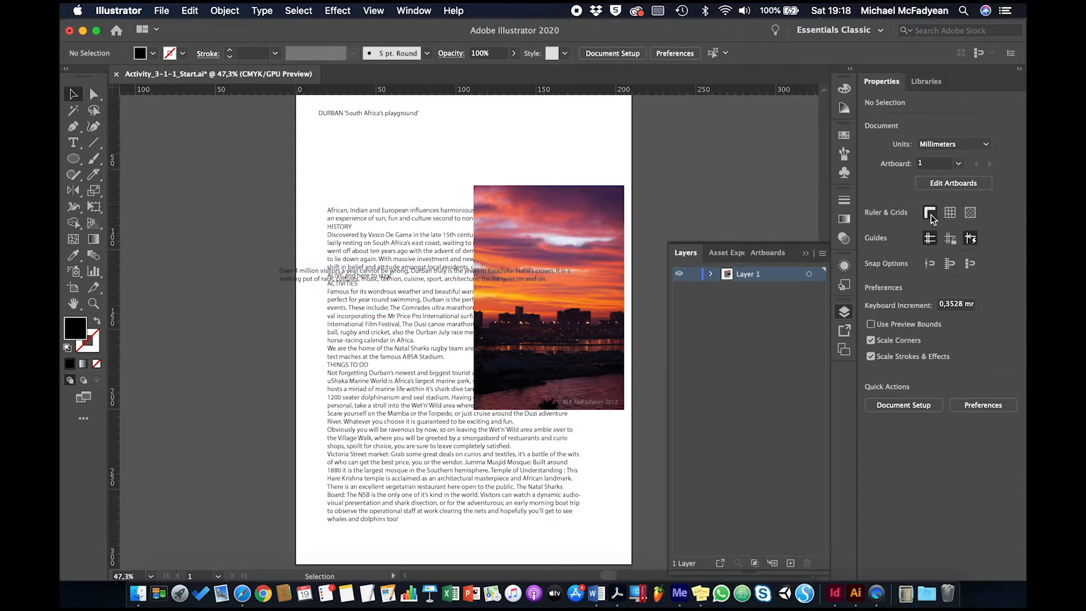
{"action": "mouse_move", "coordinate": [661, 96]}
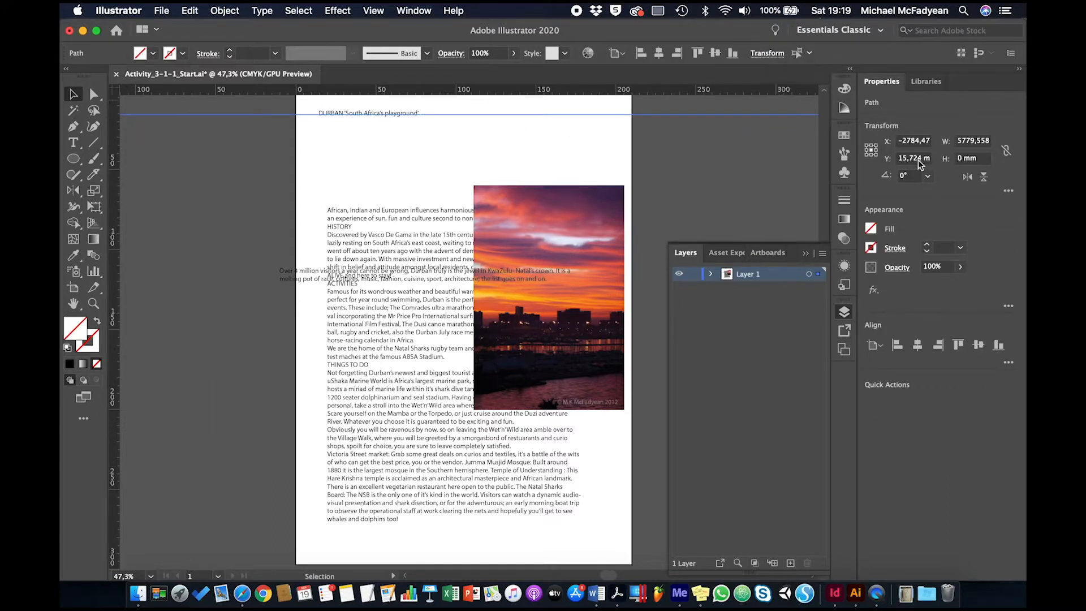
{"action": "left_click", "coordinate": [912, 158]}
{"action": "type", "text": "10"}
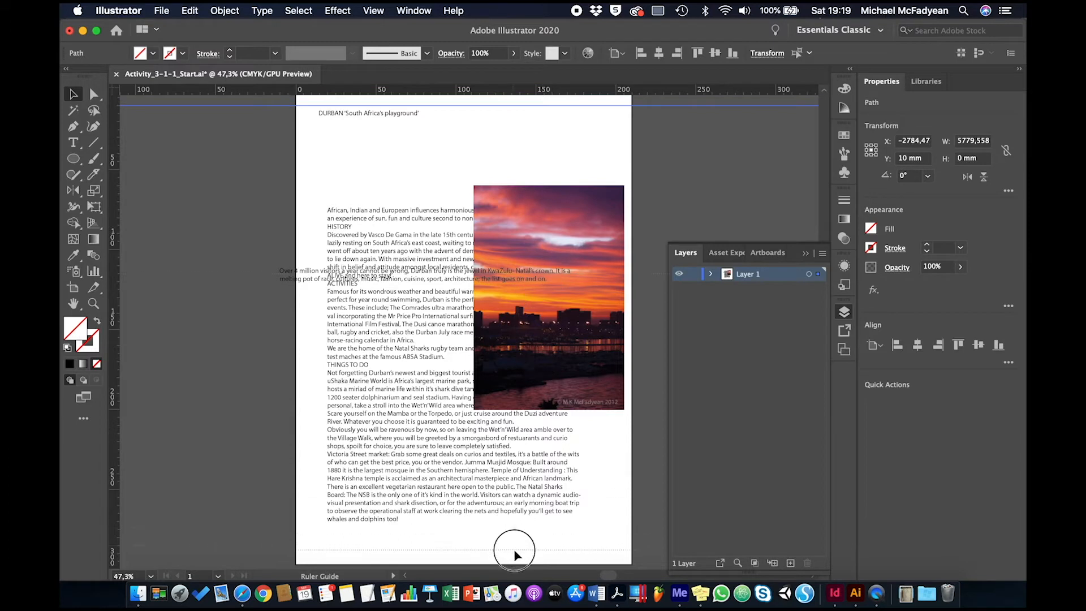
{"action": "left_click", "coordinate": [913, 158]}
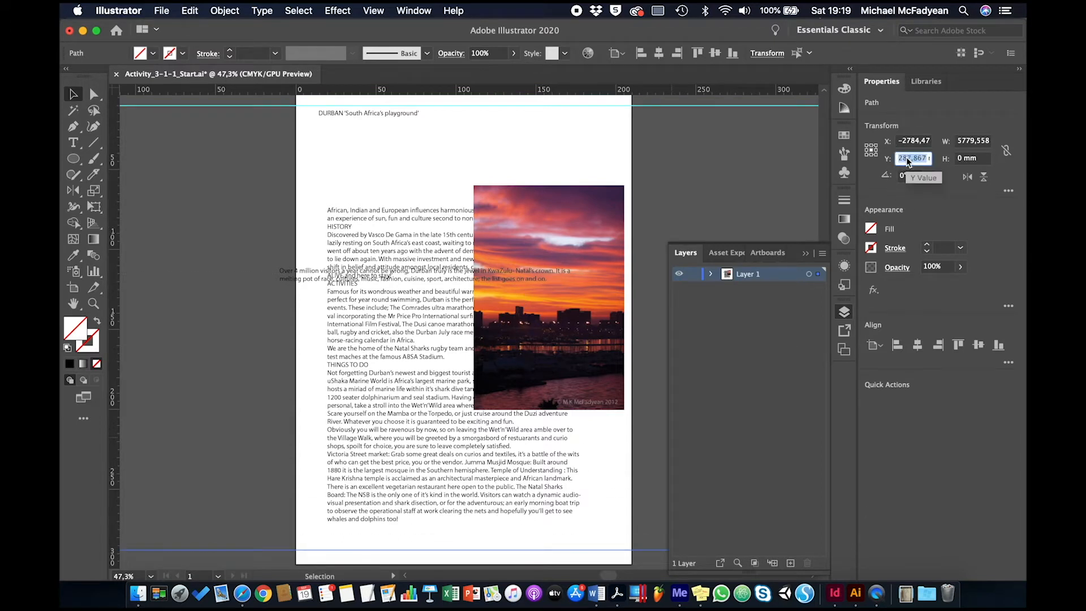
{"action": "type", "text": "2990"}
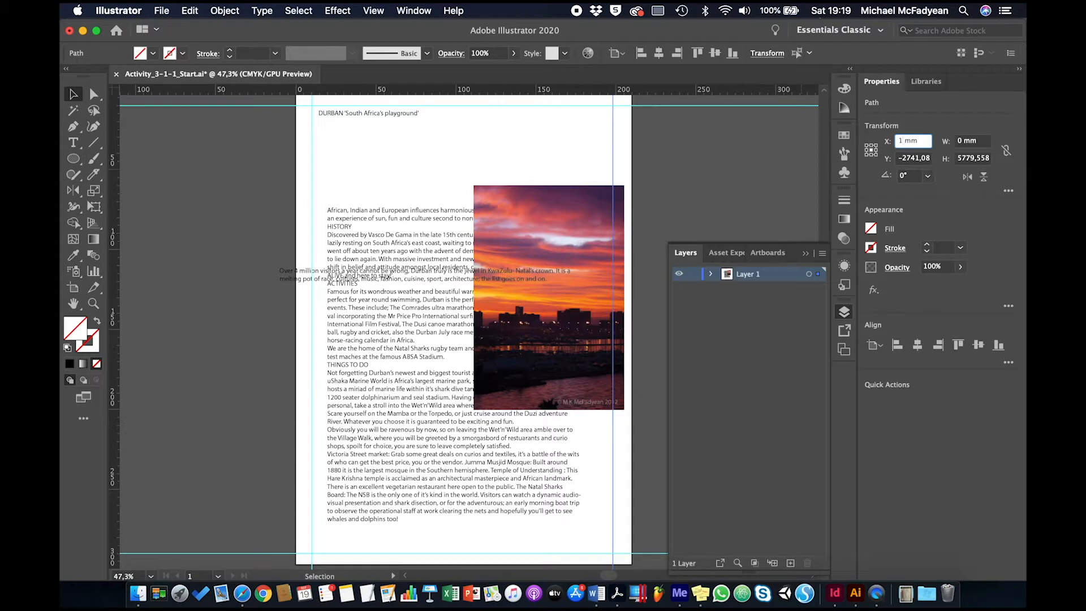
Position the right-hand vertical margin guide by entering its X value
{"action": "type", "text": "300"}
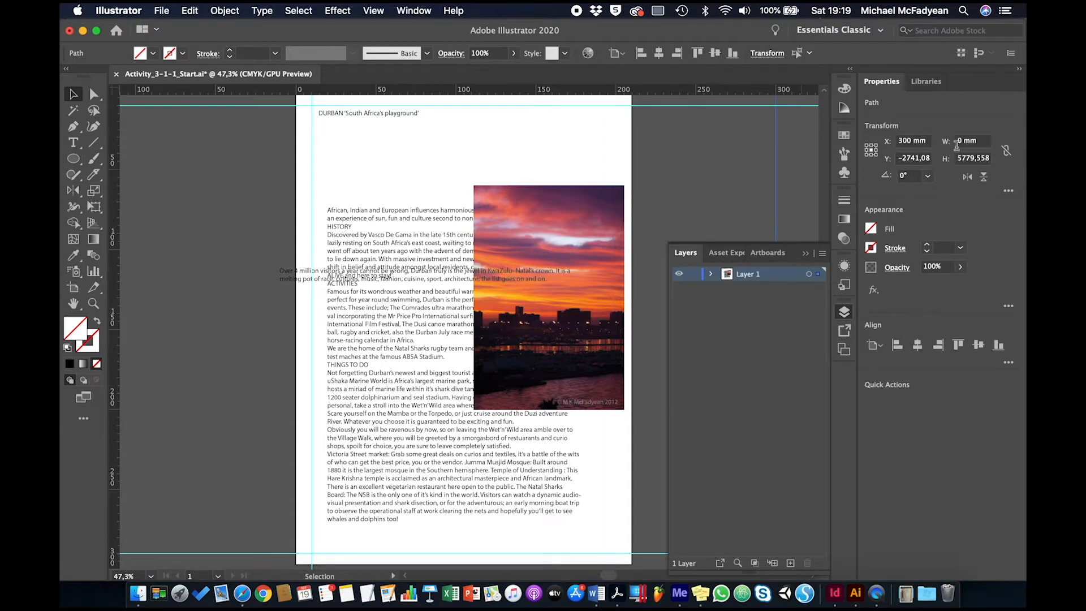
{"action": "left_click", "coordinate": [912, 141]}
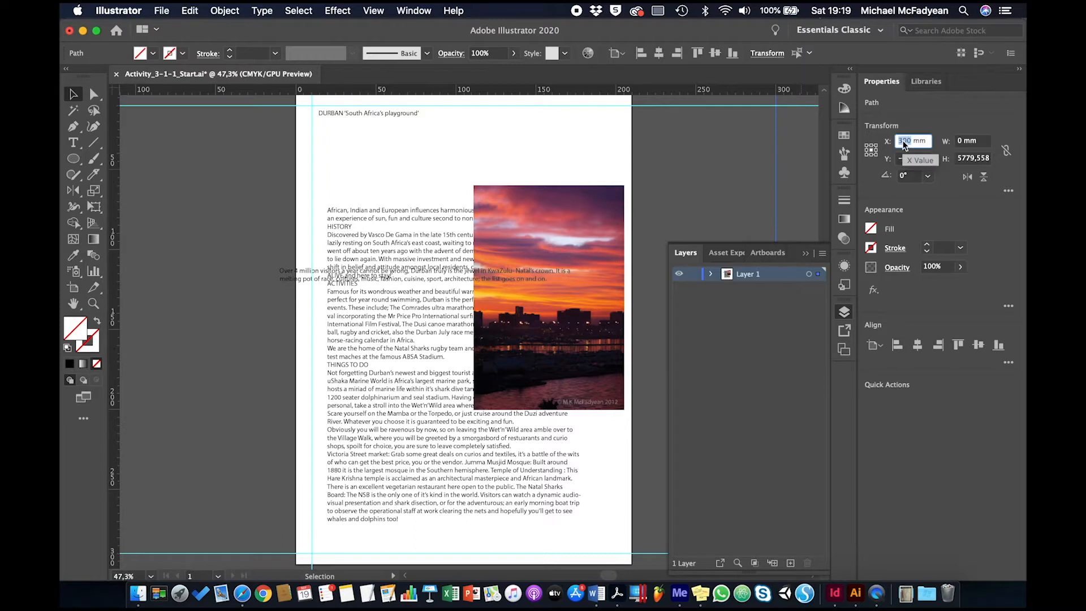
{"action": "type", "text": "200"}
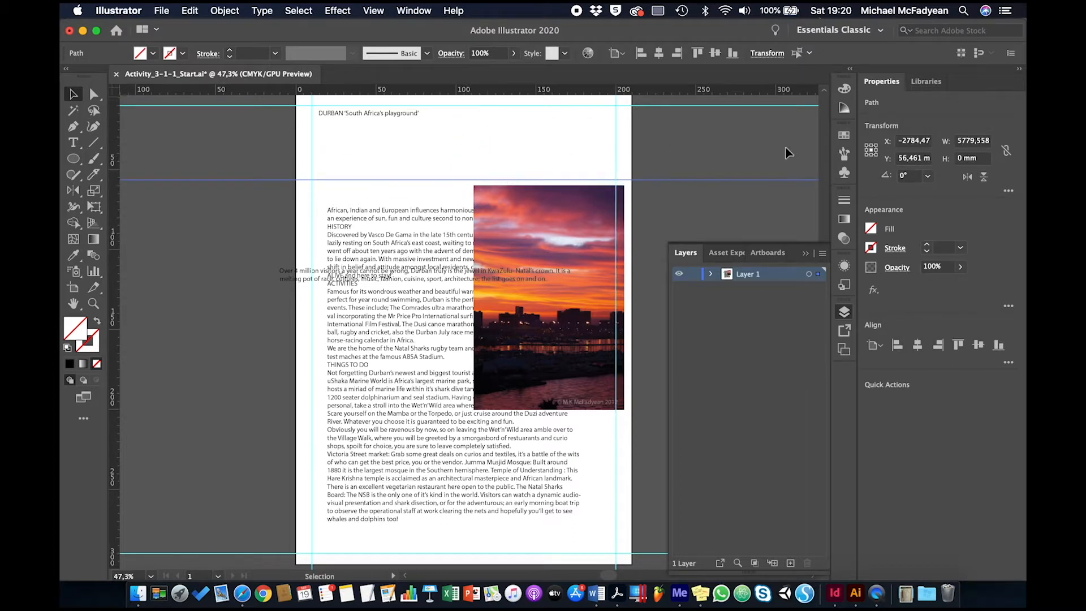
Place two horizontal guides at 60 mm and 65 mm from the top
{"action": "left_click", "coordinate": [913, 158]}
{"action": "type", "text": "60"}
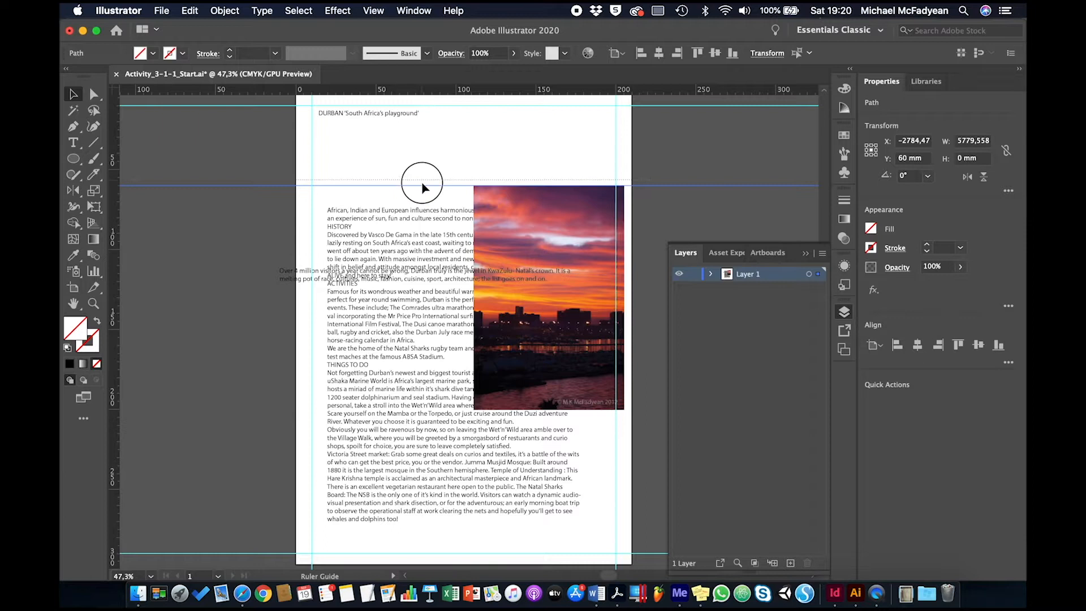
{"action": "left_click_drag", "start_coordinate": [421, 187], "coordinate": [421, 194]}
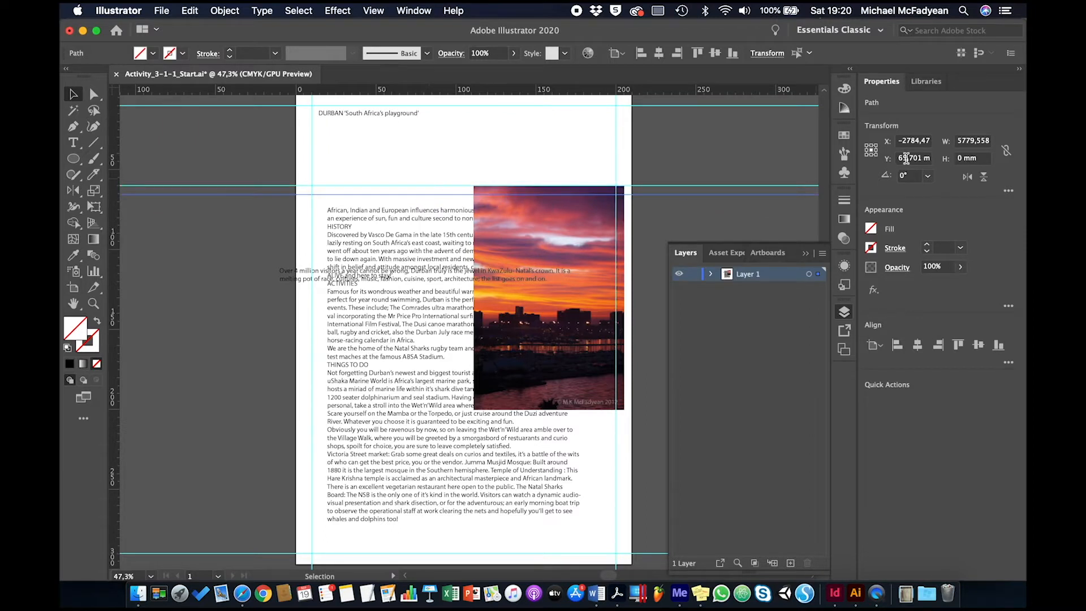
{"action": "left_click", "coordinate": [914, 158]}
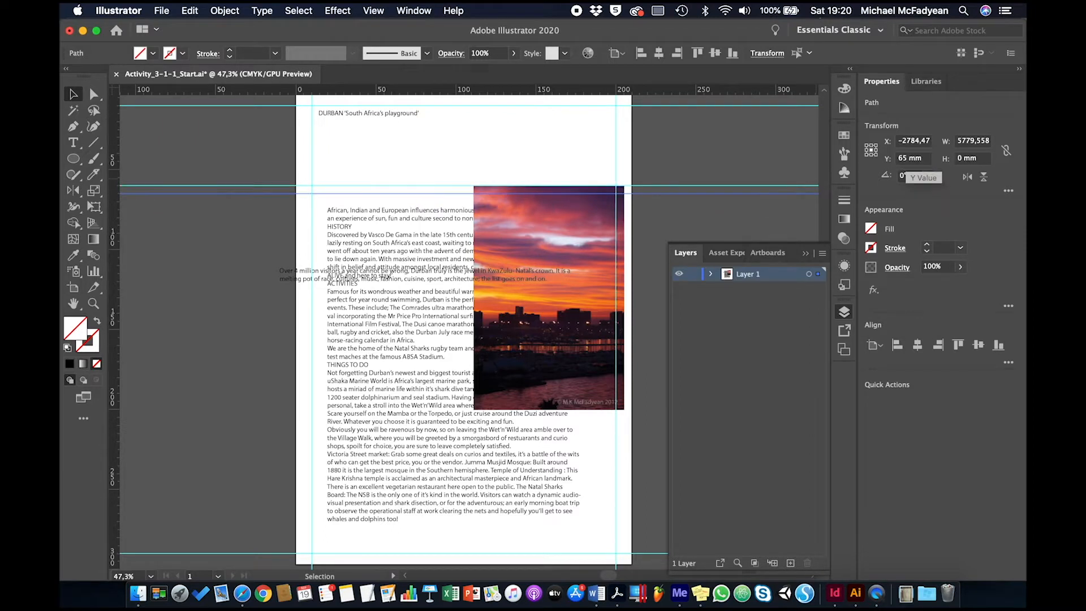
{"action": "left_click", "coordinate": [202, 234]}
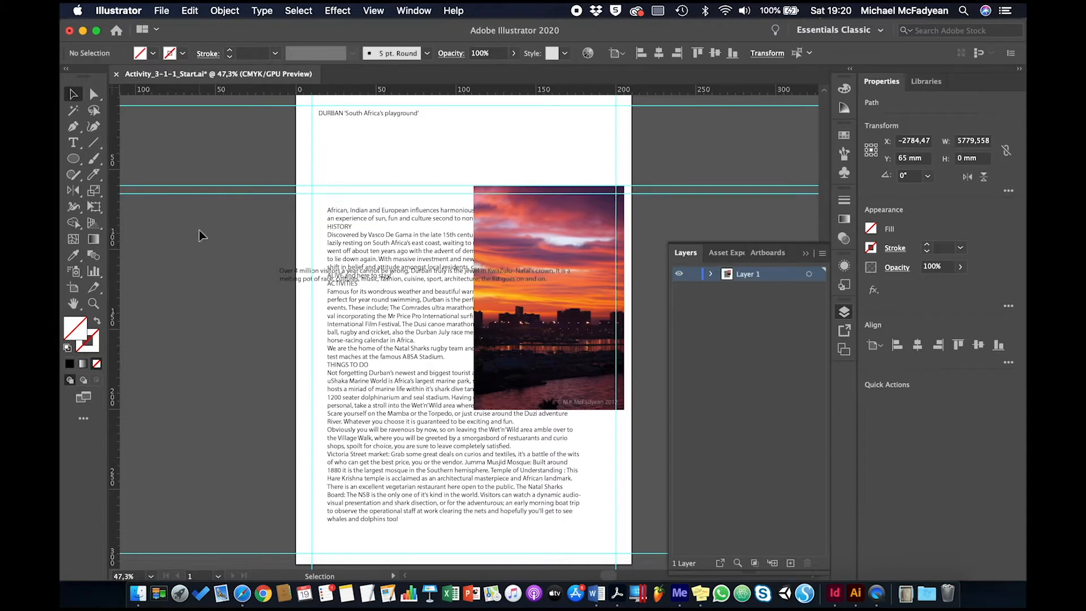
Select the DURBAN heading and drag it toward the top centre of the page
{"action": "left_click", "coordinate": [201, 234]}
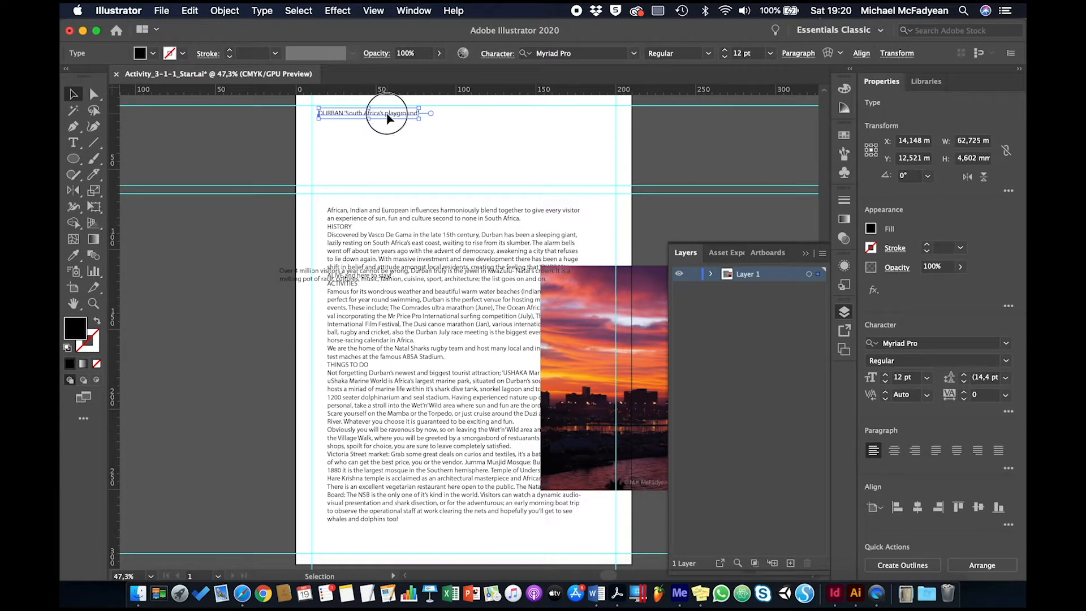
{"action": "left_click_drag", "start_coordinate": [367, 114], "coordinate": [440, 128]}
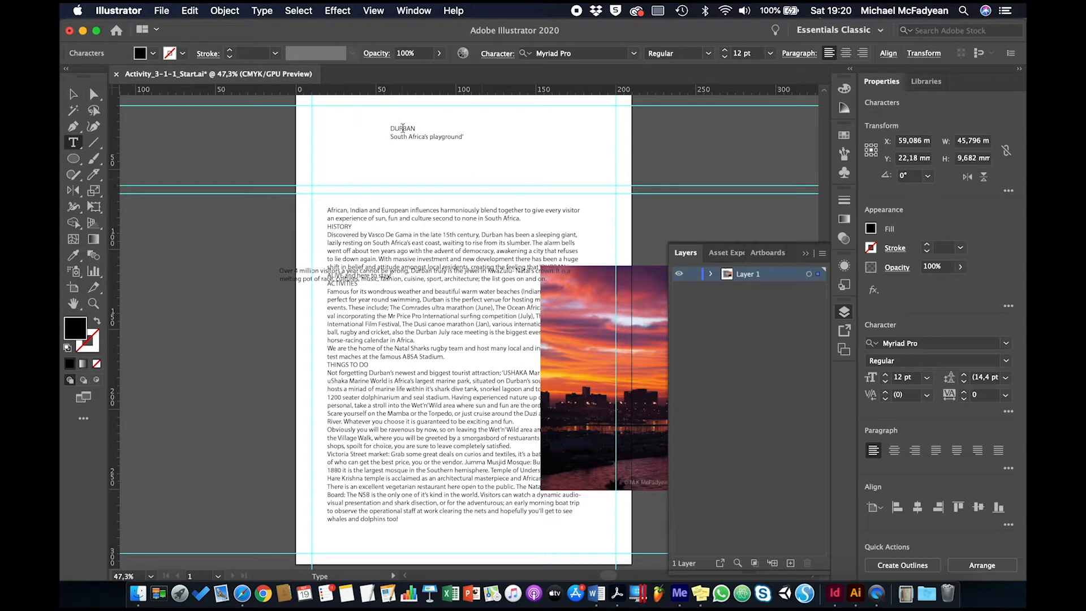
Set the word DURBAN in Arial with the Bold font style
{"action": "double_click", "coordinate": [402, 129]}
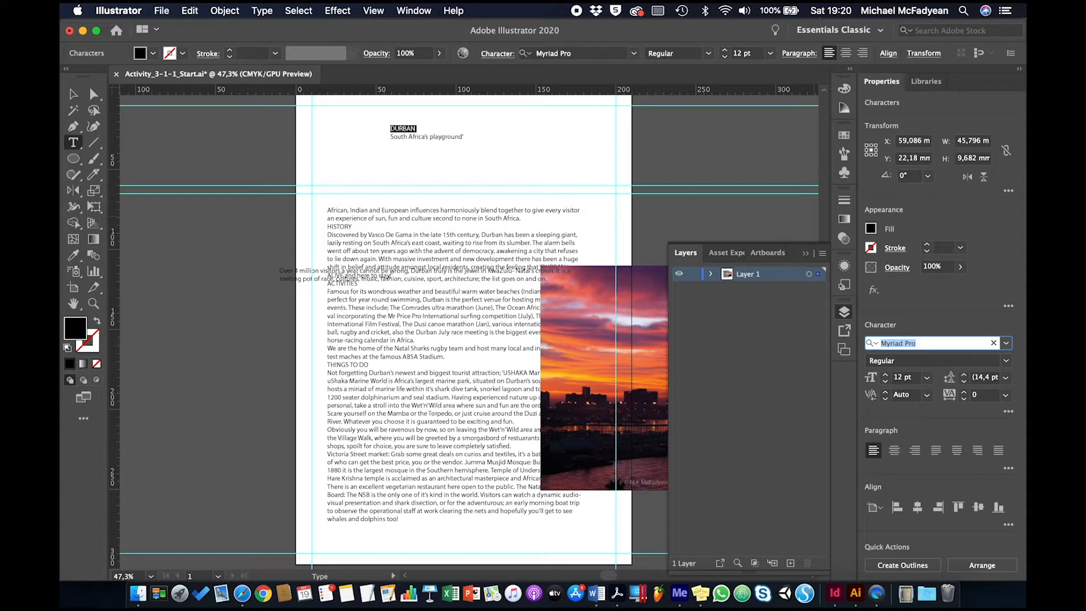
{"action": "type", "text": "ari"}
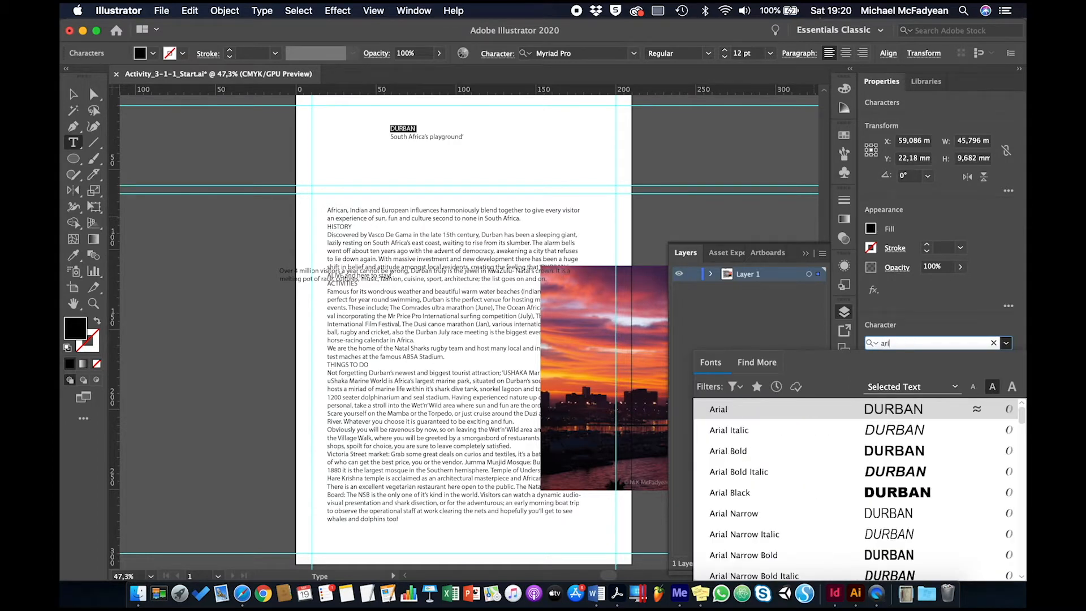
{"action": "left_click", "coordinate": [718, 409]}
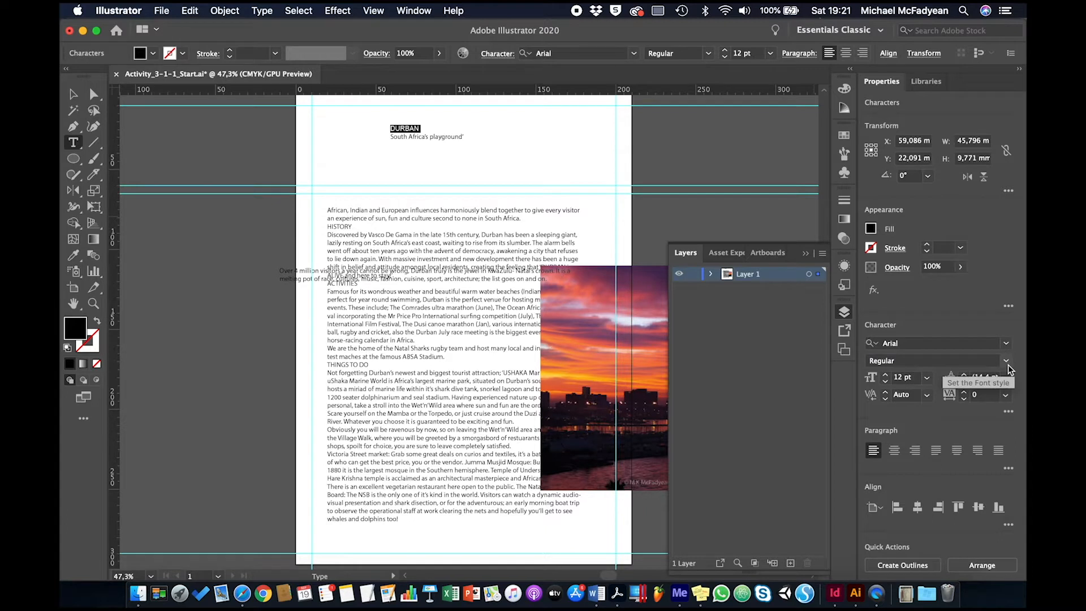
{"action": "left_click", "coordinate": [1006, 360]}
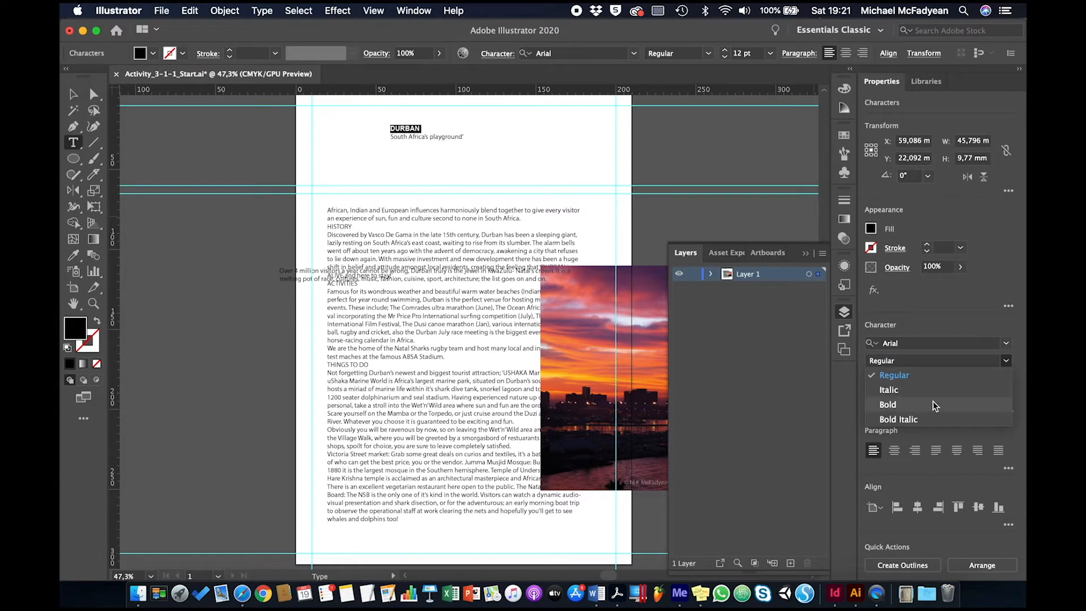
{"action": "left_click", "coordinate": [888, 403]}
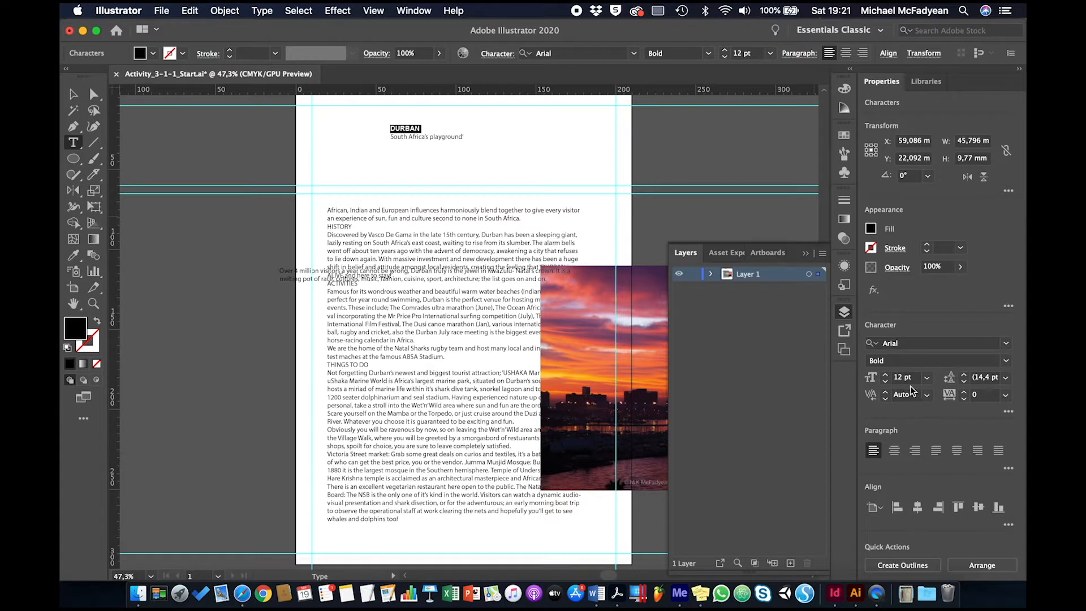
{"action": "mouse_move", "coordinate": [903, 377]}
{"action": "type", "text": "15"}
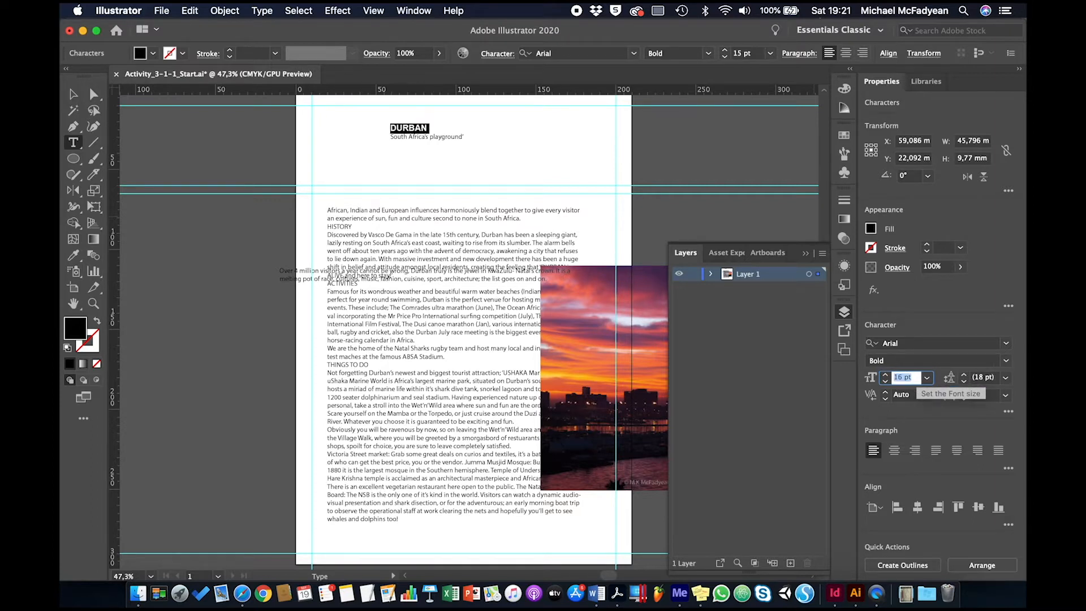
Enlarge the DURBAN title to 100 pt
{"action": "type", "text": "27"}
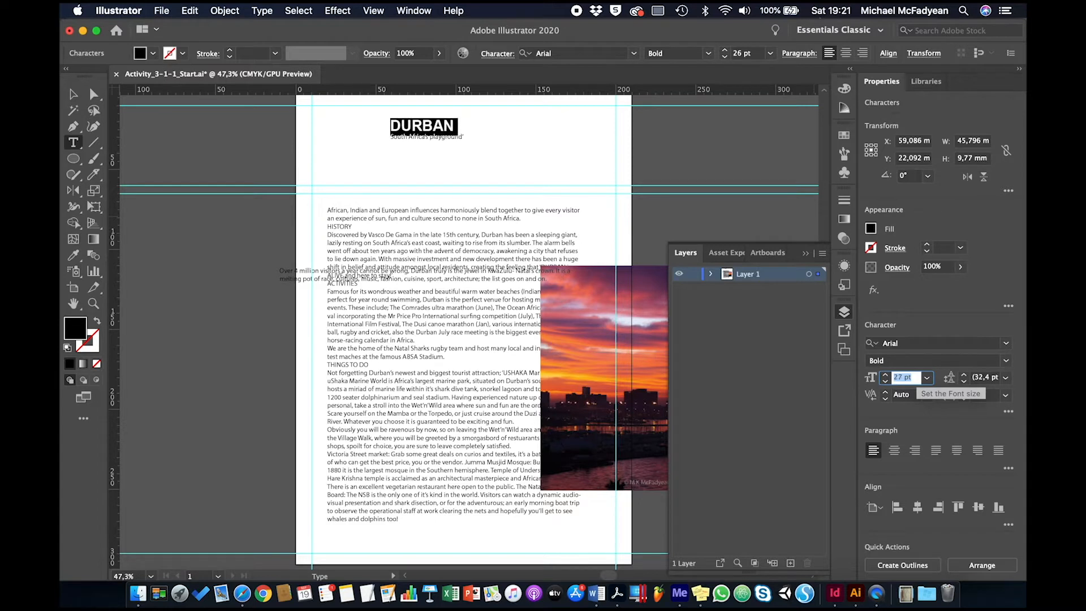
{"action": "type", "text": "50"}
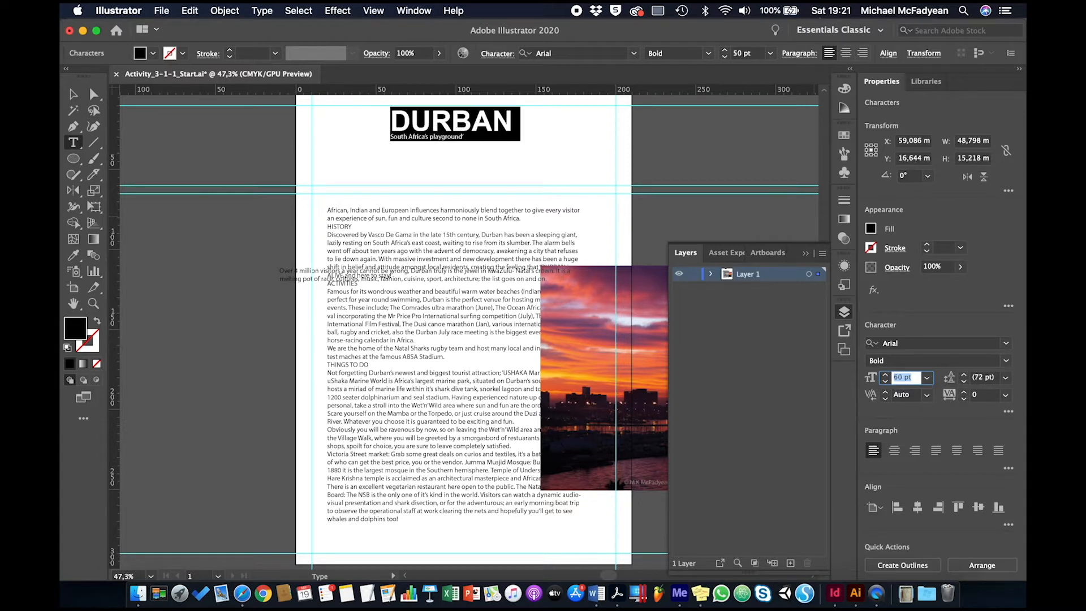
{"action": "type", "text": "100"}
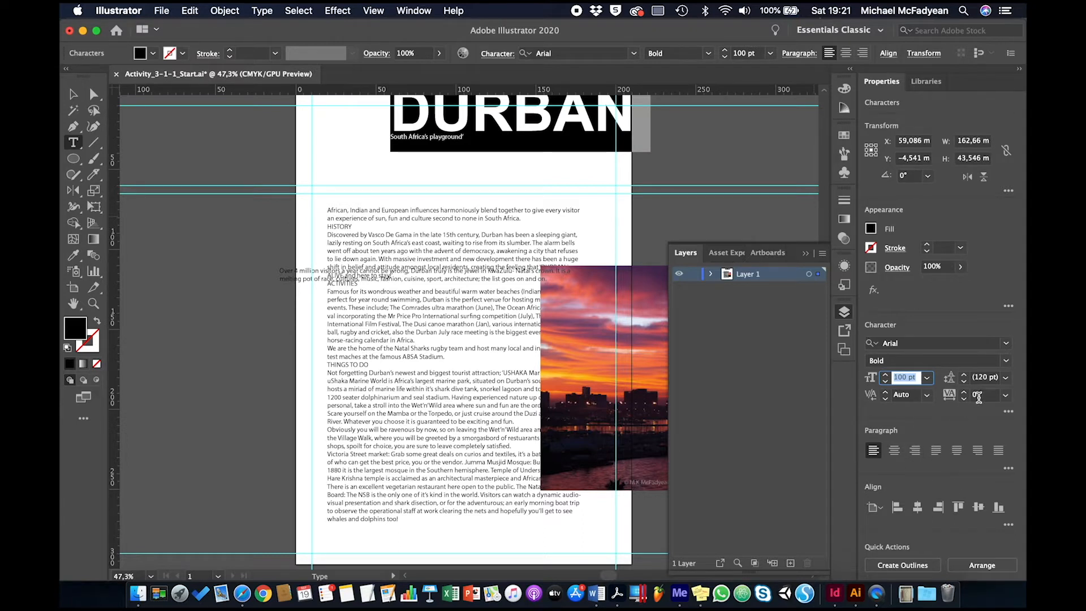
{"action": "mouse_move", "coordinate": [982, 395]}
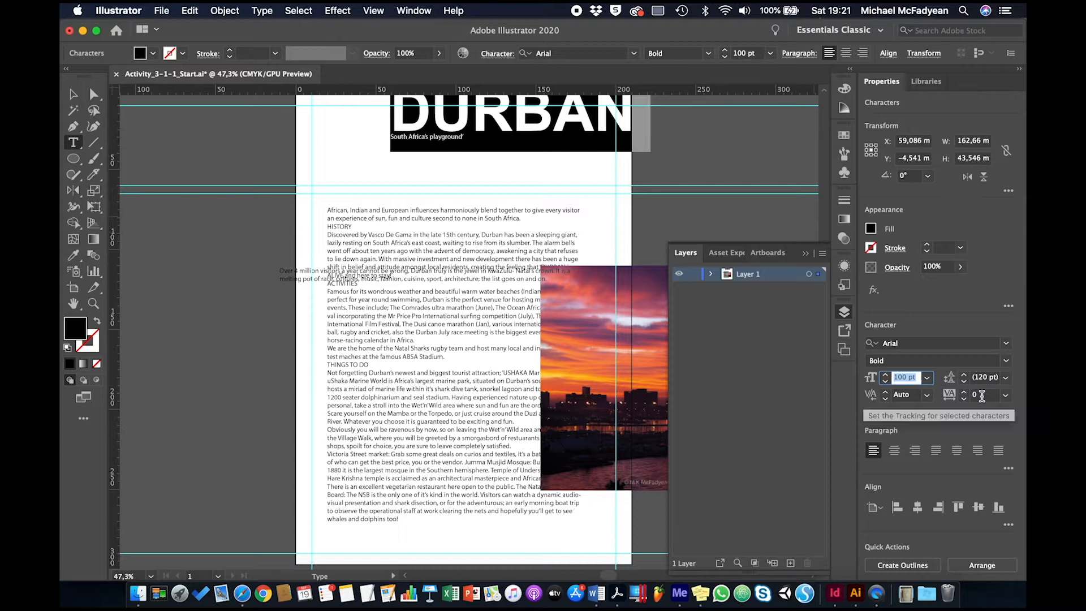
Settle DURBAN's tracking at 180 after trying several values
{"action": "left_click", "coordinate": [984, 395]}
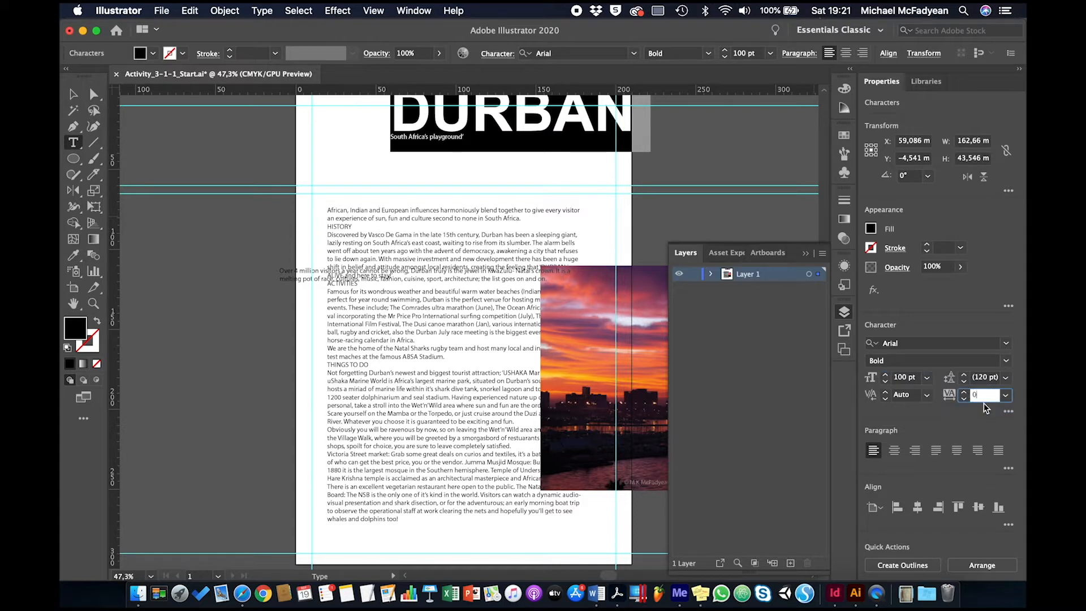
{"action": "type", "text": "40"}
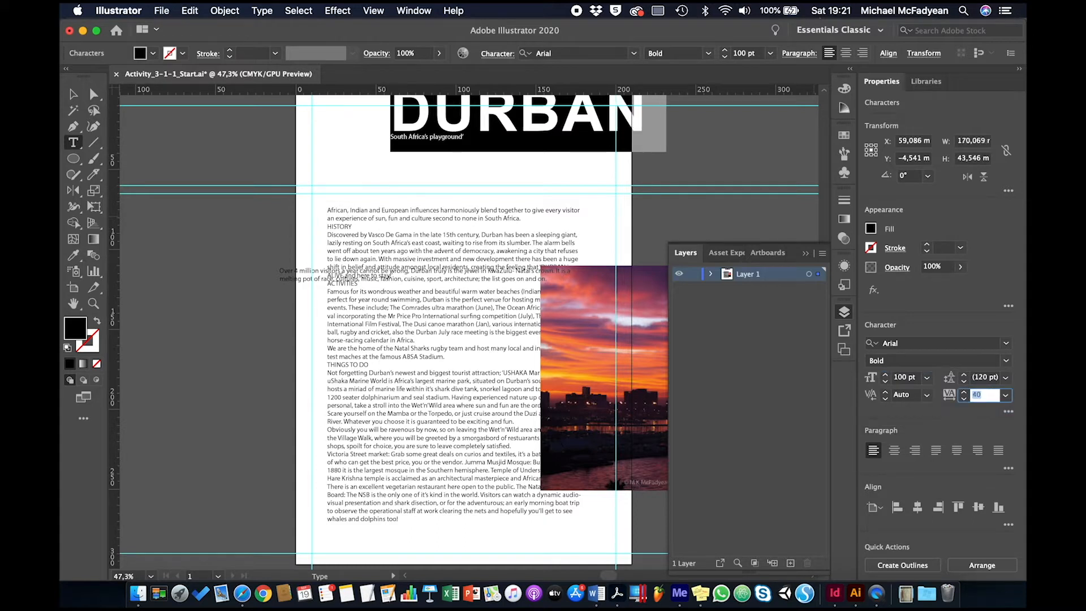
{"action": "type", "text": "190"}
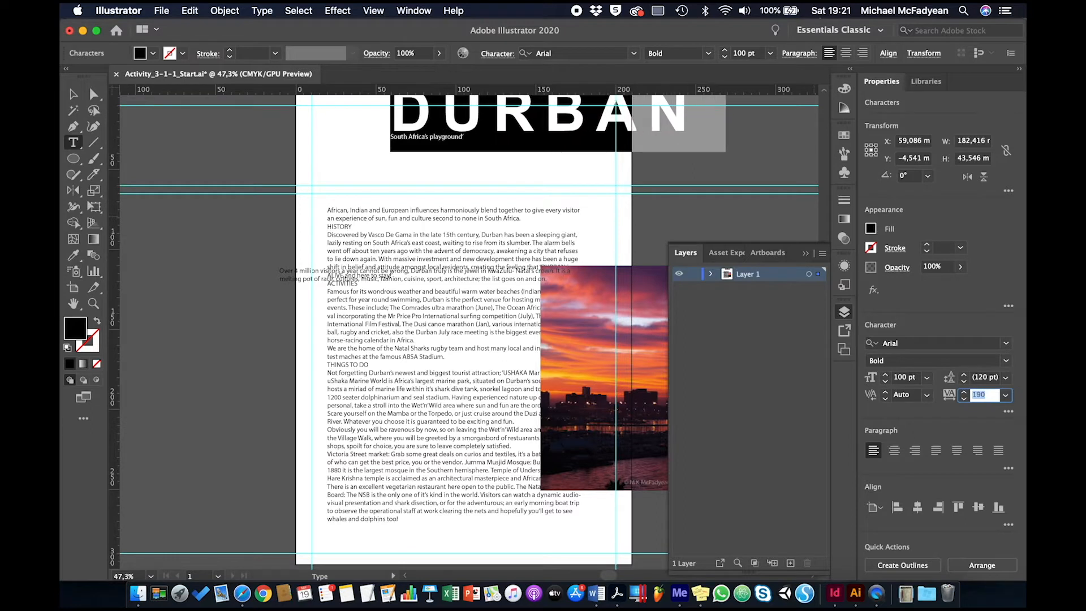
{"action": "type", "text": "200"}
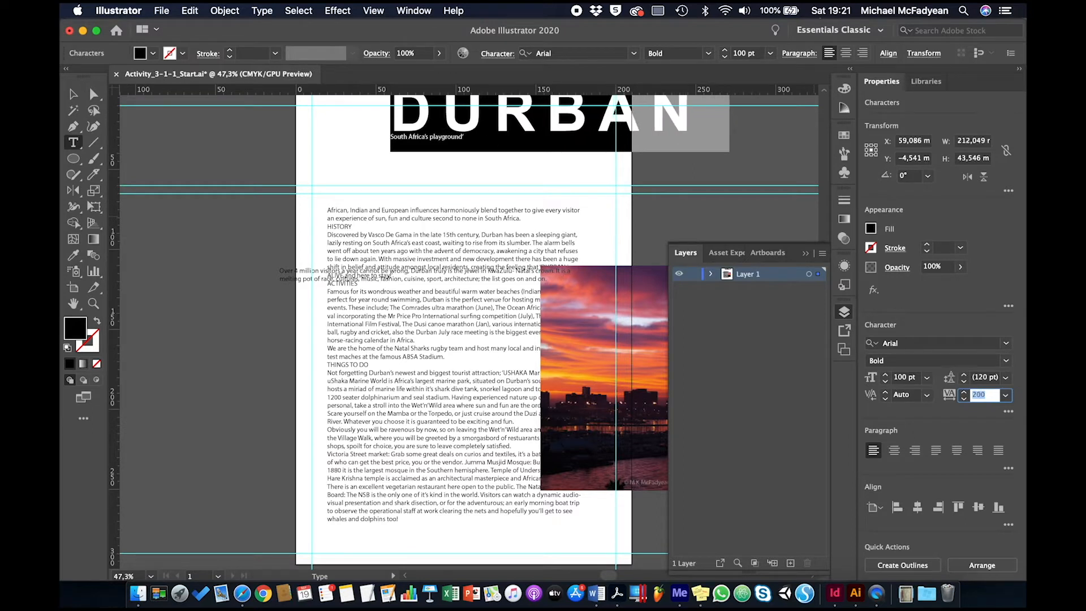
{"action": "type", "text": "180"}
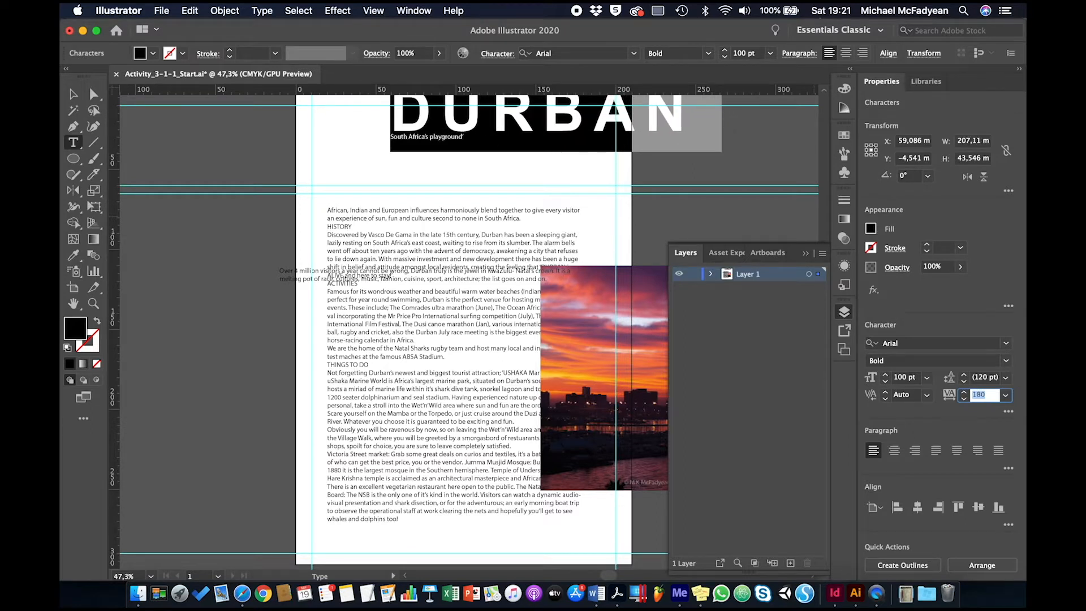
{"action": "left_click", "coordinate": [74, 94]}
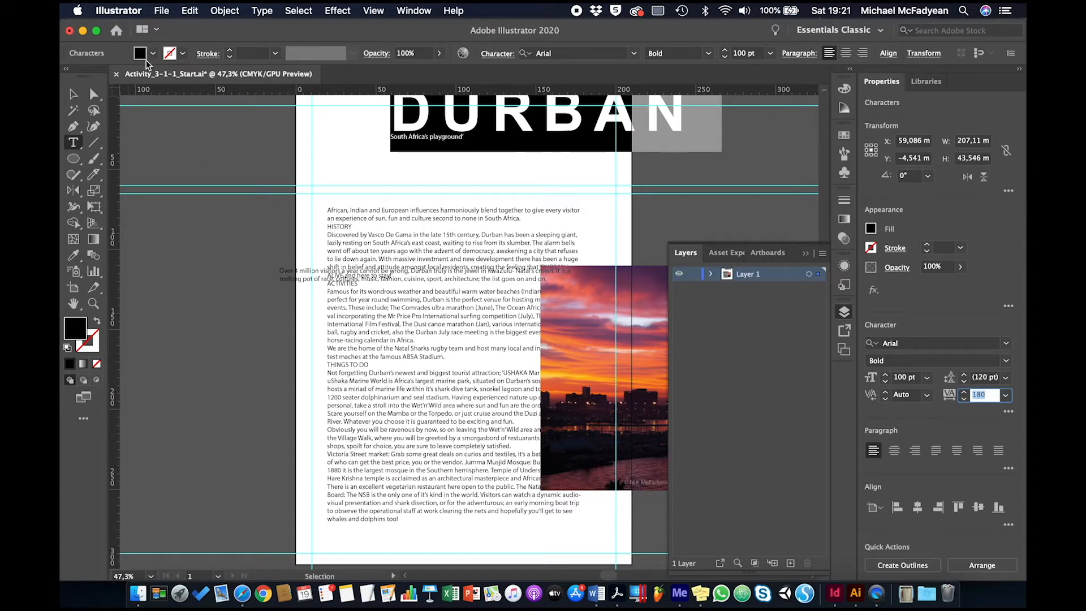
{"action": "mouse_move", "coordinate": [141, 53]}
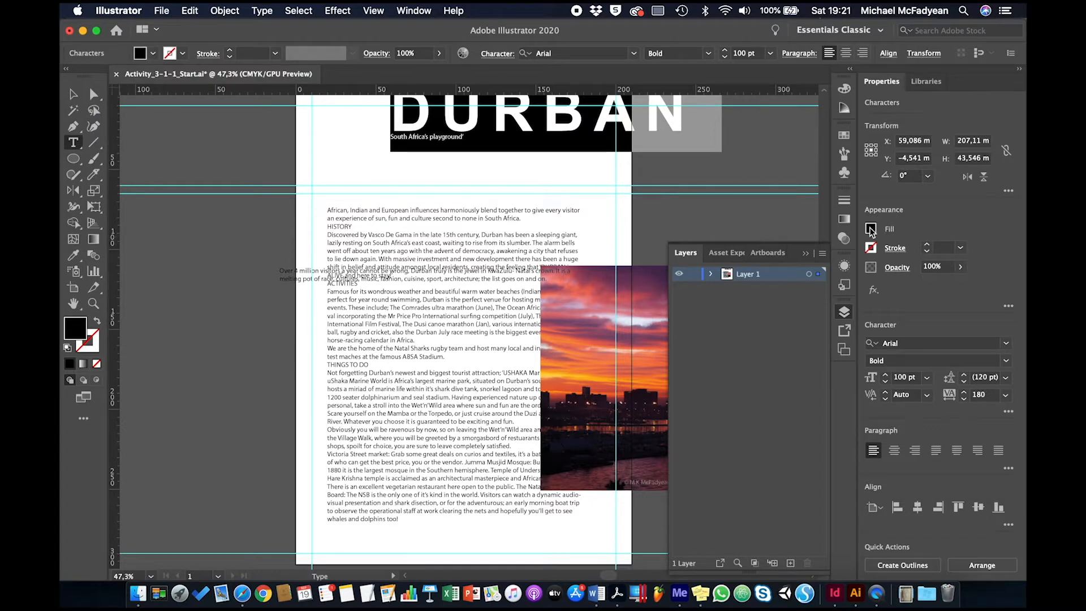
Fill DURBAN with orange and drag the title block onto the page's top edge
{"action": "left_click", "coordinate": [870, 228]}
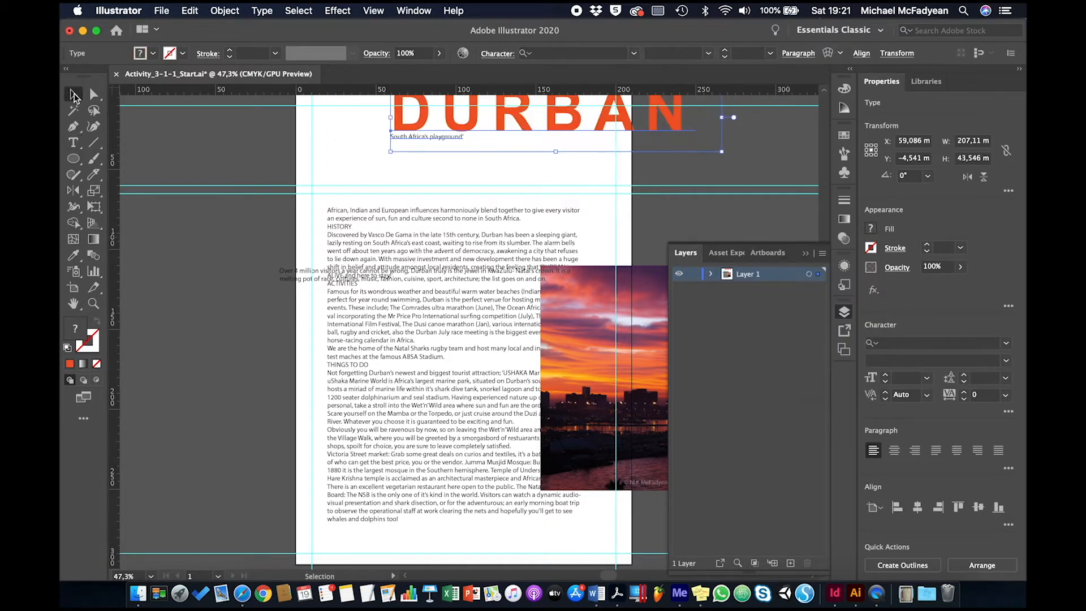
{"action": "left_click_drag", "start_coordinate": [540, 114], "coordinate": [504, 159]}
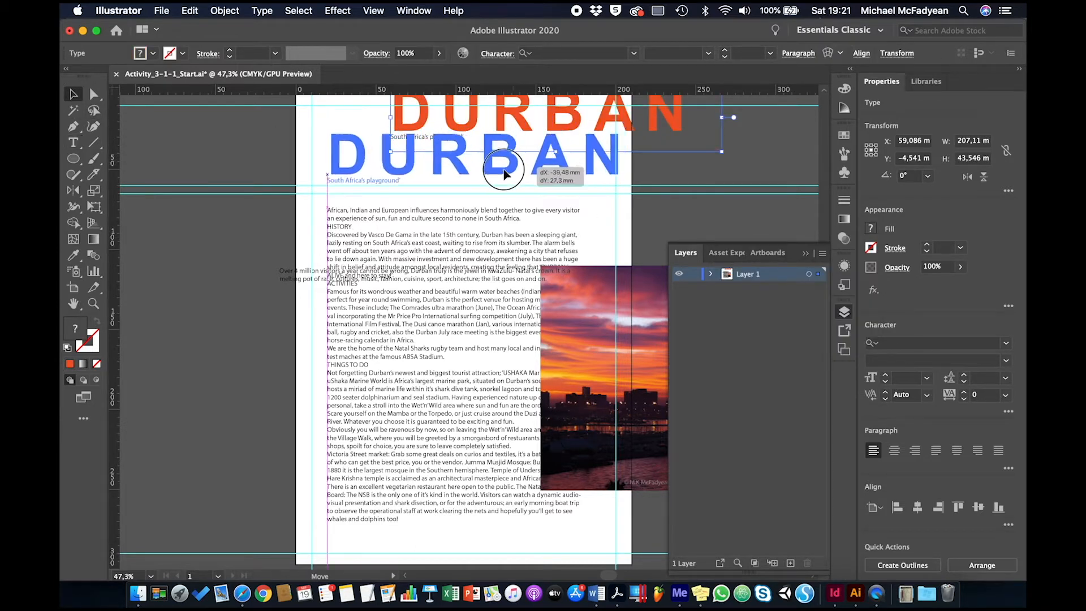
{"action": "left_click_drag", "start_coordinate": [504, 170], "coordinate": [497, 142]}
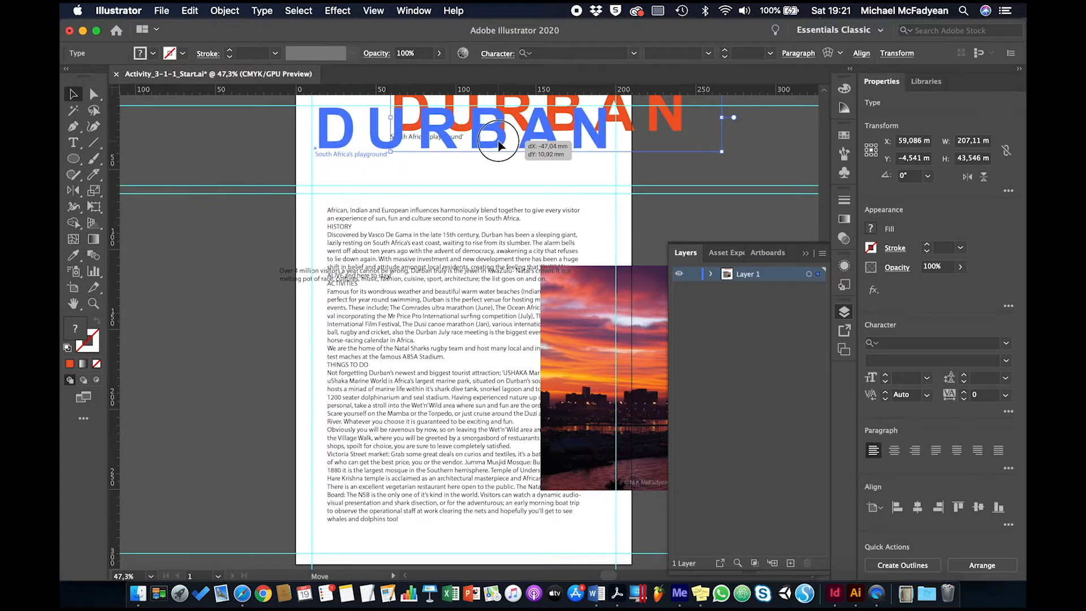
{"action": "left_click_drag", "start_coordinate": [499, 138], "coordinate": [578, 171]}
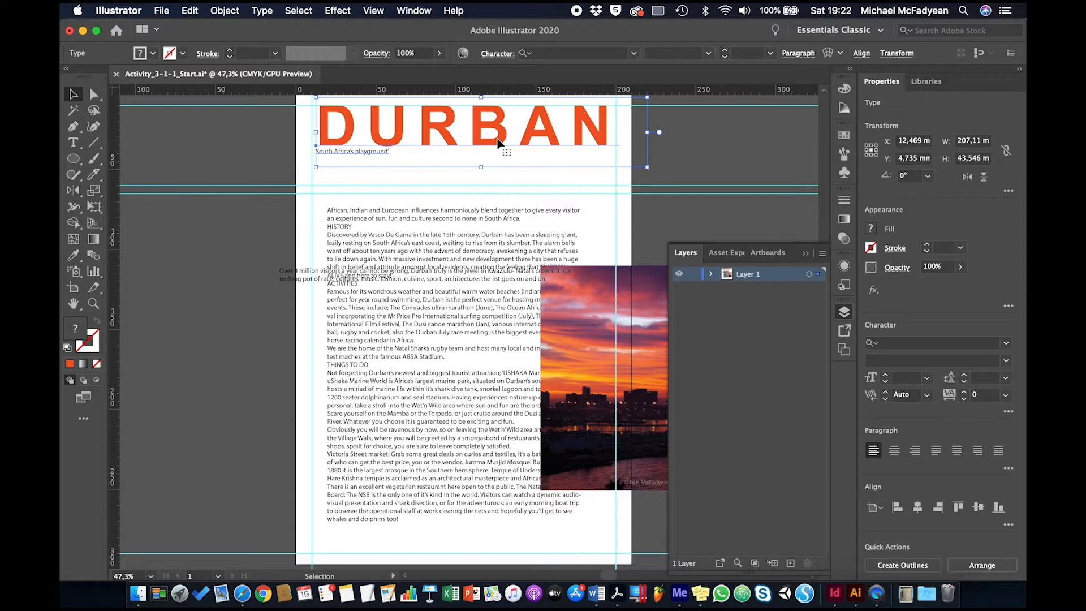
{"action": "mouse_move", "coordinate": [386, 168]}
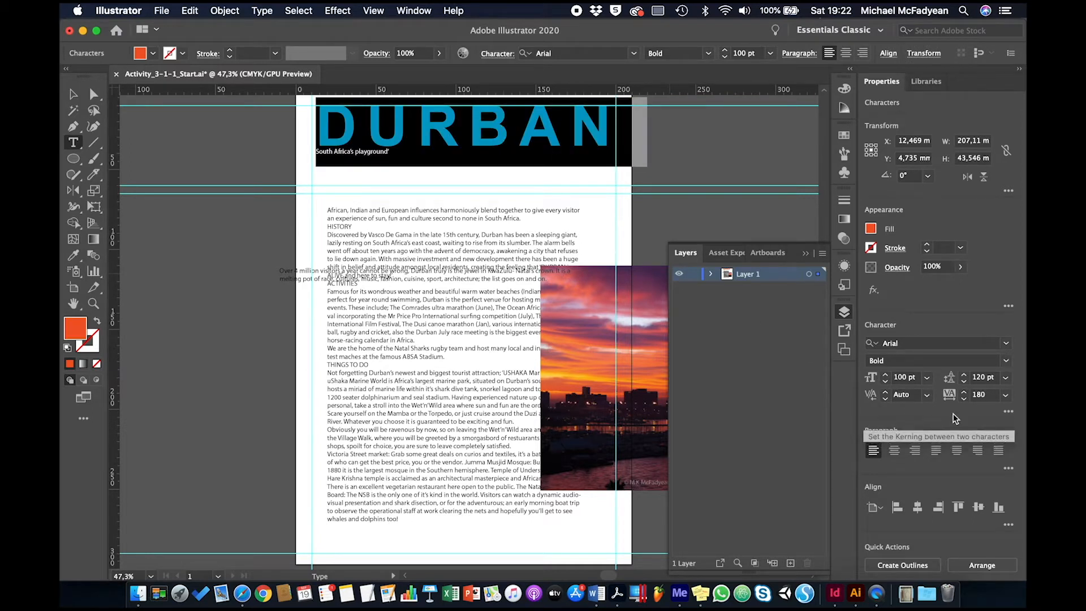
{"action": "mouse_move", "coordinate": [978, 394]}
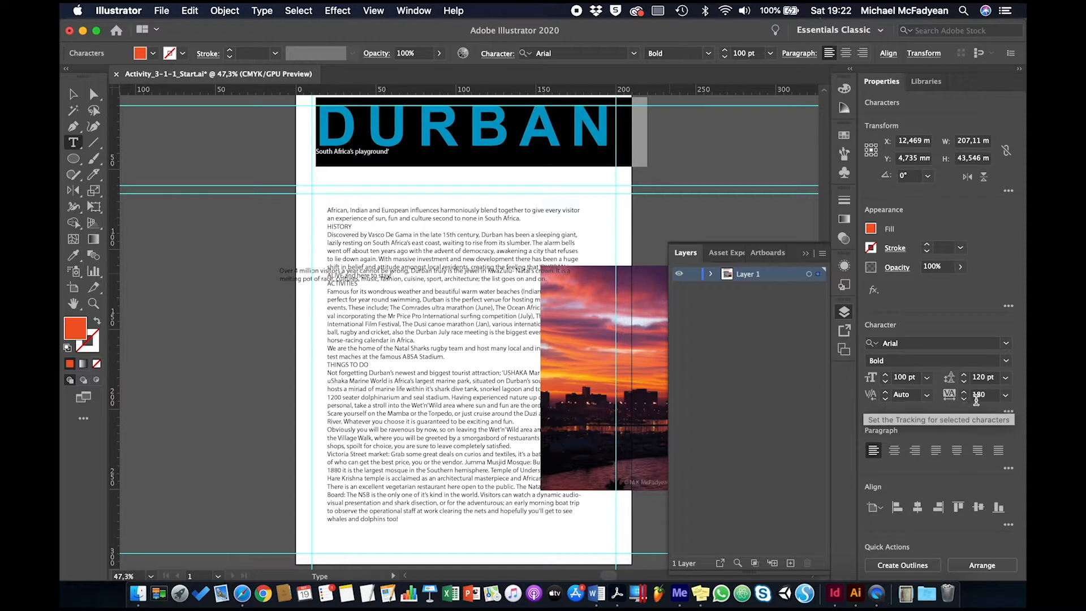
Raise DURBAN's tracking to 220, increase vertical scale, and move it to the top-left margin
{"action": "left_click", "coordinate": [982, 395]}
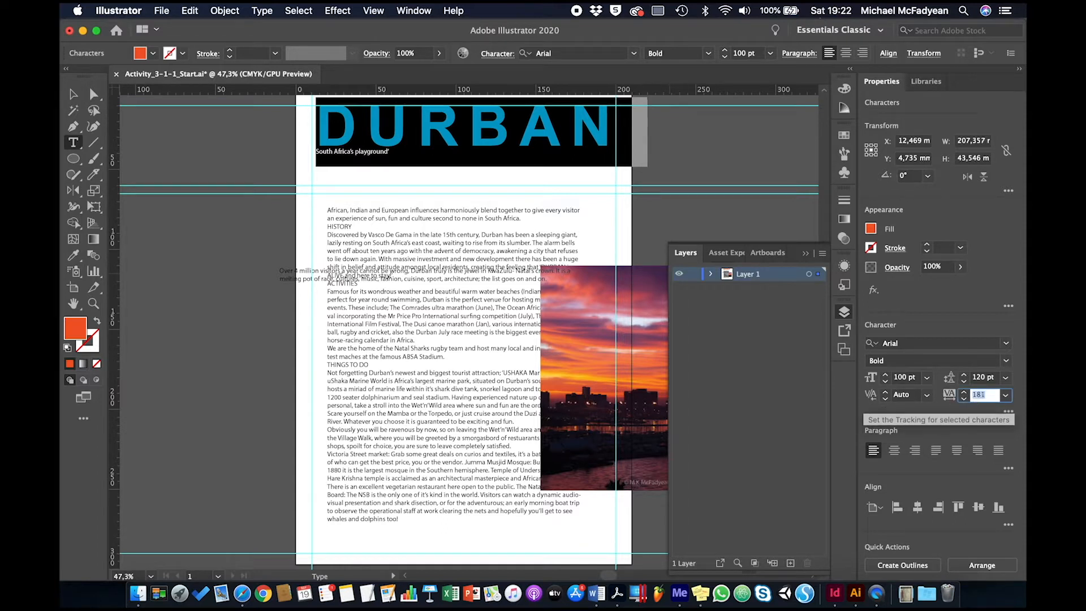
{"action": "type", "text": "210"}
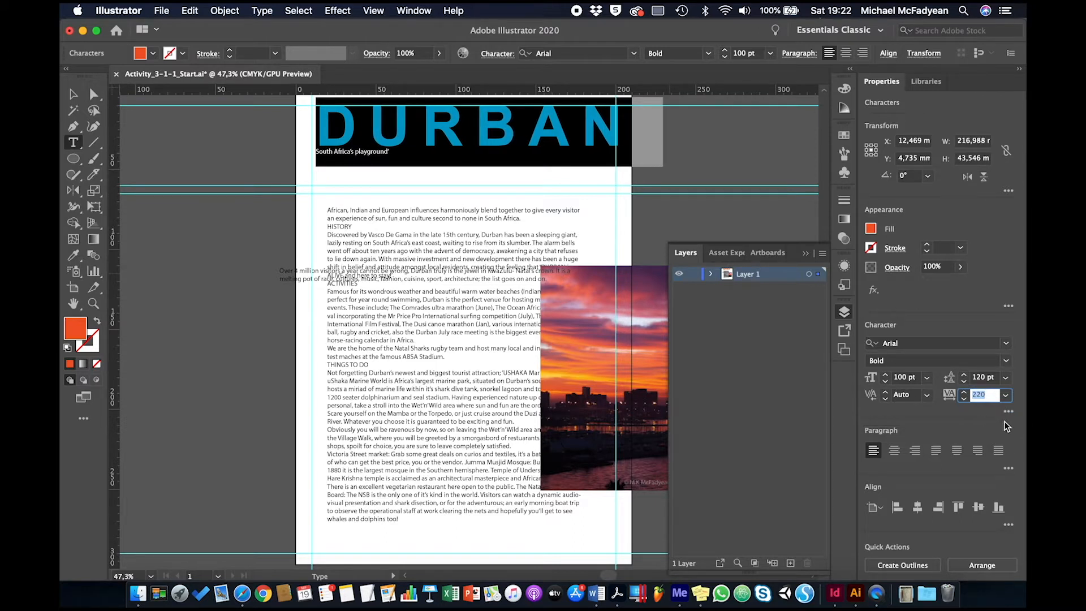
{"action": "left_click", "coordinate": [1009, 412]}
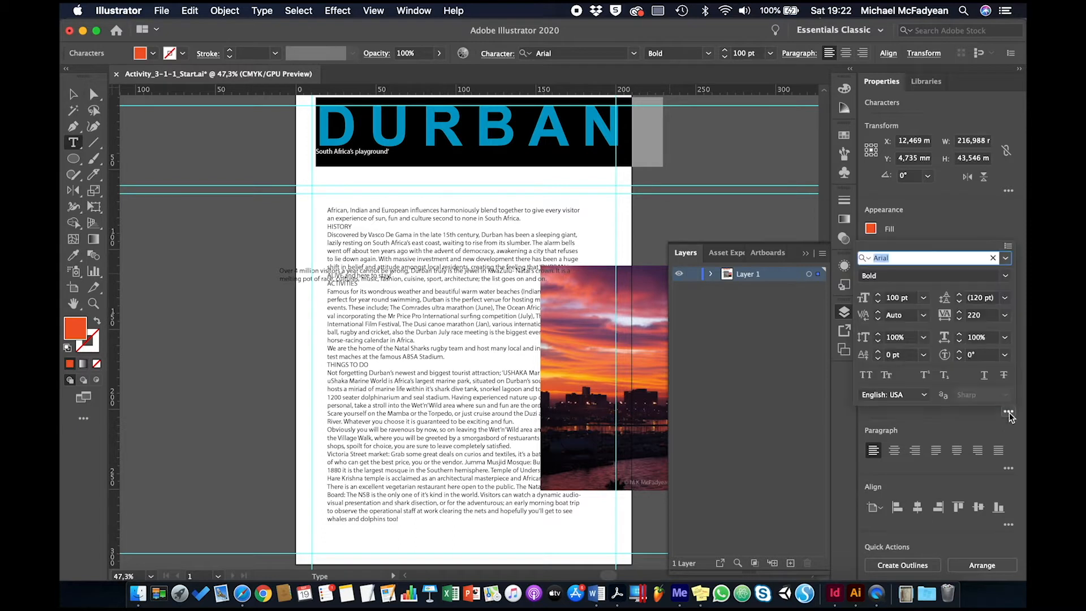
{"action": "mouse_move", "coordinate": [897, 337]}
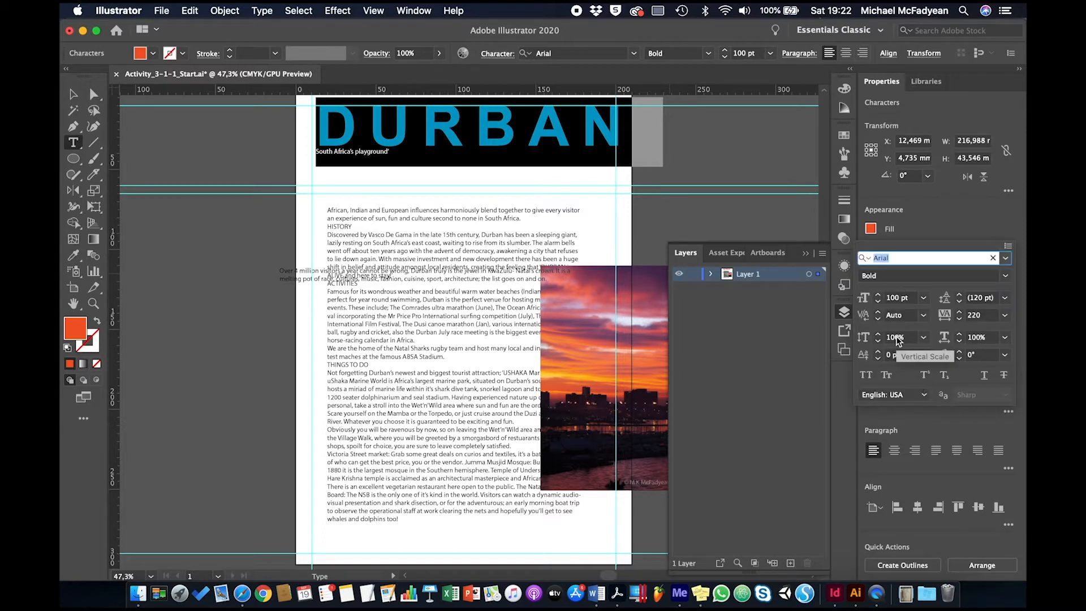
{"action": "left_click", "coordinate": [897, 338]}
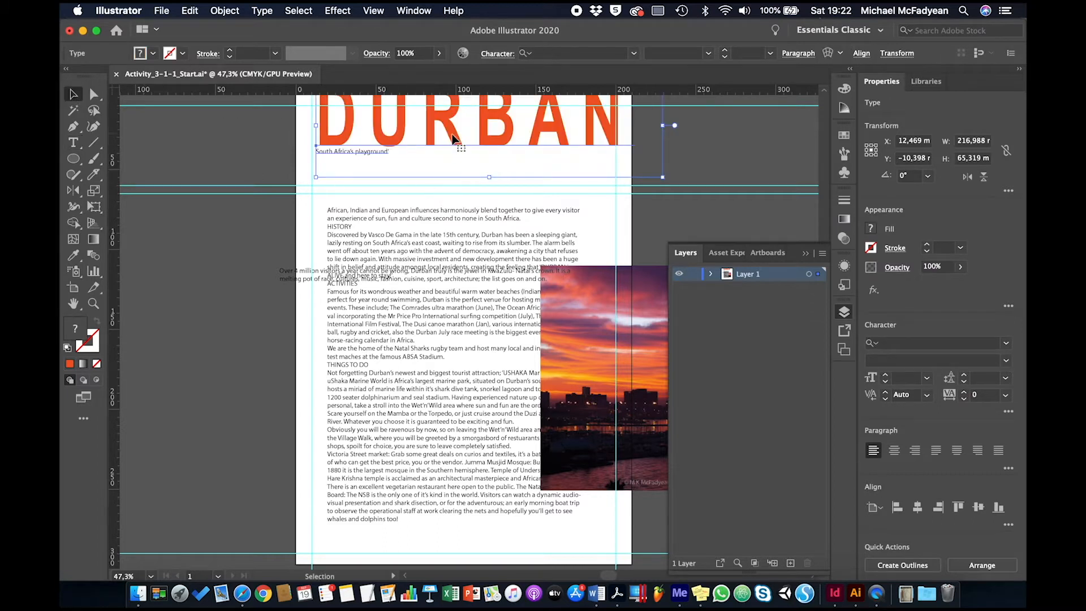
{"action": "left_click_drag", "start_coordinate": [453, 138], "coordinate": [448, 157]}
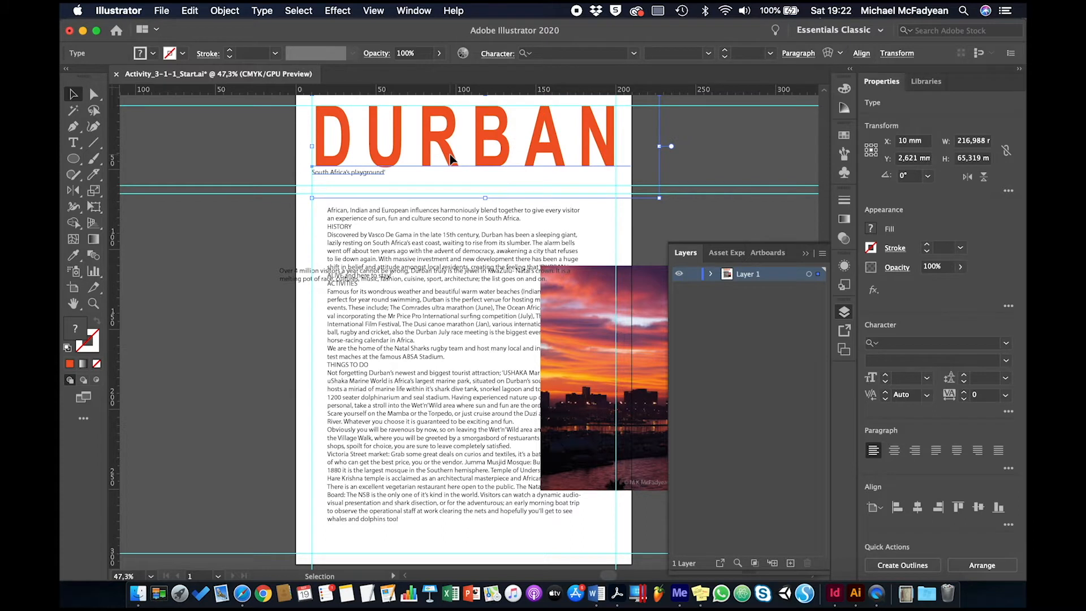
{"action": "left_click_drag", "start_coordinate": [450, 132], "coordinate": [457, 133]}
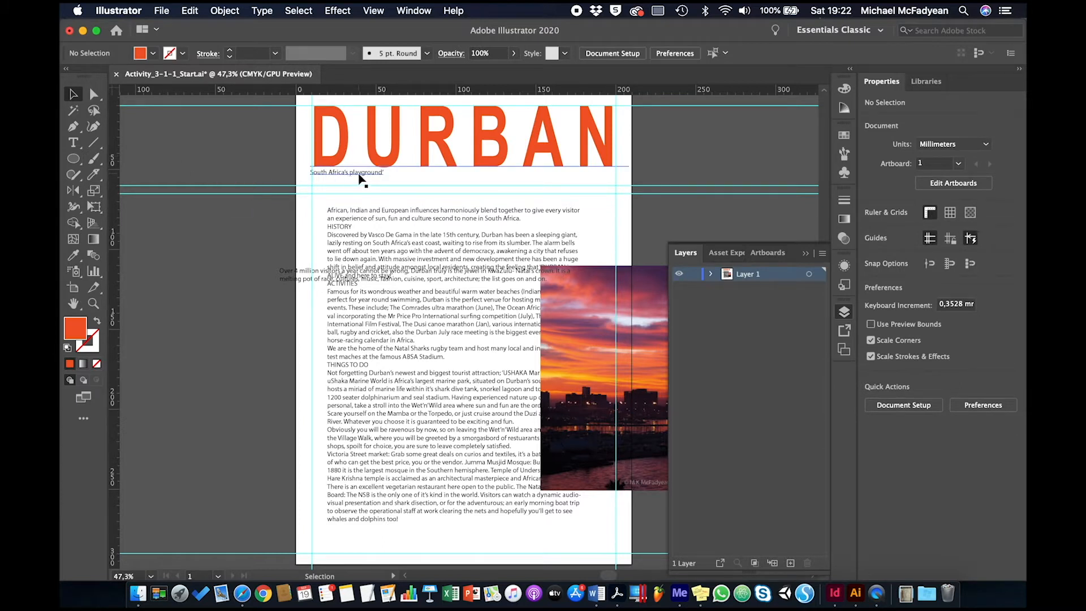
Select the subtitle with the Type tool and set it in Arial Narrow
{"action": "left_click", "coordinate": [346, 172]}
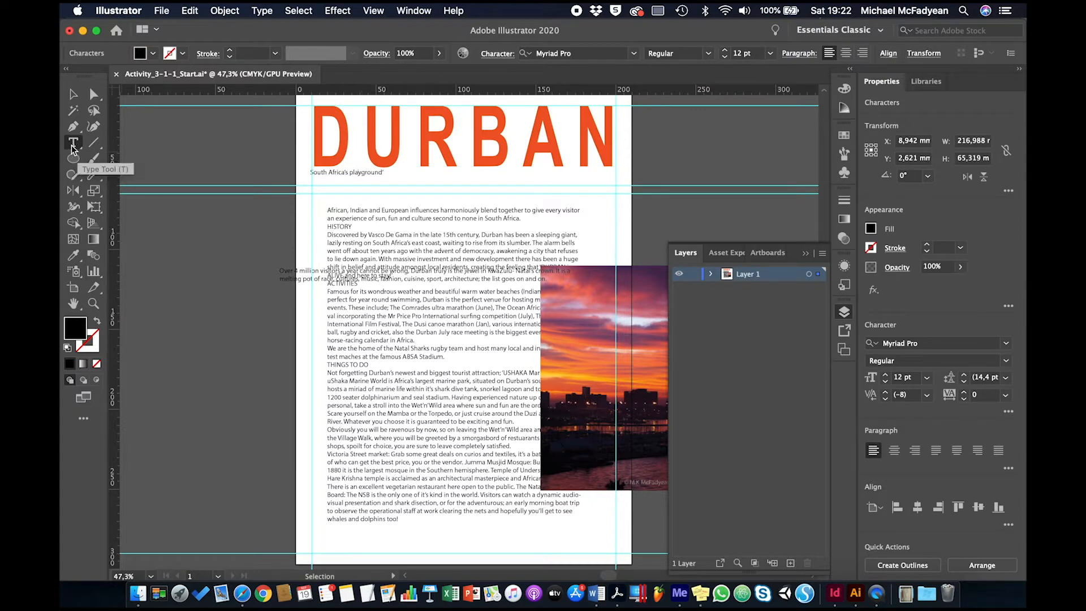
{"action": "left_click", "coordinate": [73, 143]}
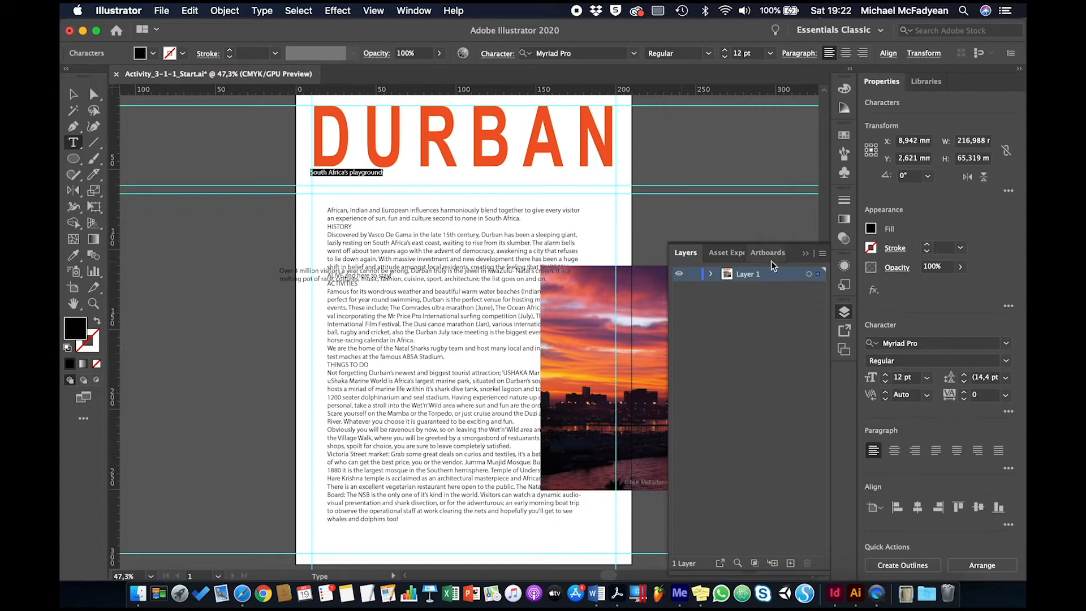
{"action": "left_click", "coordinate": [928, 343]}
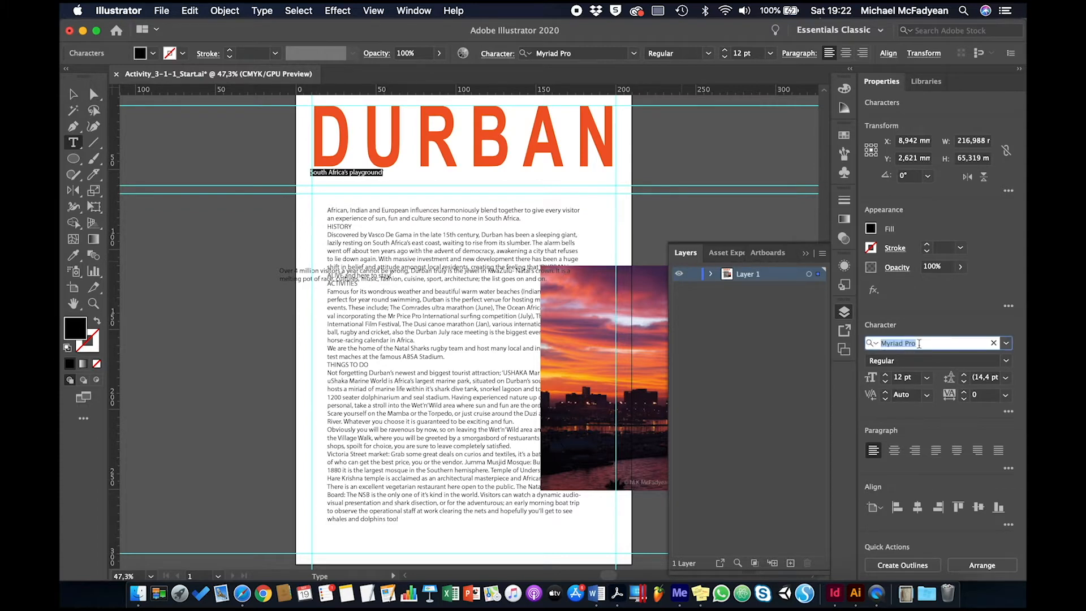
{"action": "type", "text": "arial"}
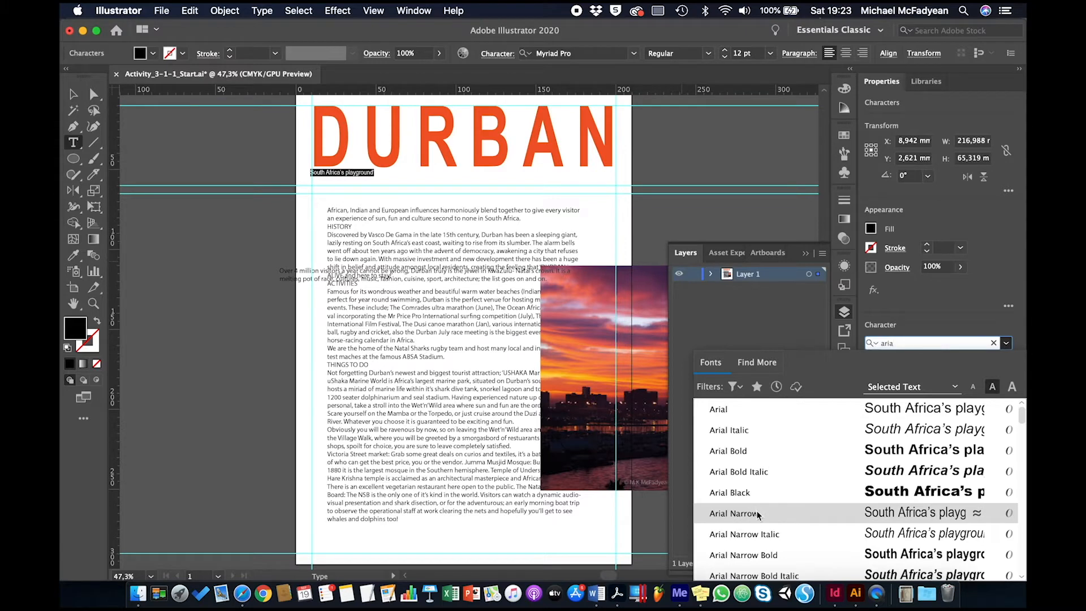
{"action": "left_click", "coordinate": [733, 512]}
{"action": "type", "text": "24"}
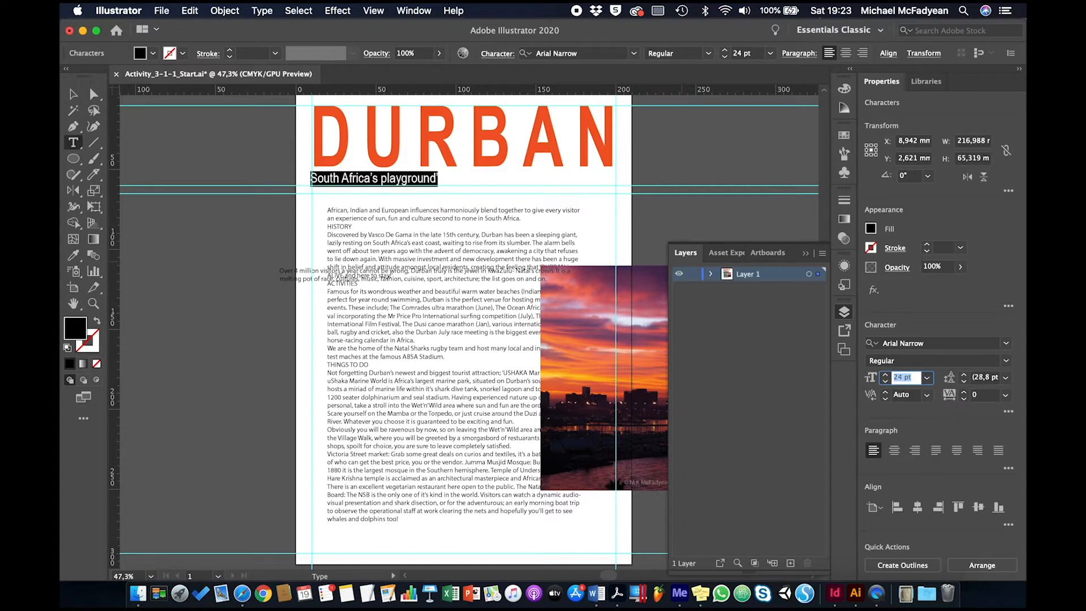
{"action": "mouse_move", "coordinate": [925, 414]}
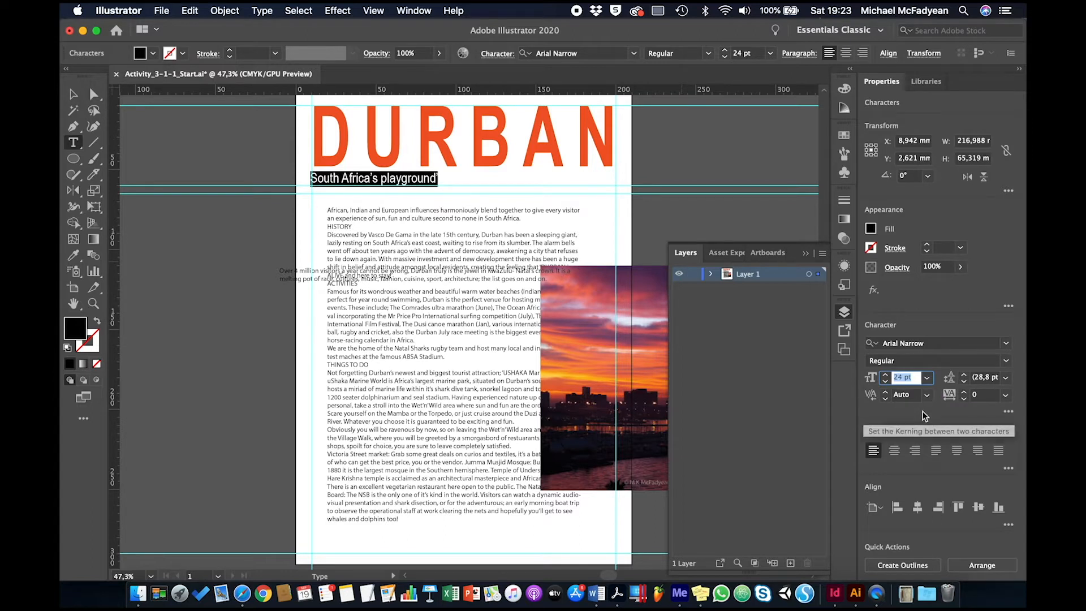
{"action": "mouse_move", "coordinate": [950, 395]}
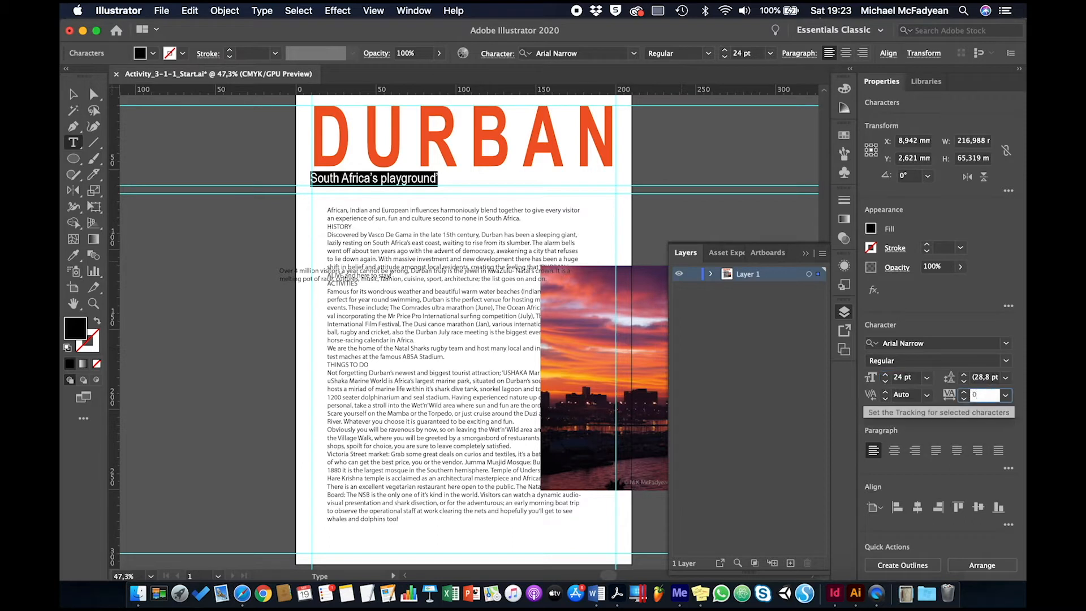
Widen the subtitle's letter spacing to 160 tracking
{"action": "type", "text": "110"}
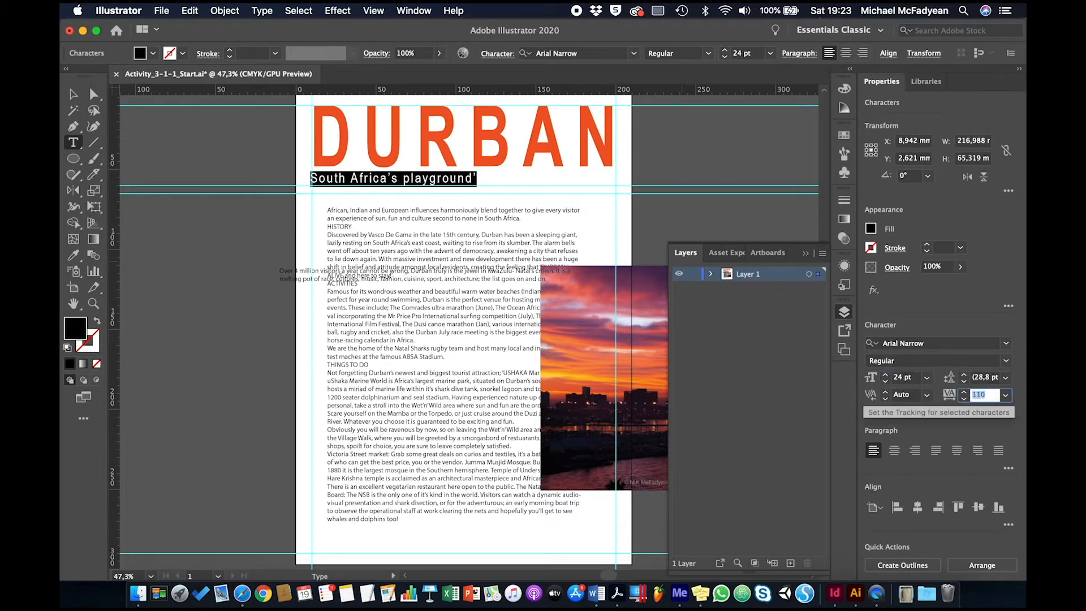
{"action": "type", "text": "130"}
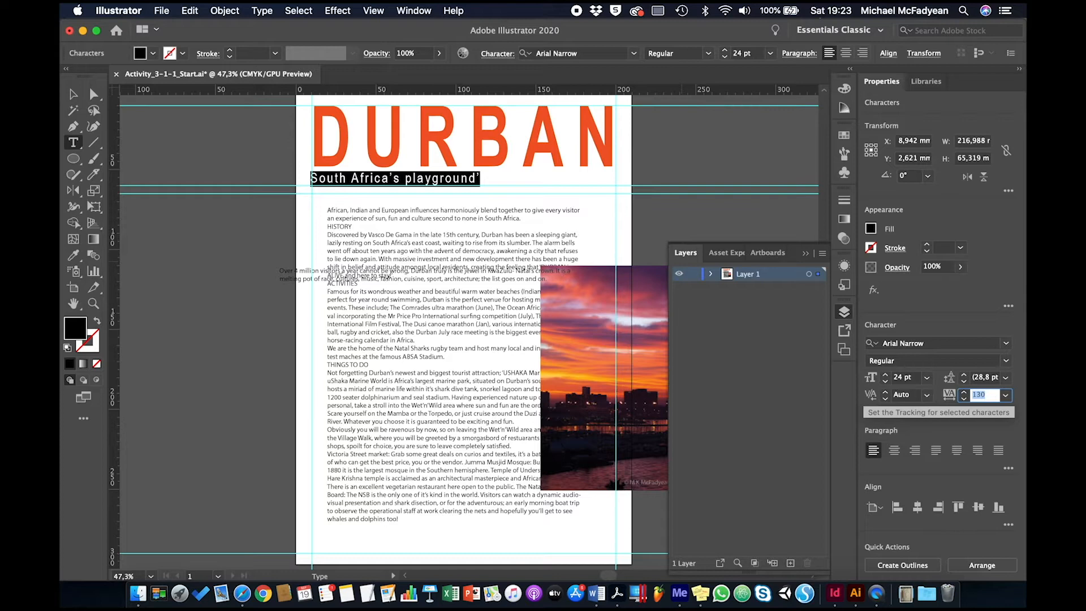
{"action": "type", "text": "160"}
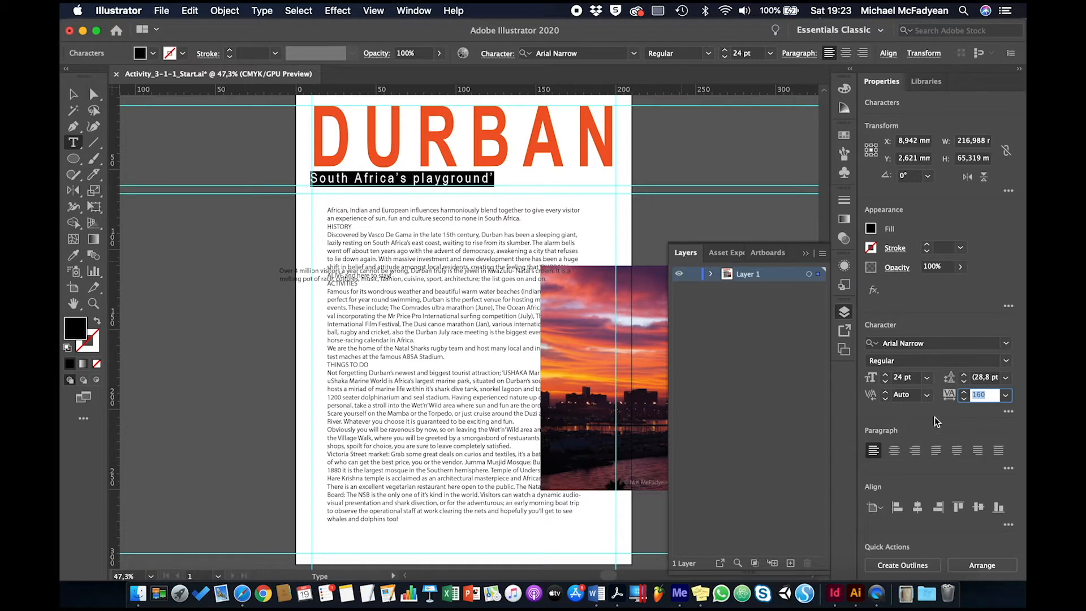
{"action": "left_click", "coordinate": [984, 377]}
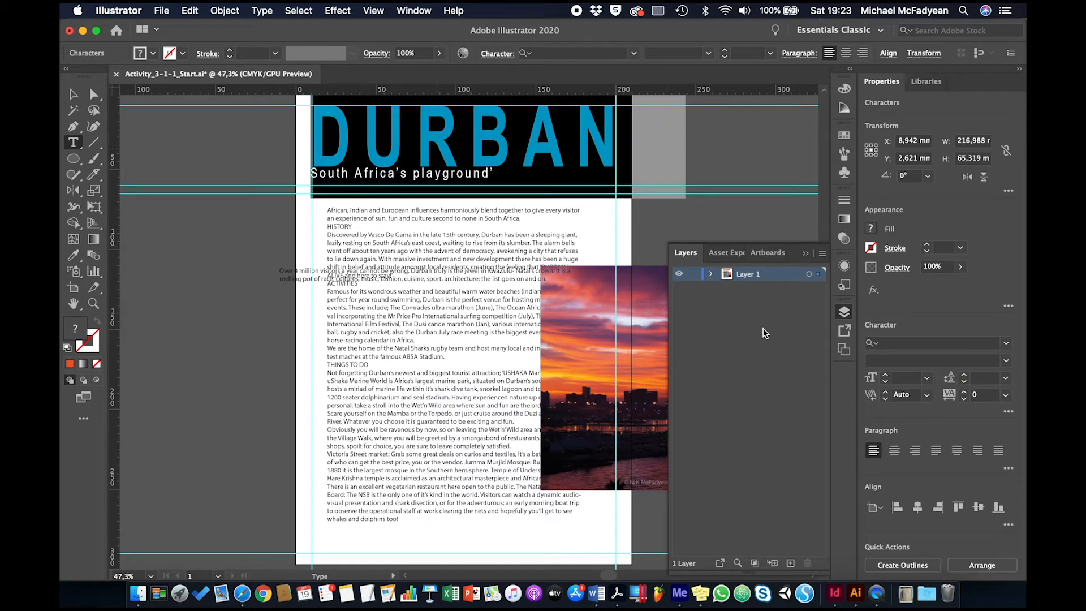
{"action": "mouse_move", "coordinate": [895, 451]}
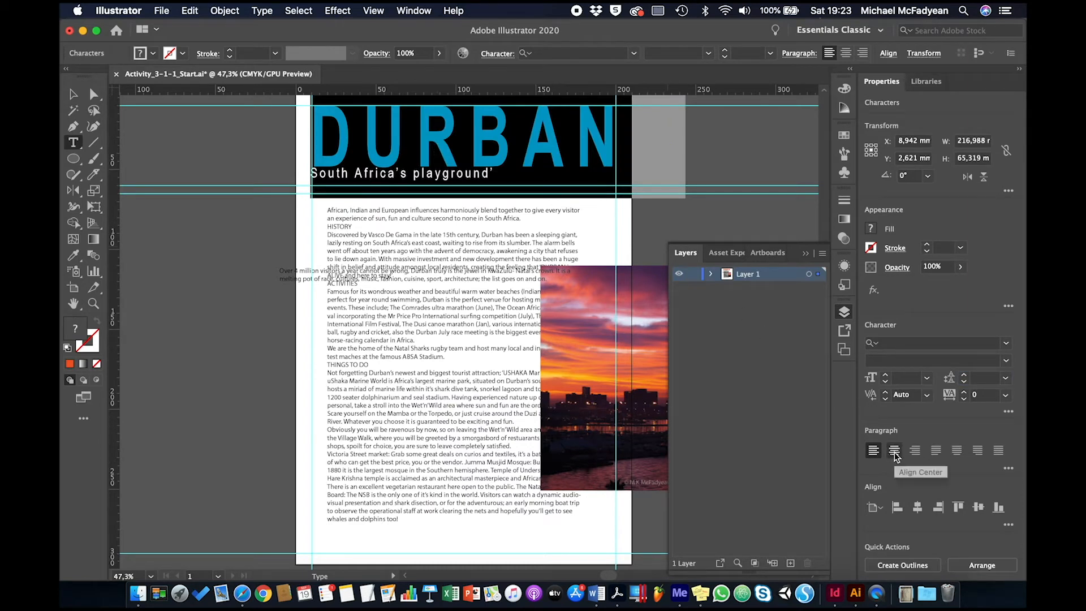
Centre-align the tagline under DURBAN and drag the body text lower on the page
{"action": "left_click", "coordinate": [895, 450]}
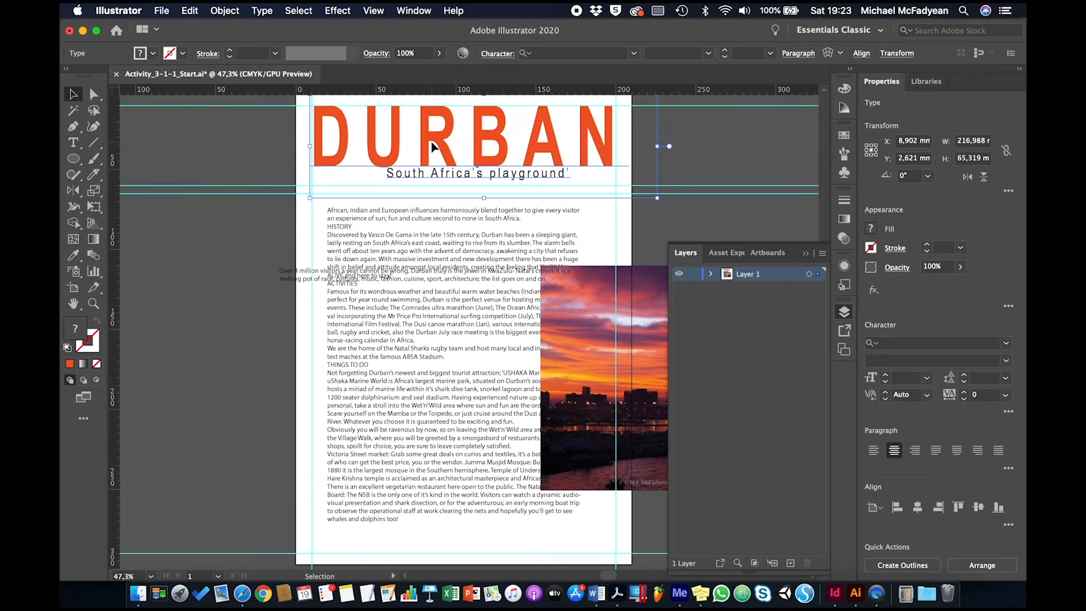
{"action": "left_click_drag", "start_coordinate": [463, 145], "coordinate": [463, 156]}
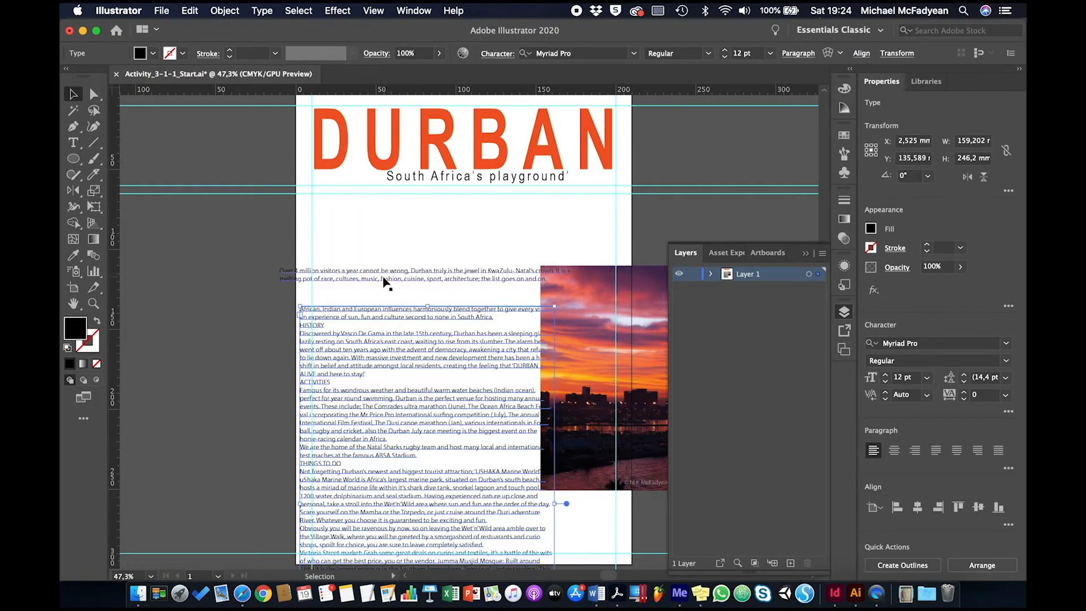
Move the 'Over 4 million visitors' paragraph up beneath the tagline at the 65 mm guide
{"action": "left_click_drag", "start_coordinate": [384, 277], "coordinate": [416, 207]}
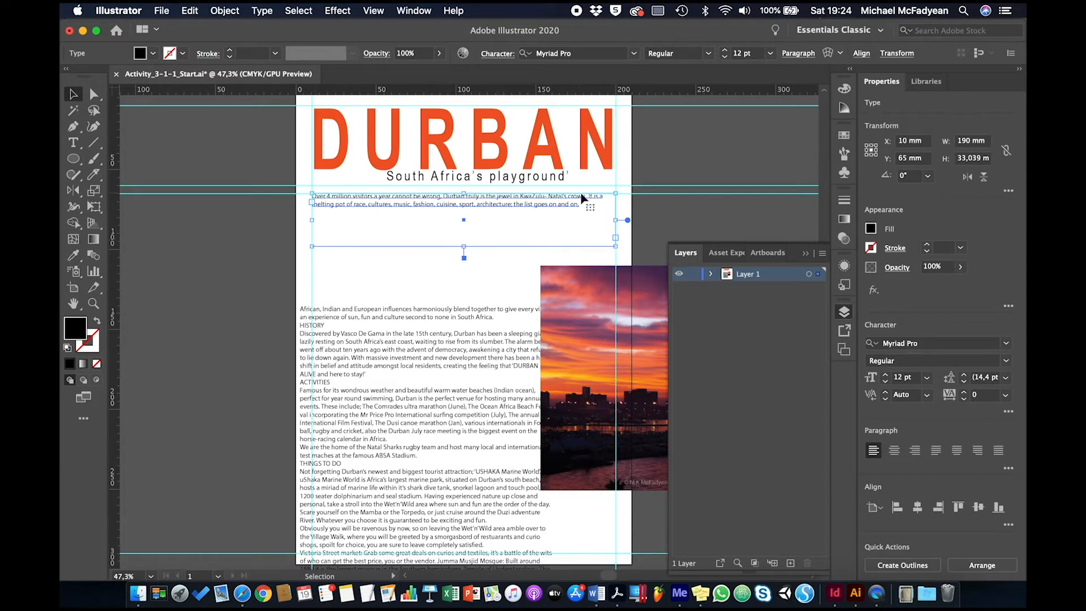
{"action": "mouse_move", "coordinate": [329, 220]}
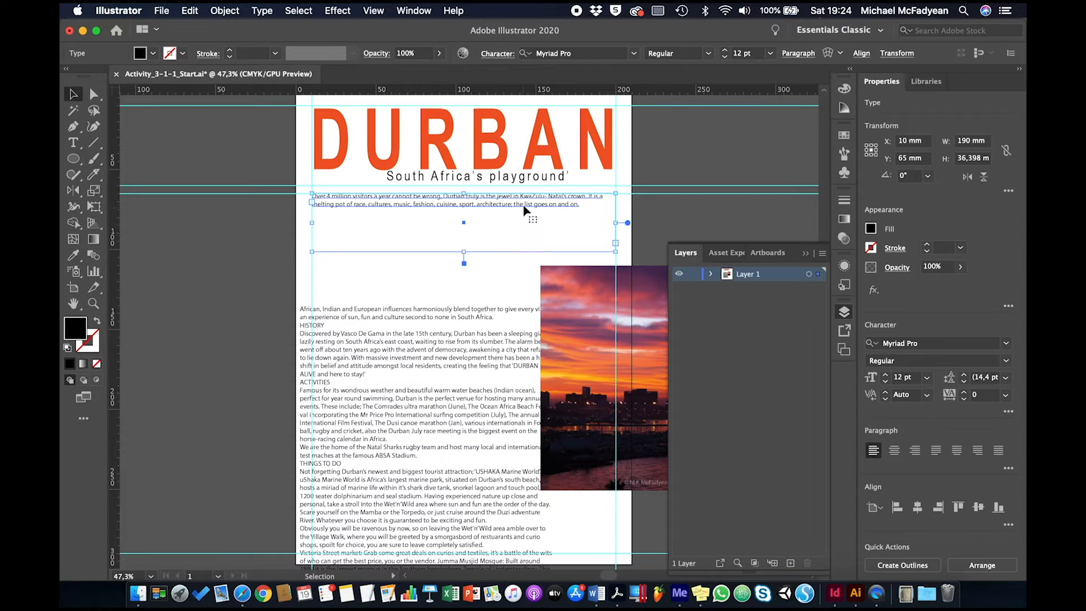
{"action": "mouse_move", "coordinate": [492, 217]}
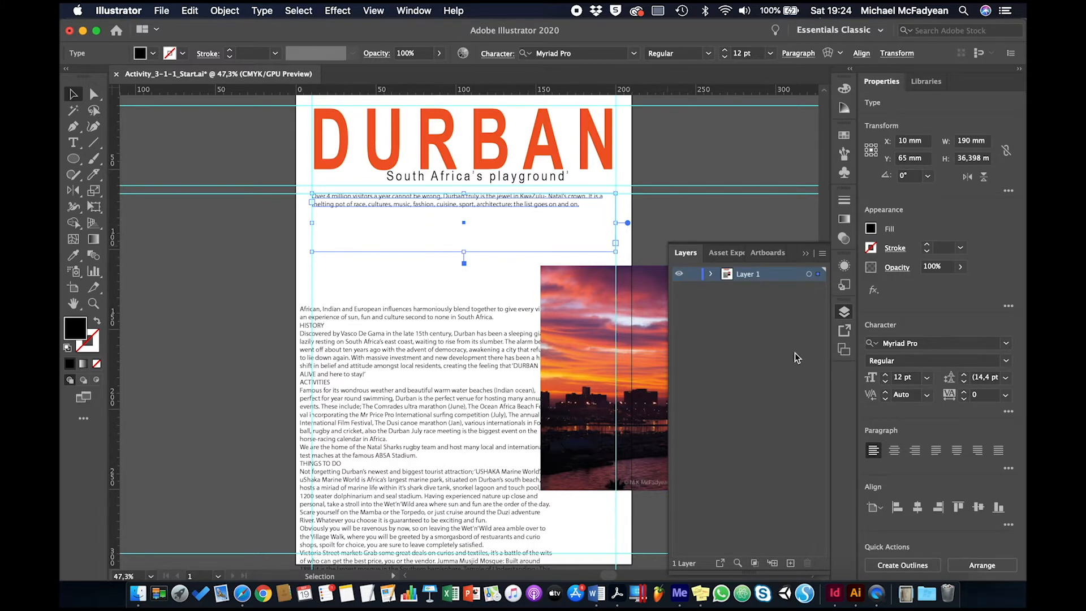
Format the introduction paragraph as grey Arial Bold 18 pt with 26 pt leading
{"action": "type", "text": "ari"}
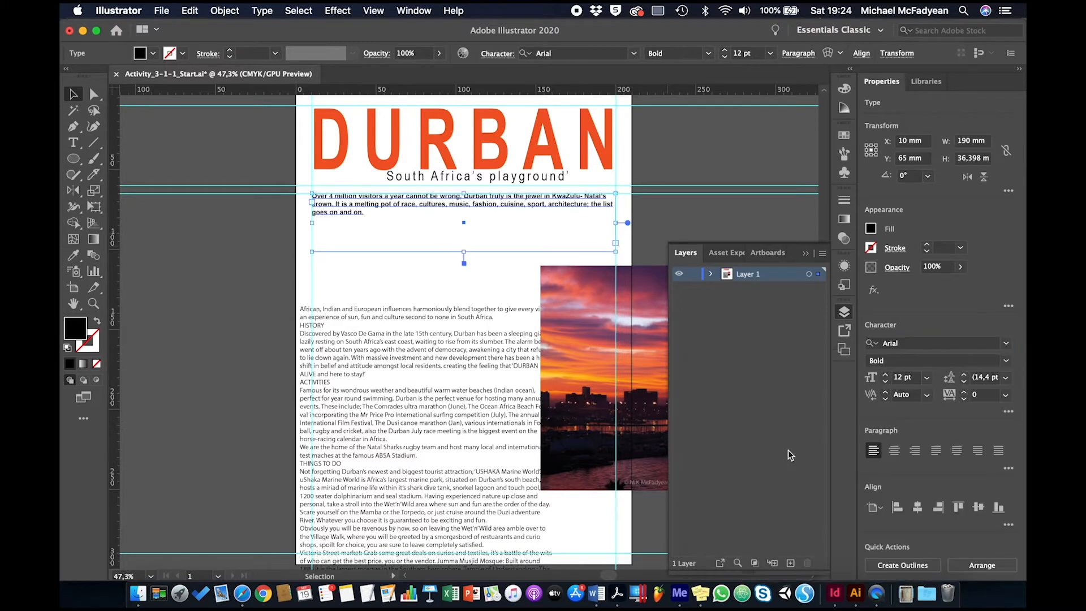
{"action": "left_click", "coordinate": [883, 374]}
{"action": "type", "text": "18"}
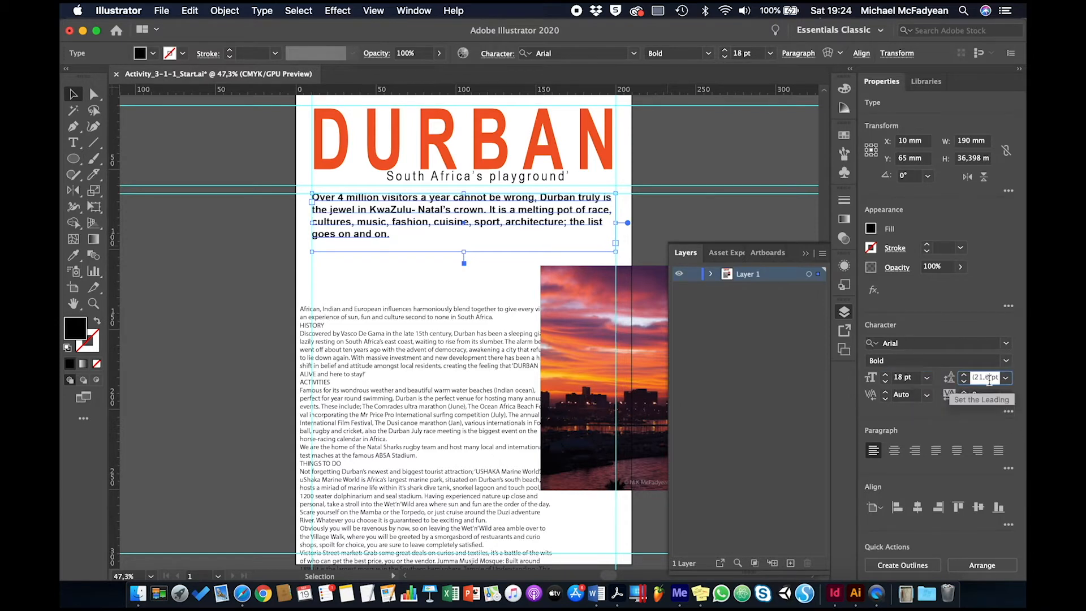
{"action": "type", "text": "27 pt"}
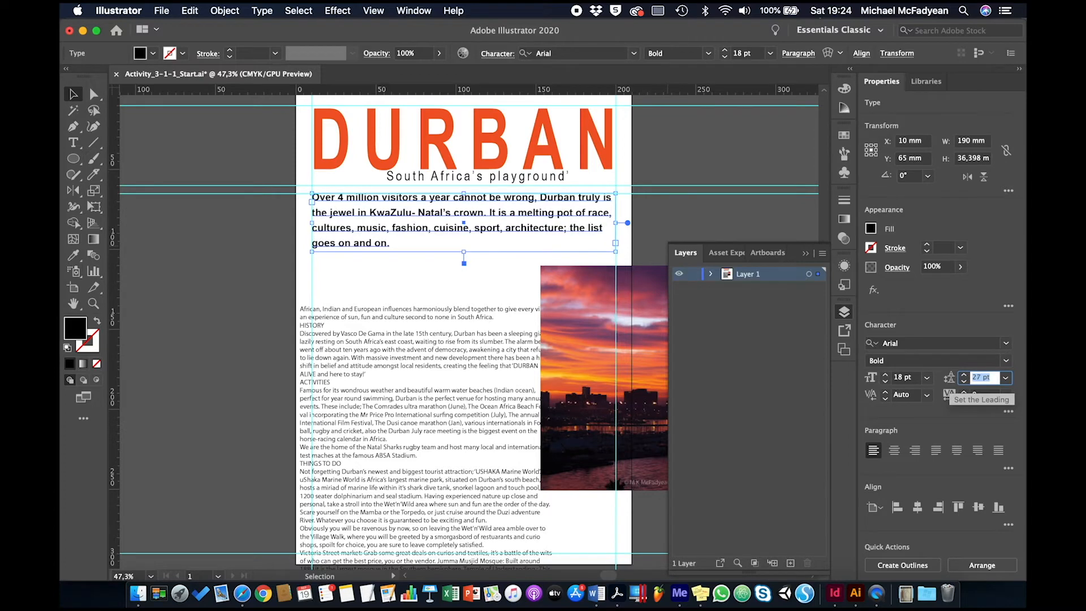
{"action": "left_click", "coordinate": [962, 380]}
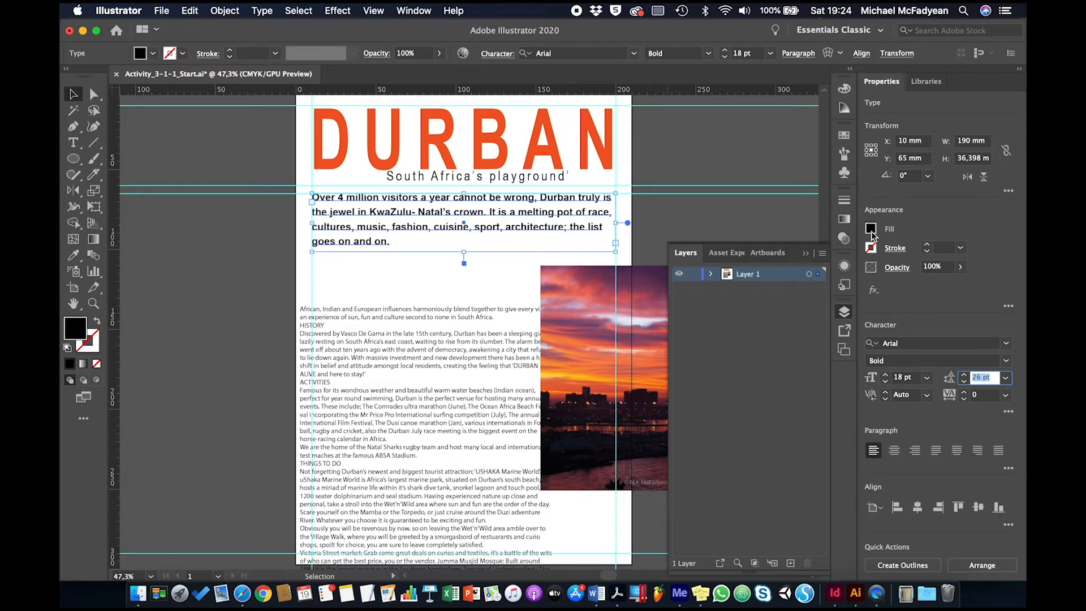
{"action": "left_click", "coordinate": [871, 228]}
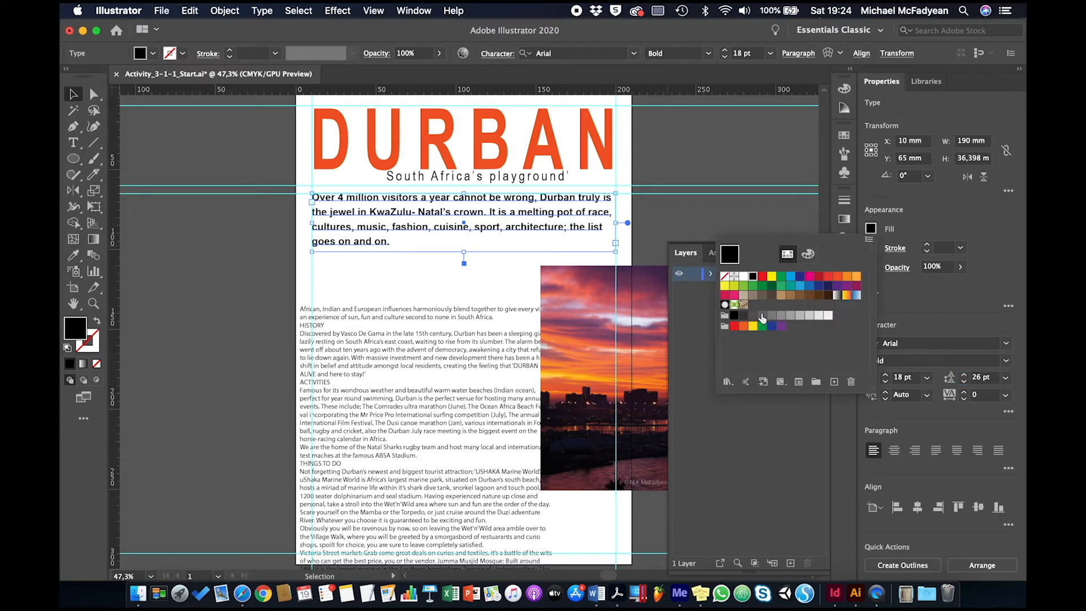
{"action": "left_click", "coordinate": [762, 315]}
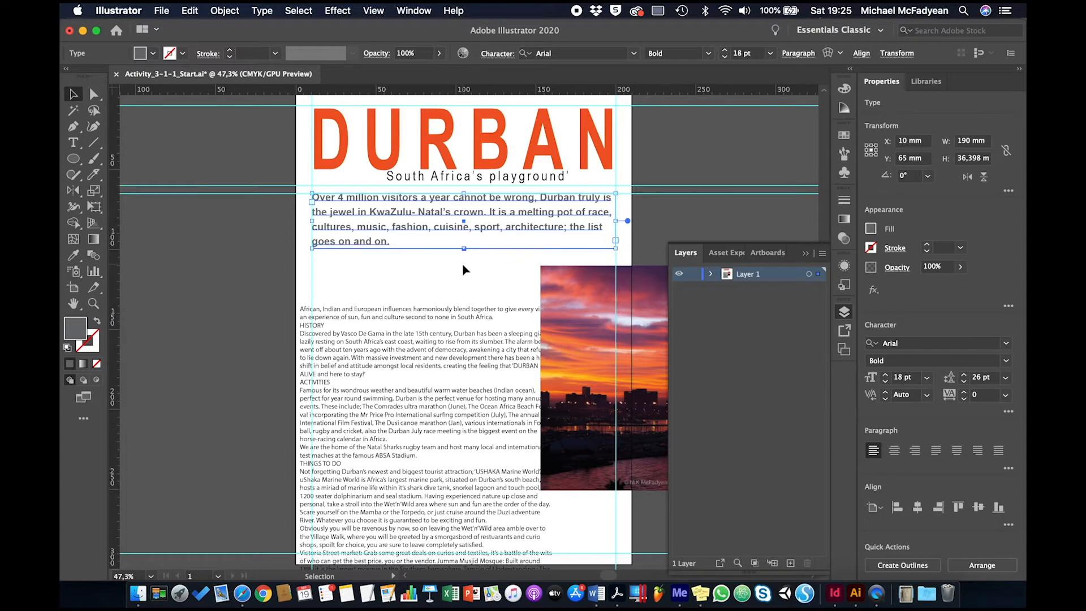
{"action": "mouse_move", "coordinate": [530, 272]}
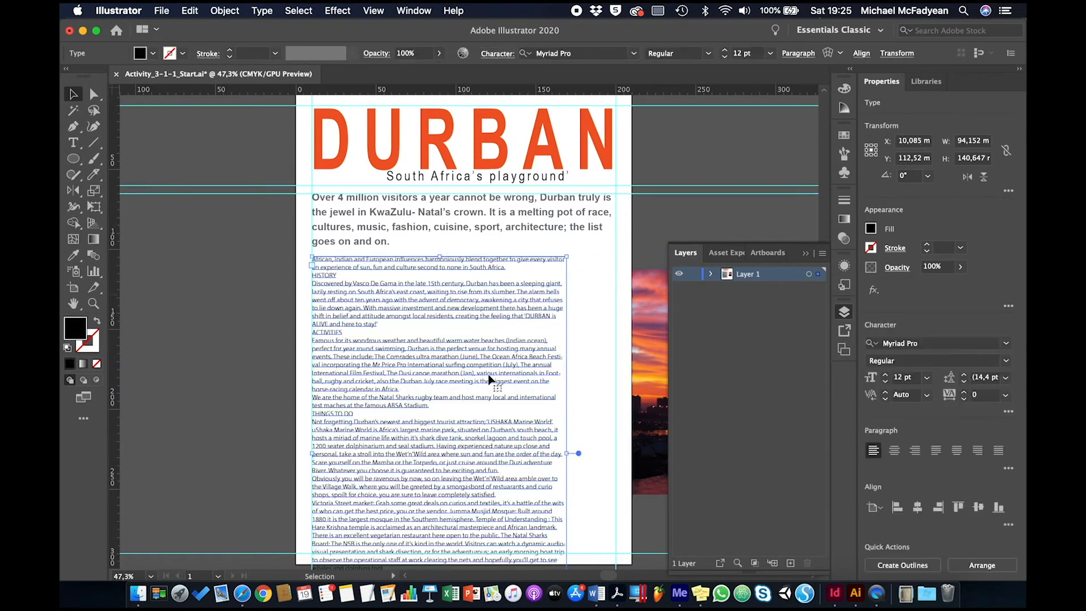
Move the body text box under the introduction and widen it to the full margin width
{"action": "left_click_drag", "start_coordinate": [573, 453], "coordinate": [564, 453]}
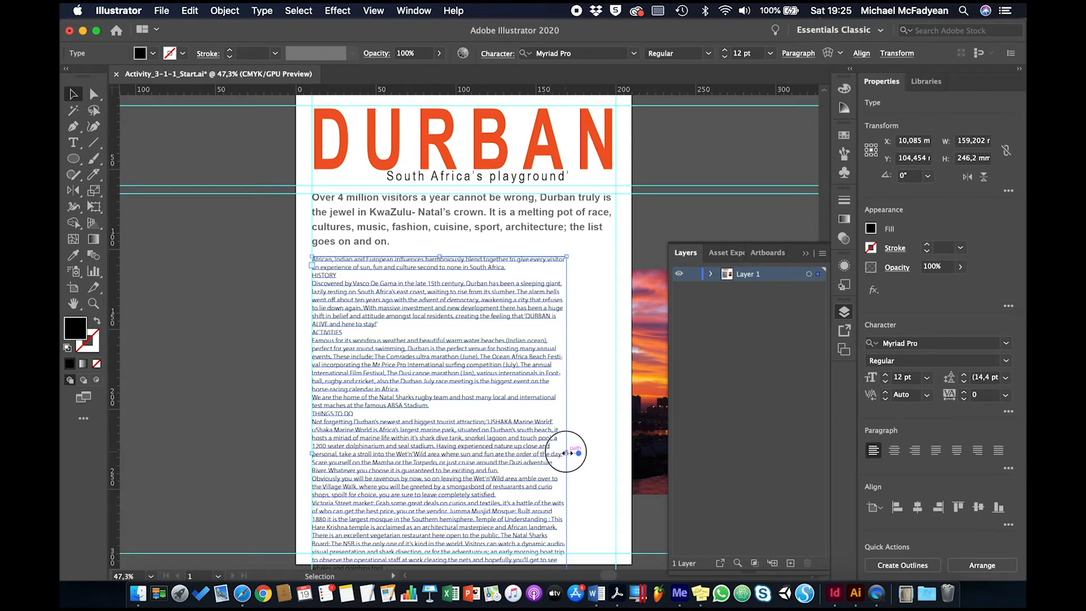
{"action": "left_click_drag", "start_coordinate": [565, 454], "coordinate": [626, 453]}
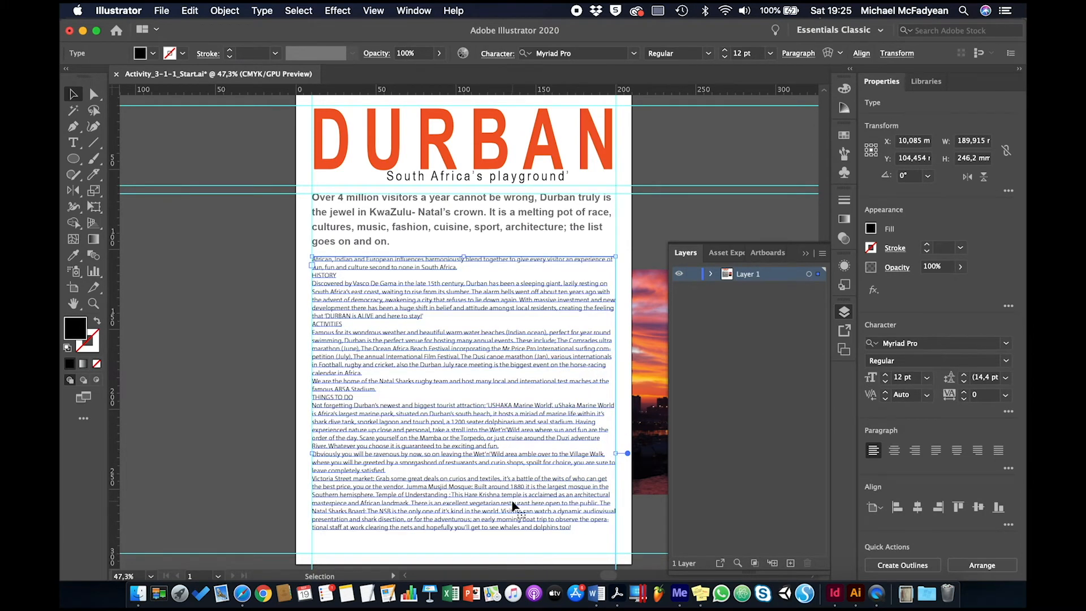
{"action": "scroll", "scroll_direction": "down", "scroll_amount": 3}
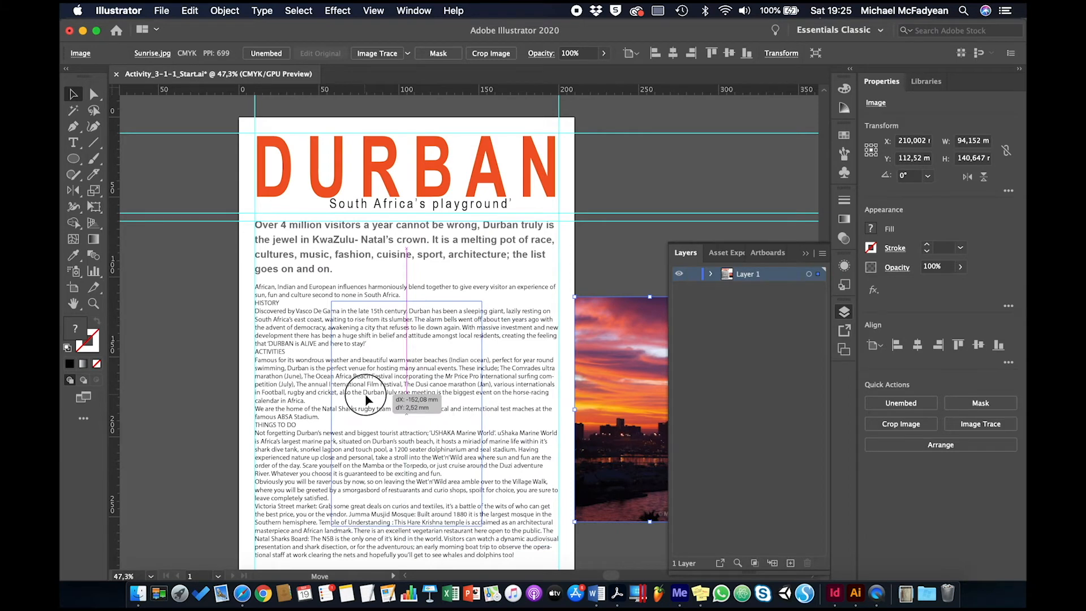
Drag the sunset photo over the body text's middle and scale it down to about 56 × 83 mm
{"action": "left_click_drag", "start_coordinate": [616, 409], "coordinate": [405, 408]}
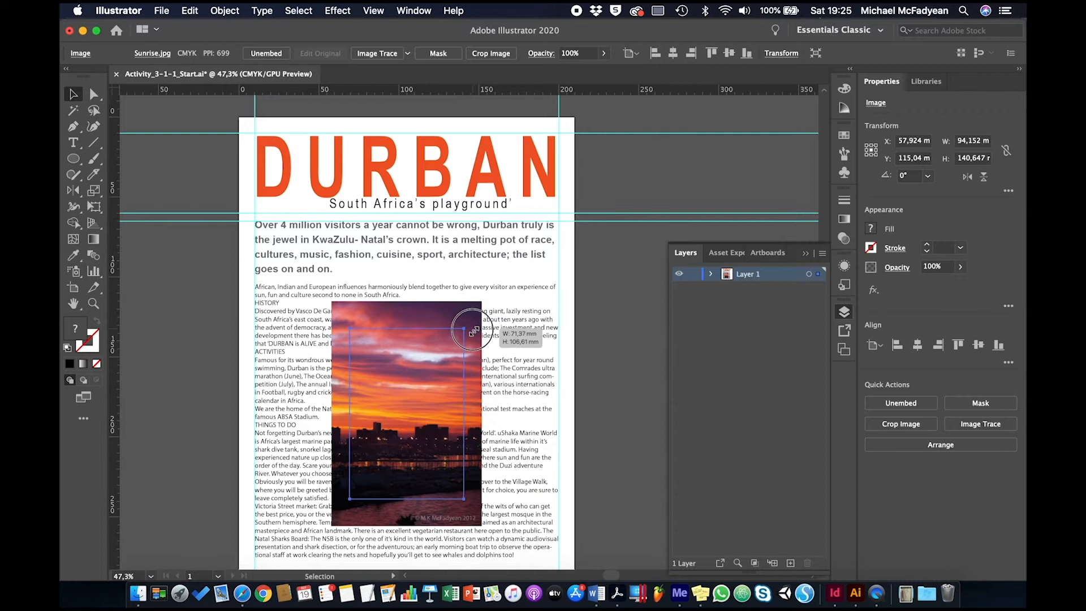
{"action": "left_click_drag", "start_coordinate": [477, 327], "coordinate": [469, 348]}
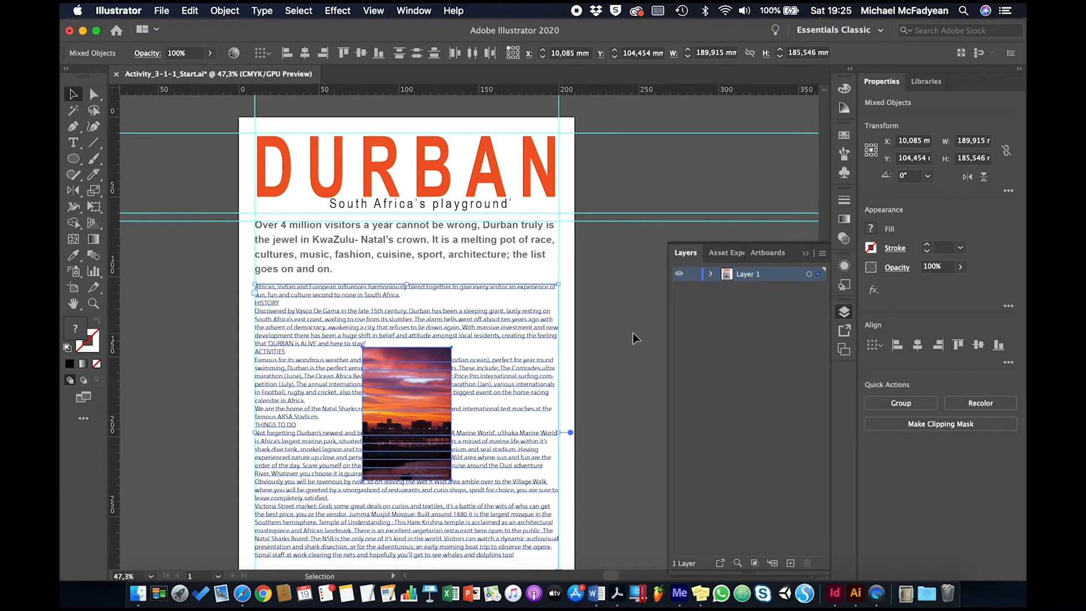
{"action": "left_click", "coordinate": [612, 385]}
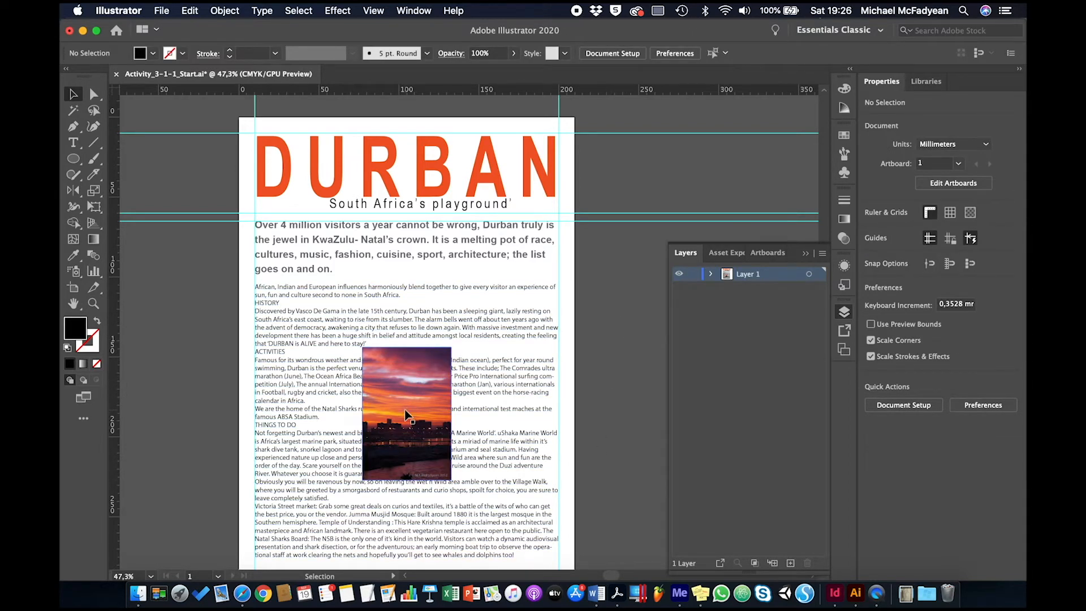
{"action": "left_click", "coordinate": [407, 412]}
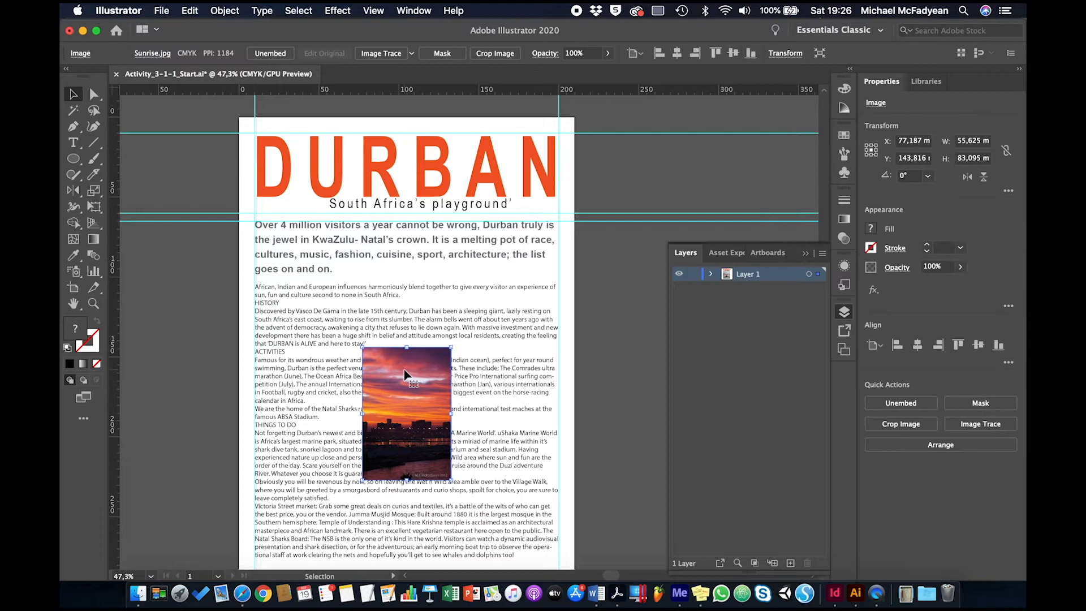
Apply a text wrap to the sunset photo with a 10 pt offset
{"action": "left_click", "coordinate": [225, 10]}
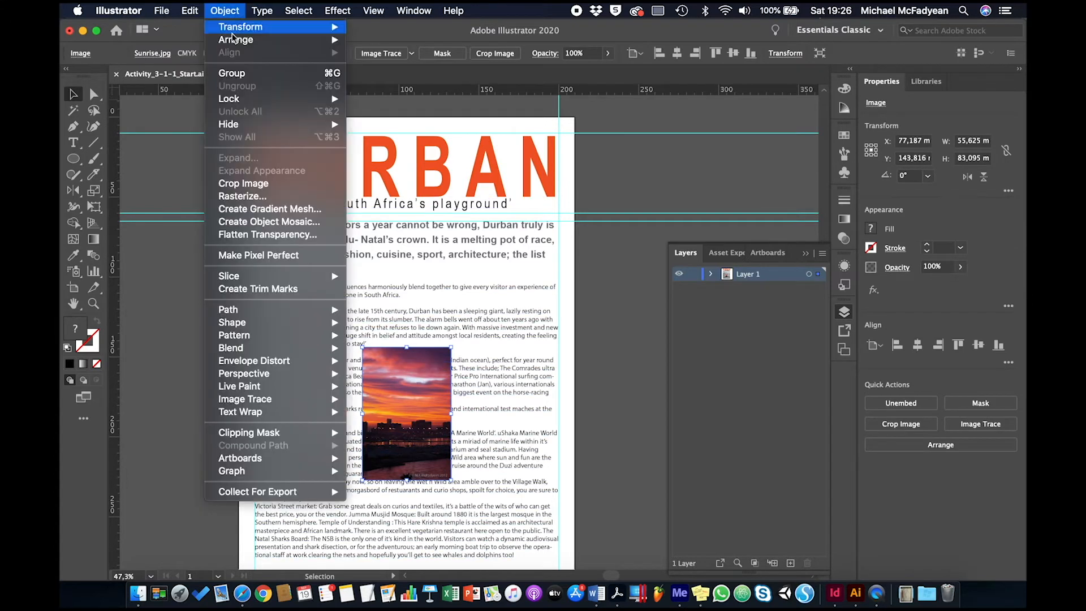
{"action": "mouse_move", "coordinate": [241, 411]}
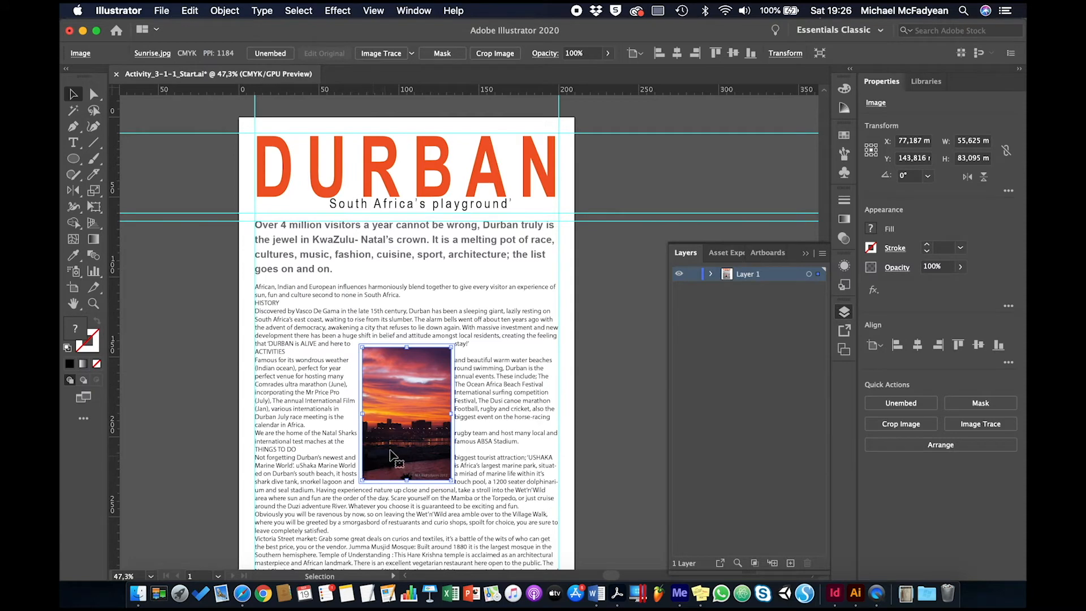
{"action": "left_click", "coordinate": [224, 11]}
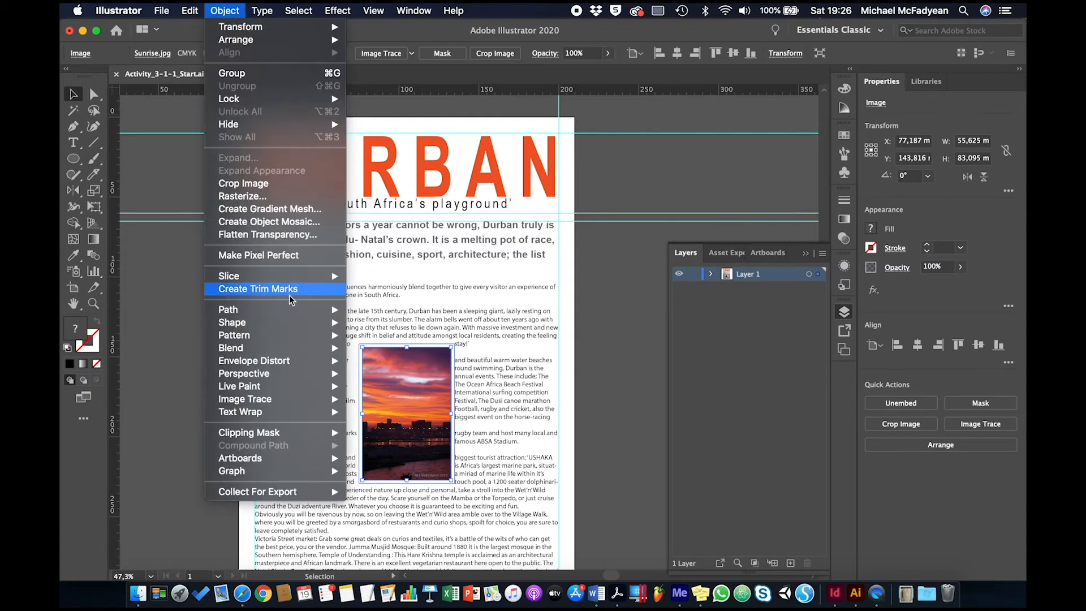
{"action": "mouse_move", "coordinate": [240, 411]}
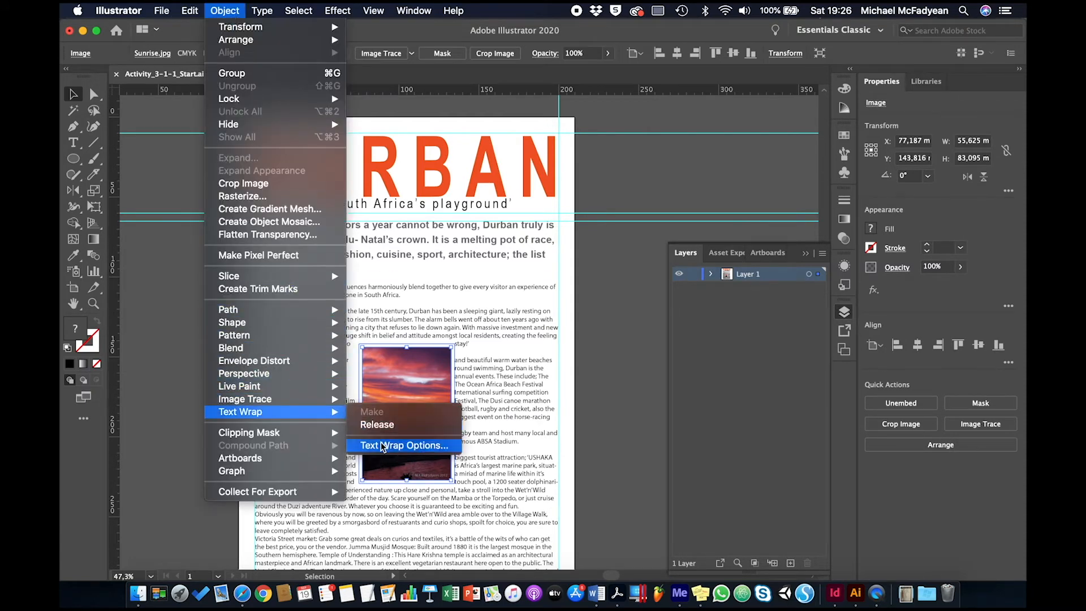
{"action": "left_click", "coordinate": [404, 445]}
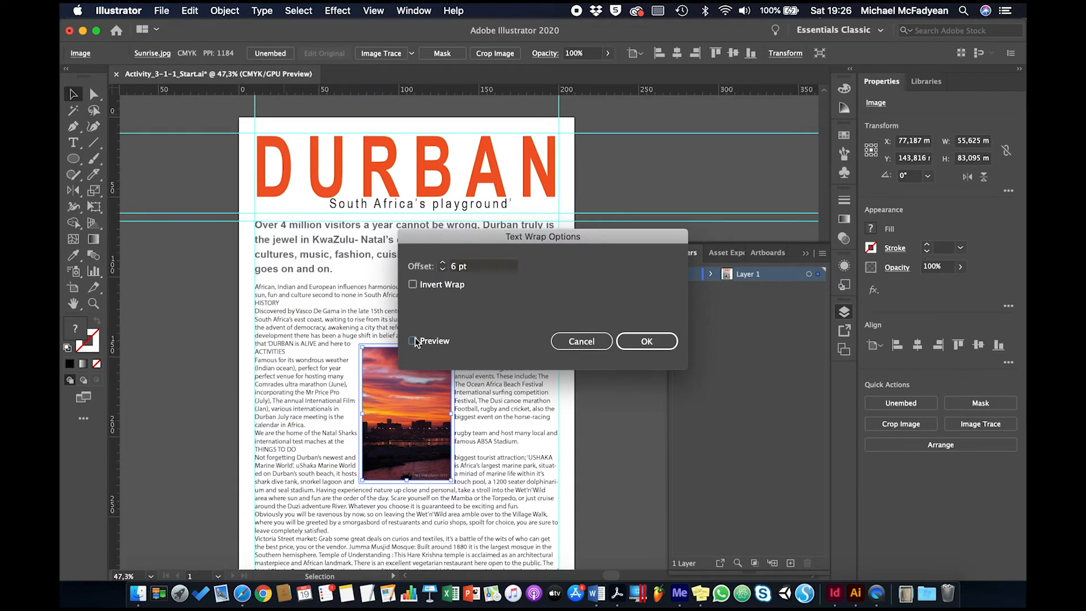
{"action": "left_click", "coordinate": [413, 340]}
{"action": "type", "text": "11"}
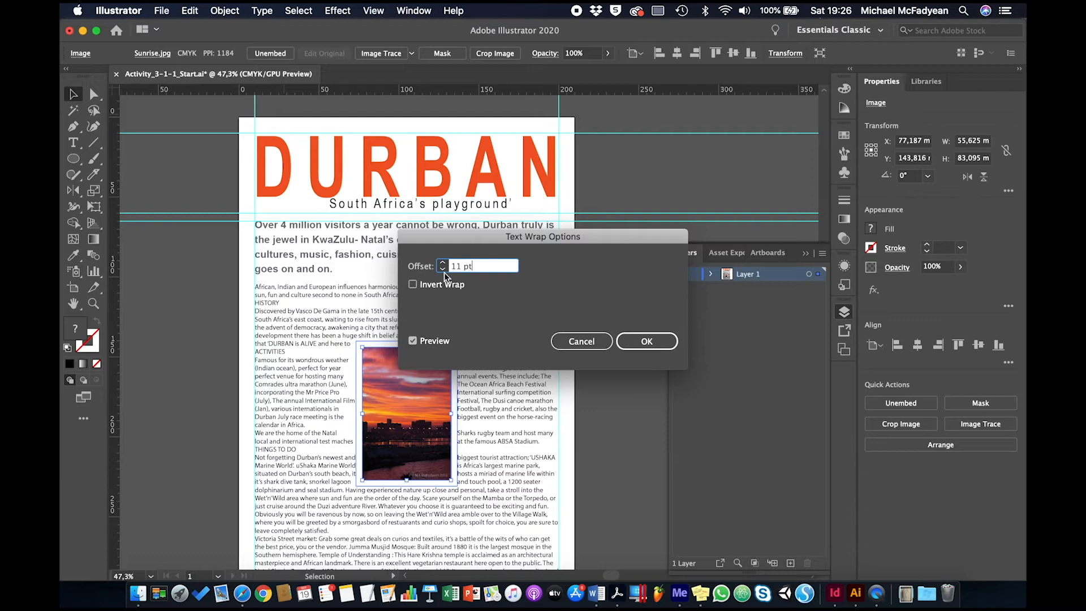
{"action": "left_click", "coordinate": [444, 265]}
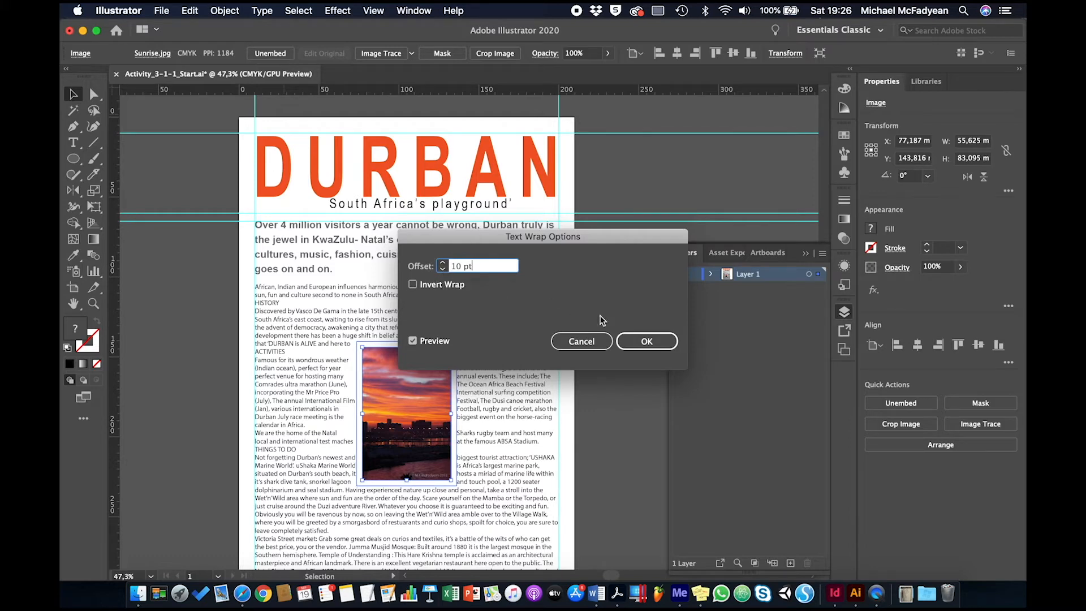
{"action": "left_click", "coordinate": [645, 341]}
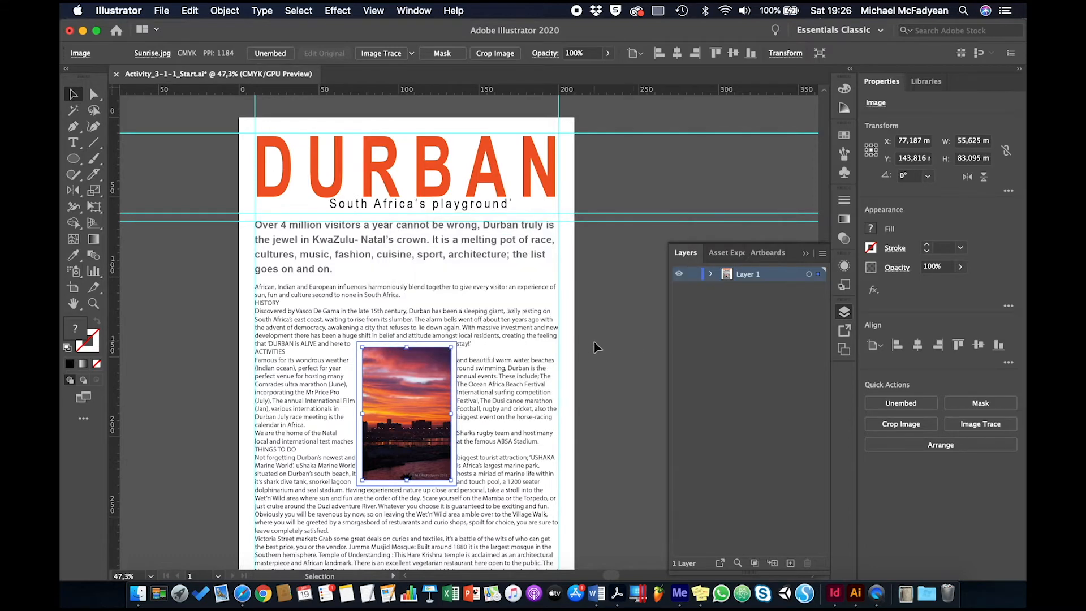
{"action": "left_click", "coordinate": [623, 346]}
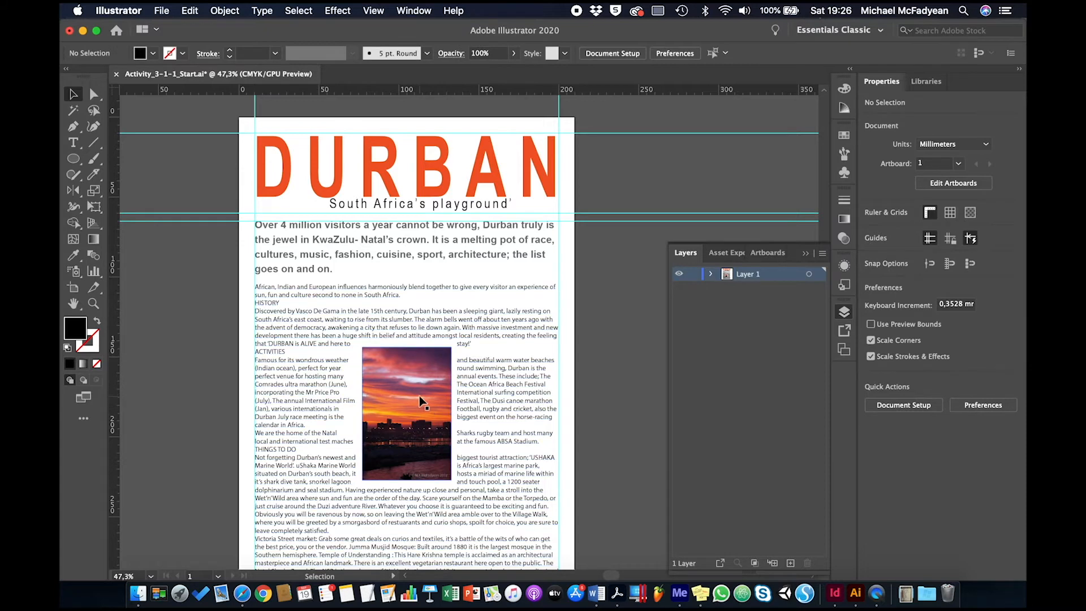
Set the wrapped body text to Arial Regular 10 pt with 14 pt leading
{"action": "left_click", "coordinate": [405, 395]}
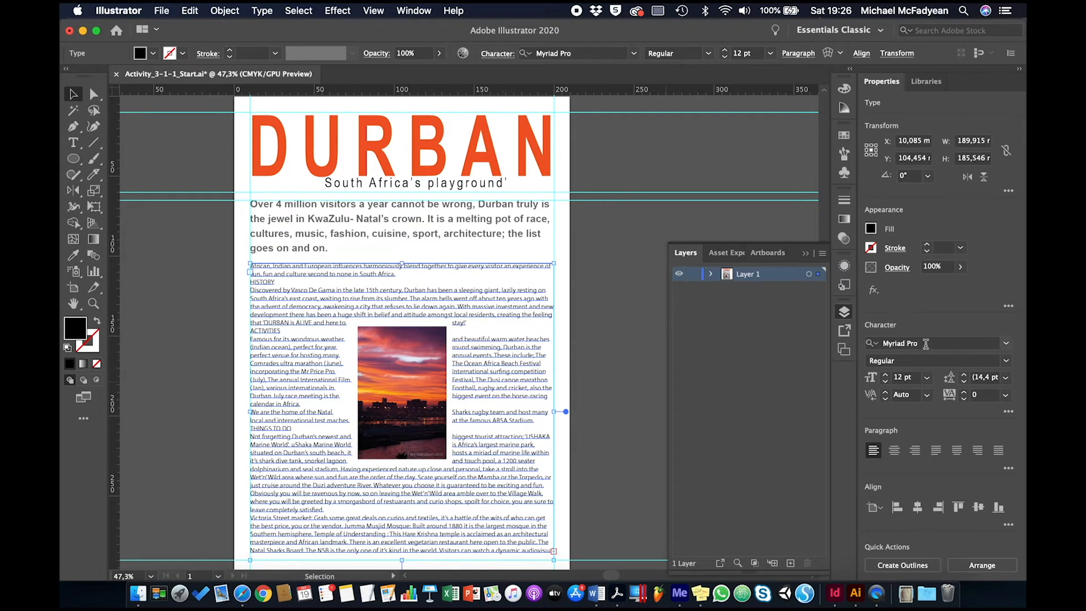
{"action": "type", "text": "arial"}
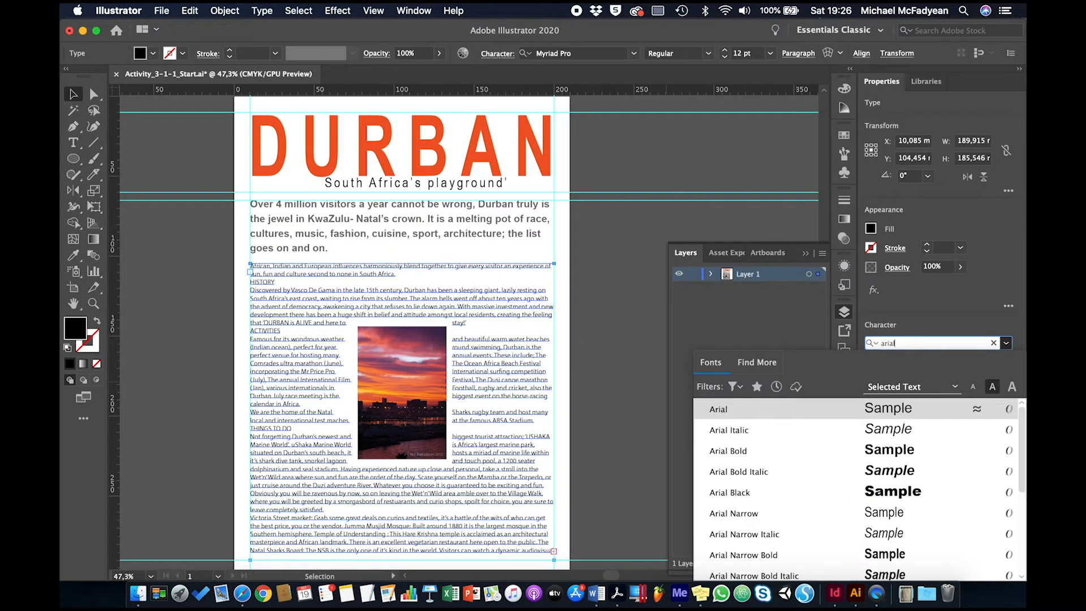
{"action": "left_click", "coordinate": [719, 408]}
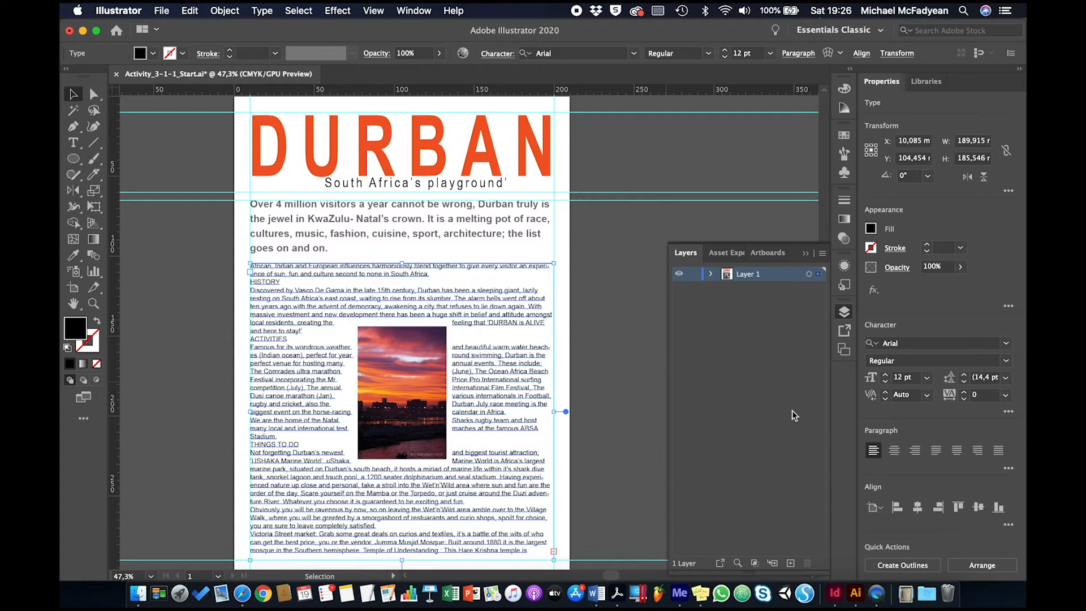
{"action": "mouse_move", "coordinate": [893, 388]}
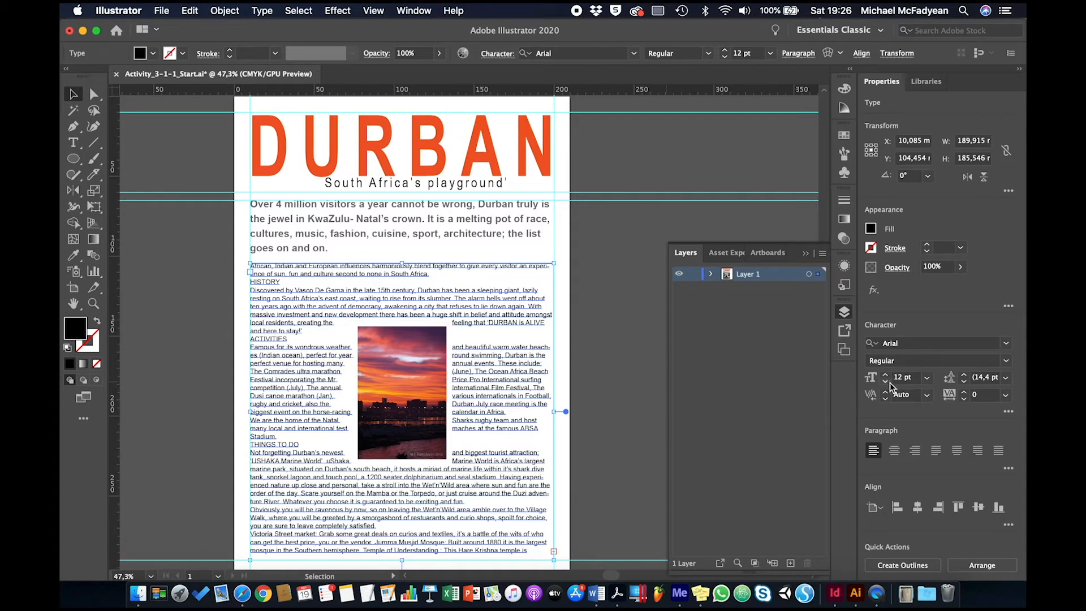
{"action": "left_click", "coordinate": [885, 380]}
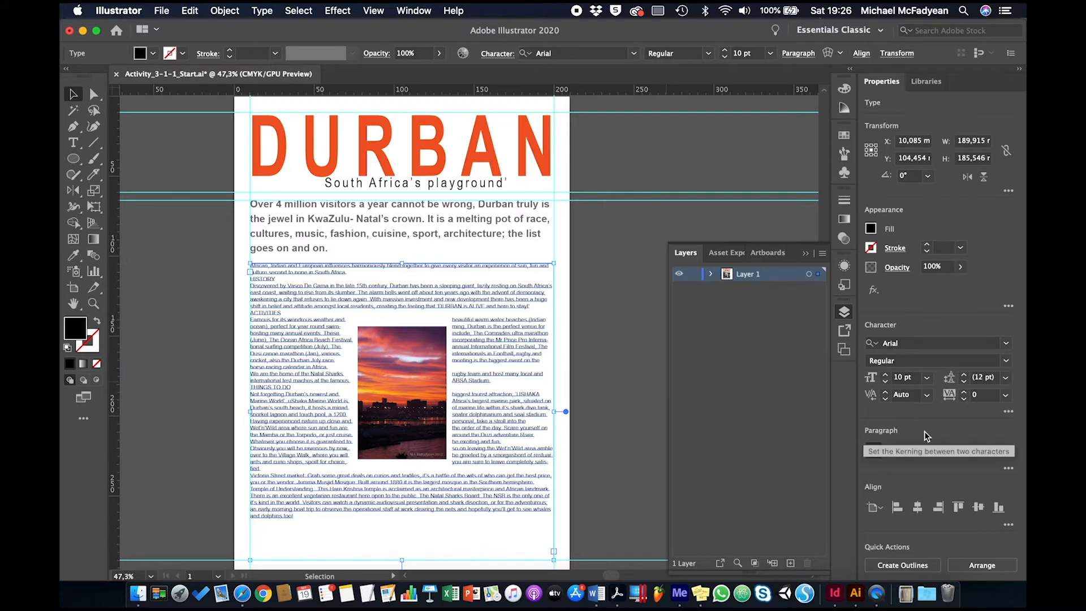
{"action": "left_click", "coordinate": [964, 374]}
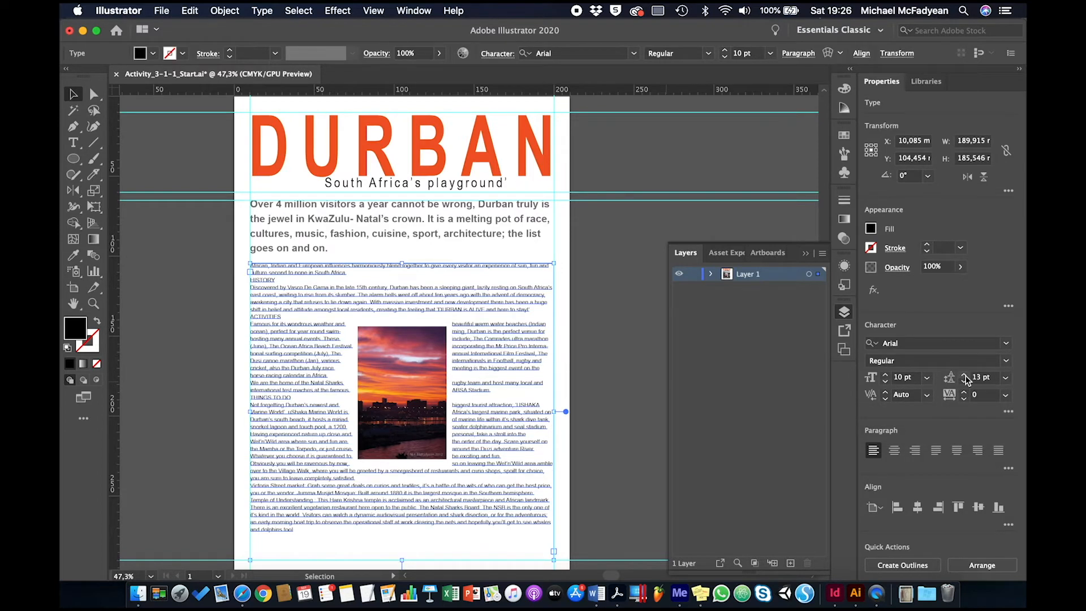
{"action": "left_click", "coordinate": [966, 374]}
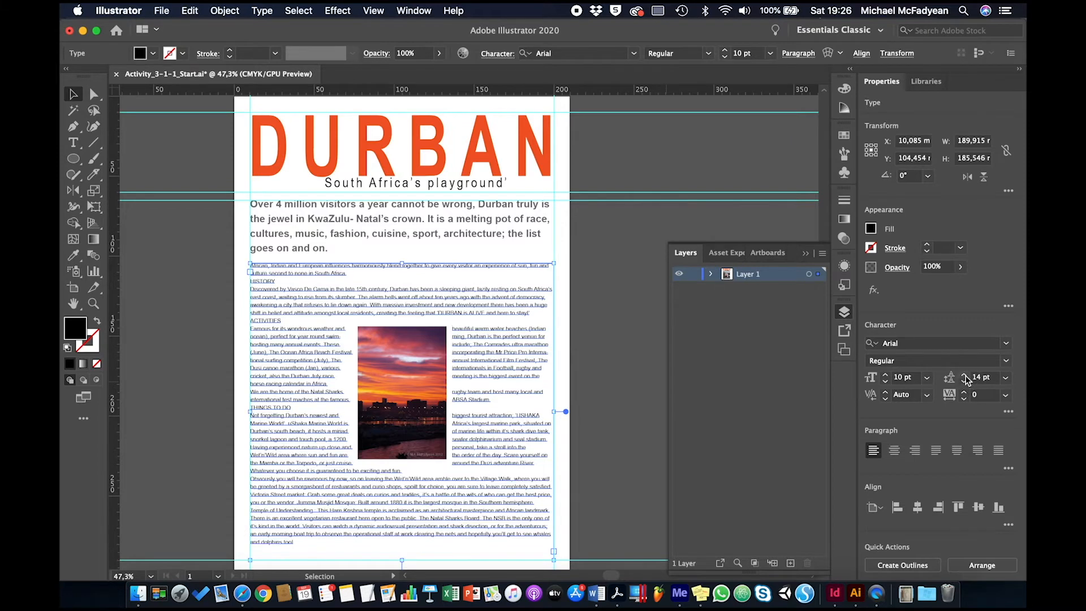
{"action": "mouse_move", "coordinate": [950, 428]}
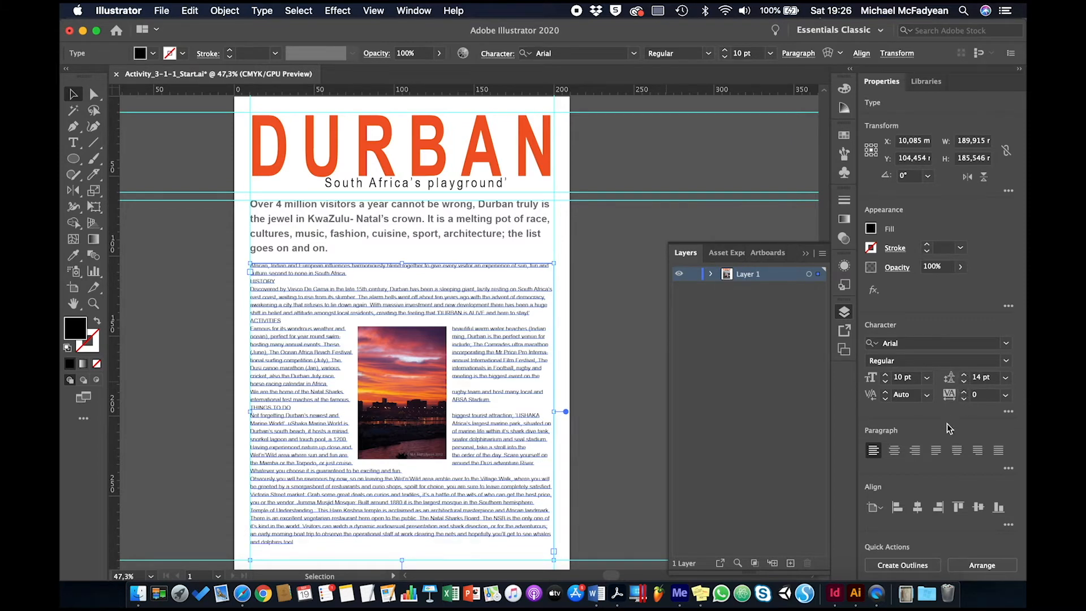
{"action": "mouse_move", "coordinate": [549, 396]}
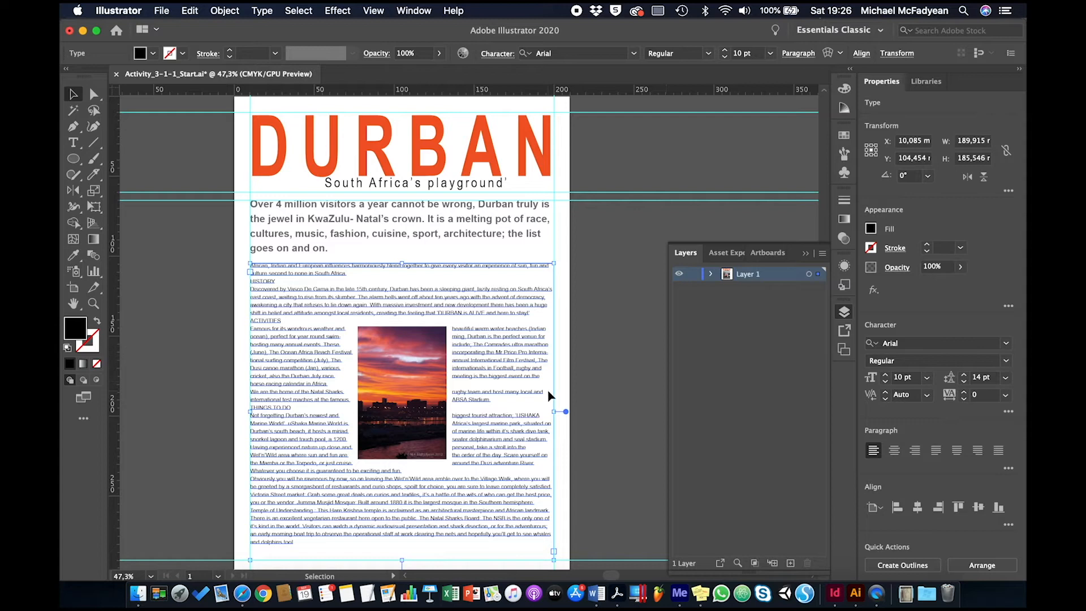
{"action": "mouse_move", "coordinate": [454, 469]}
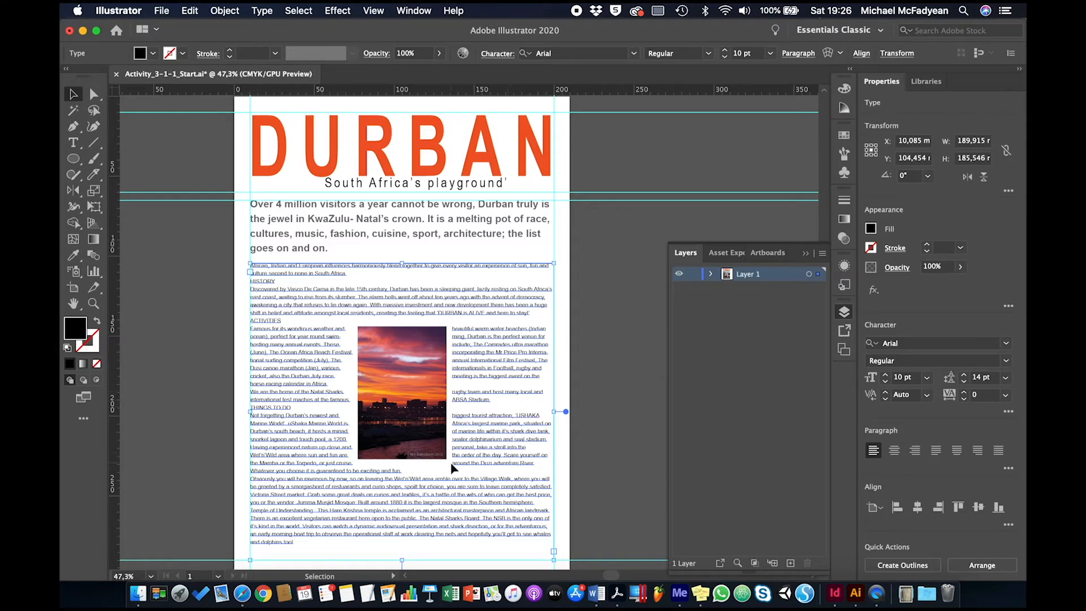
{"action": "mouse_move", "coordinate": [315, 385]}
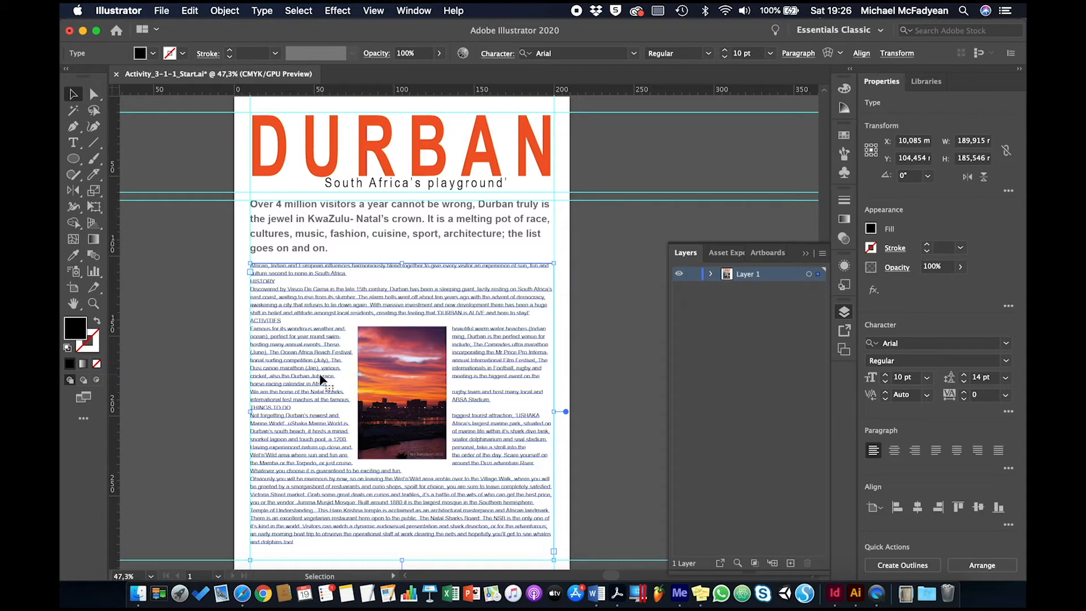
{"action": "mouse_move", "coordinate": [272, 28]}
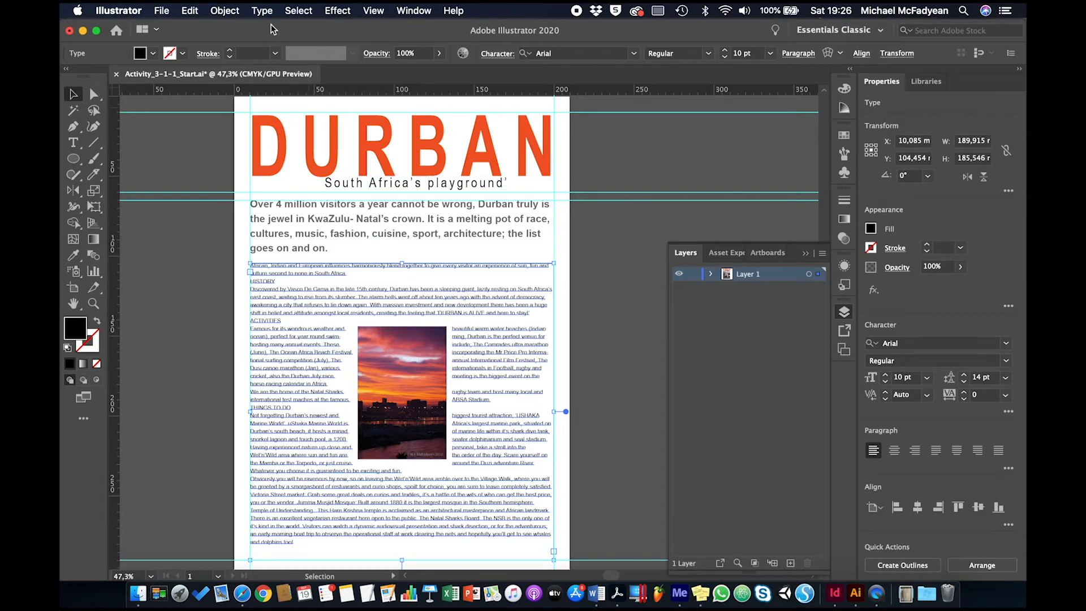
Give the body text area 2 columns with a 10 mm gutter in Area Type Options
{"action": "left_click", "coordinate": [262, 10]}
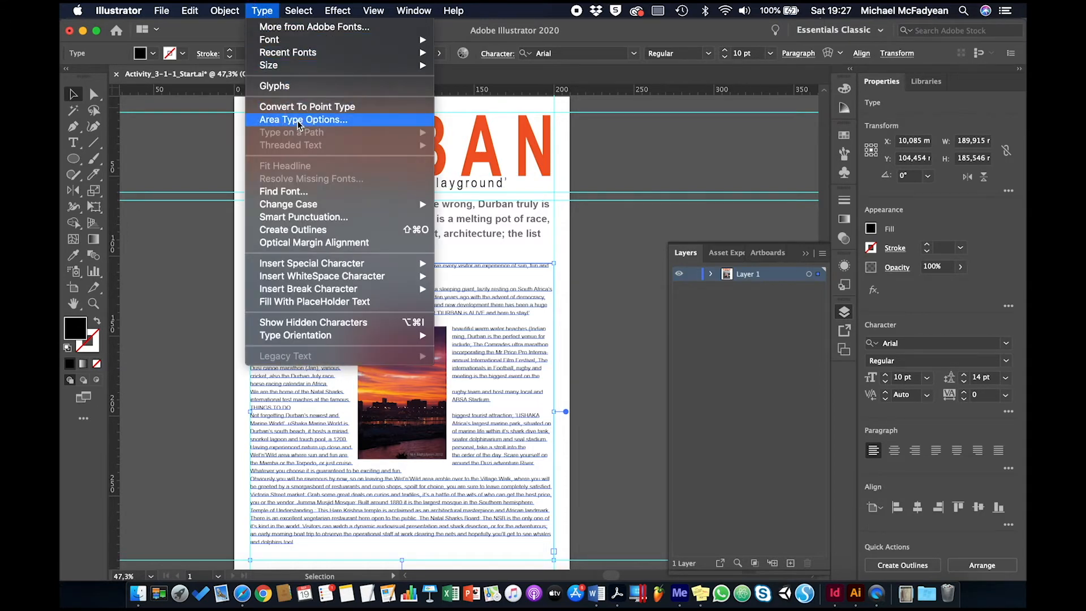
{"action": "left_click", "coordinate": [303, 119]}
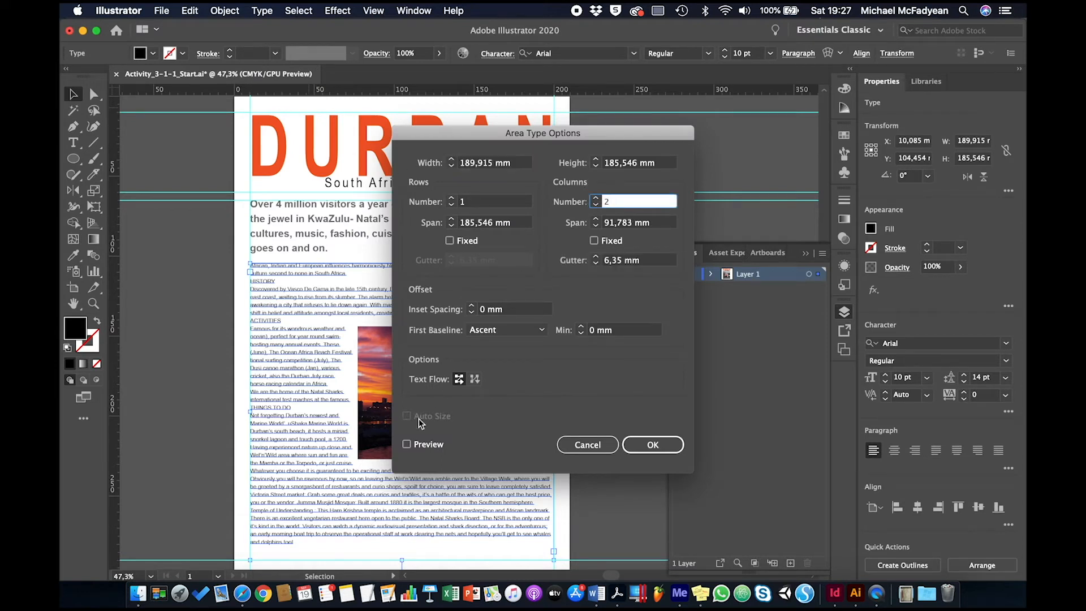
{"action": "left_click", "coordinate": [406, 444]}
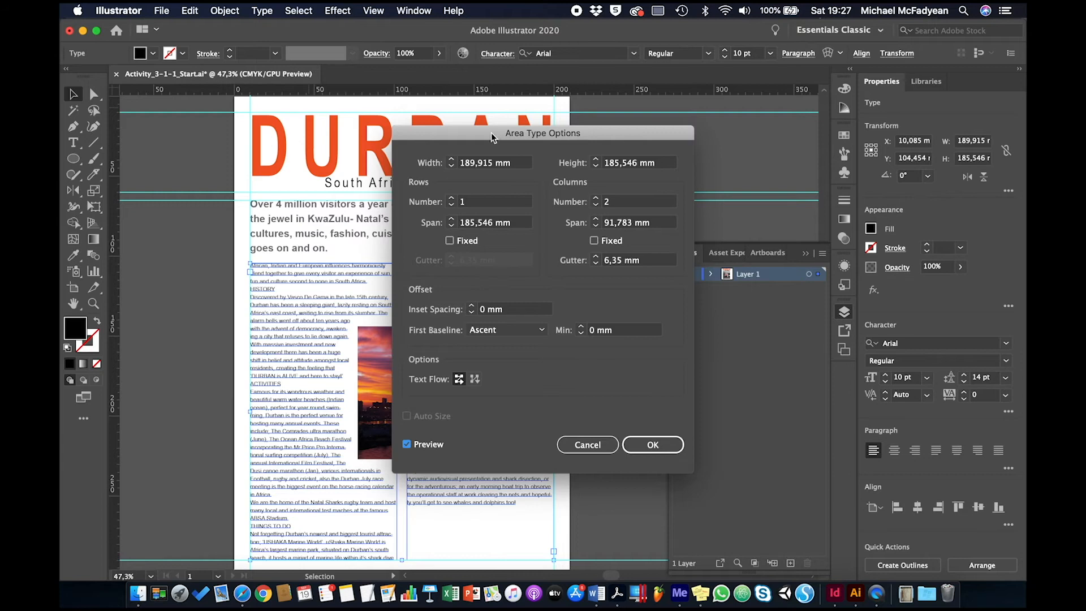
{"action": "left_click_drag", "start_coordinate": [491, 133], "coordinate": [699, 144]}
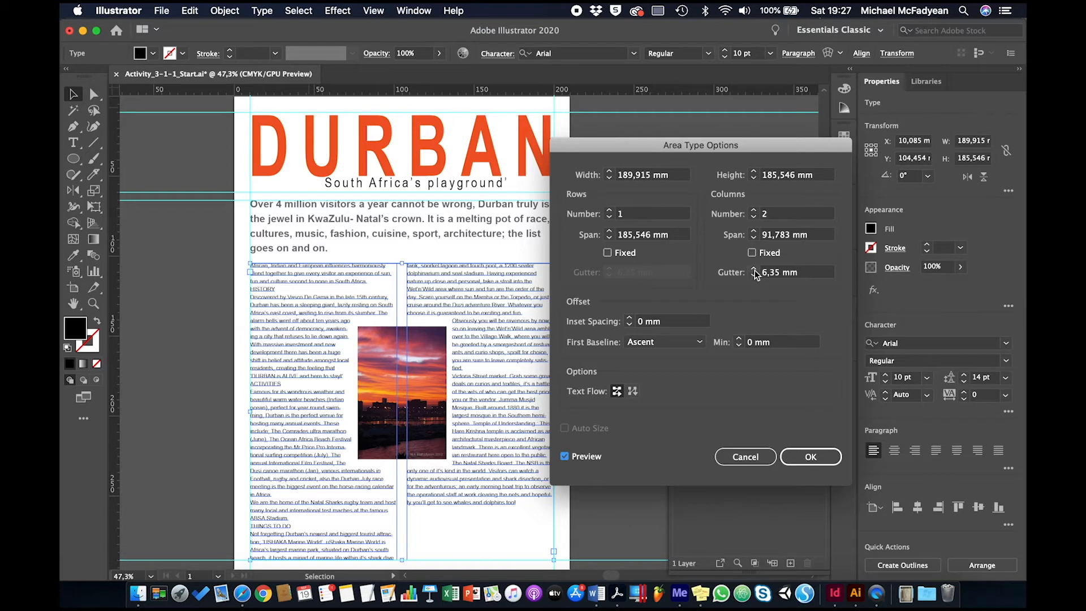
{"action": "type", "text": "7 mm"}
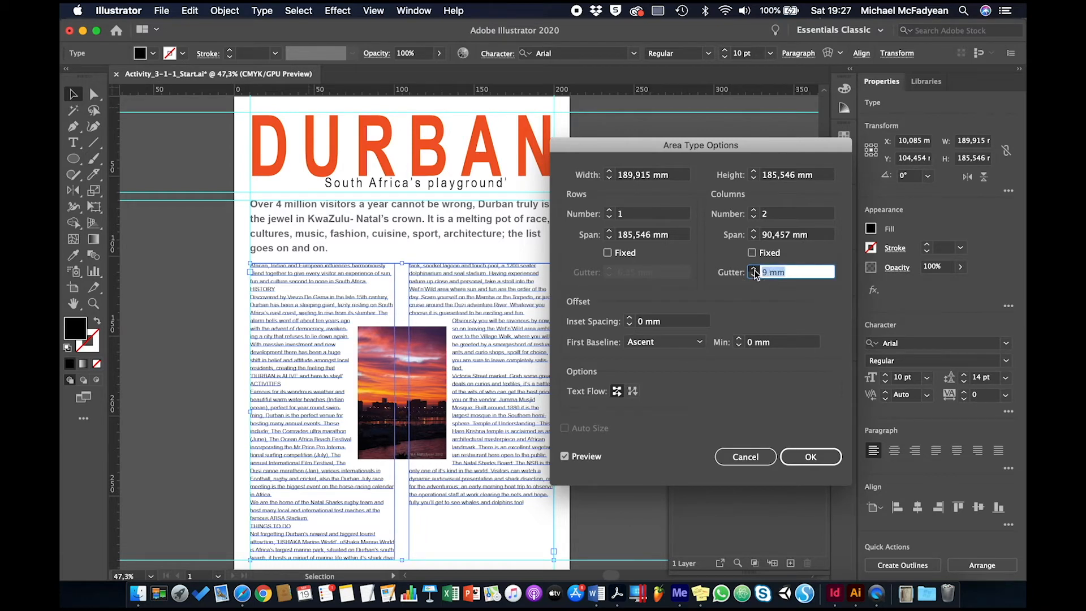
{"action": "left_click", "coordinate": [753, 268]}
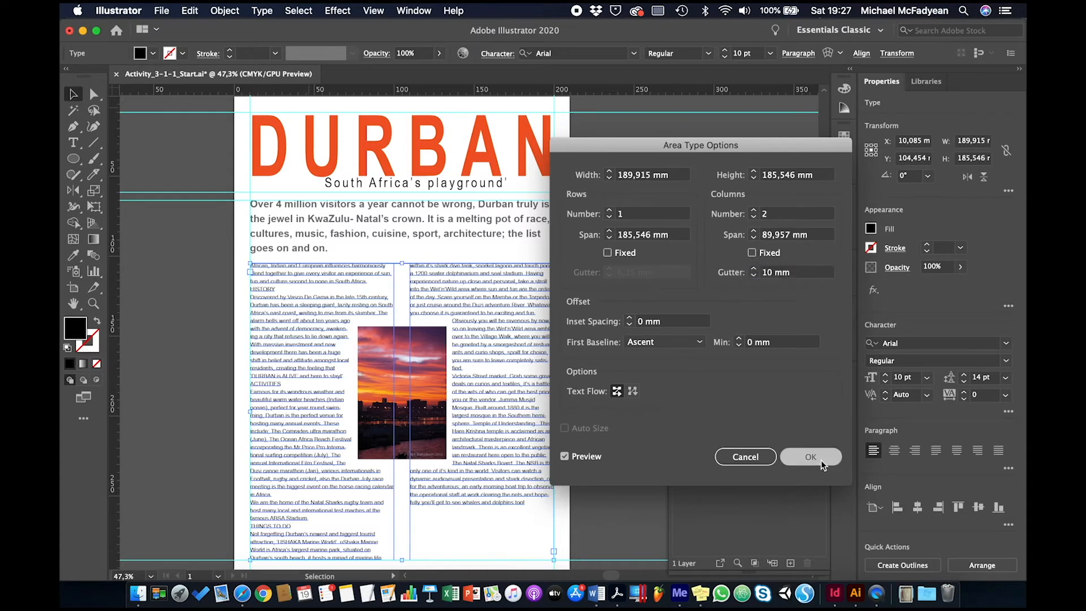
{"action": "left_click", "coordinate": [809, 456]}
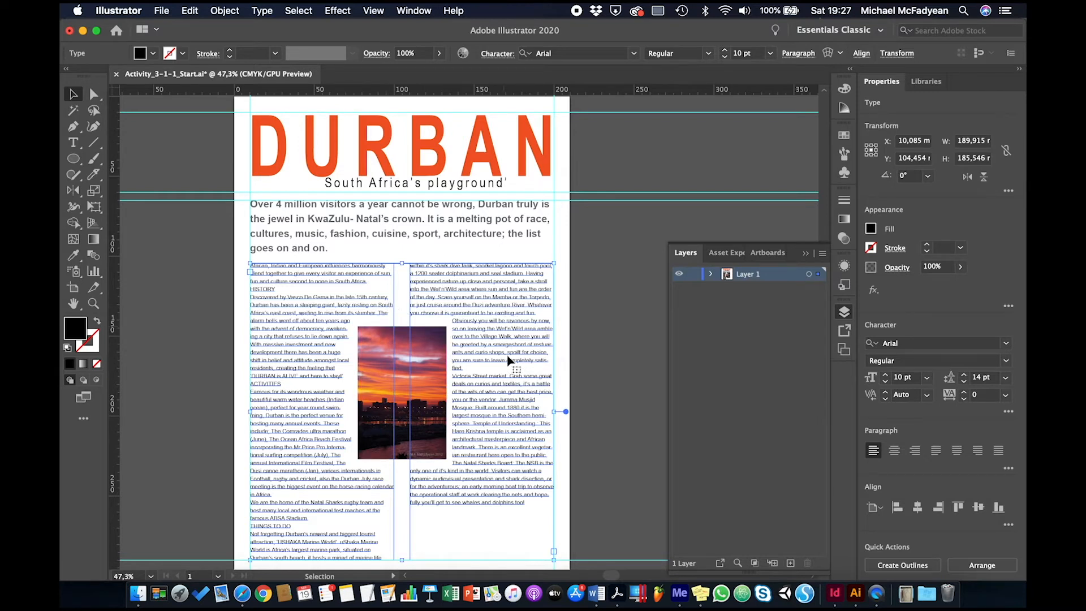
{"action": "mouse_move", "coordinate": [496, 449]}
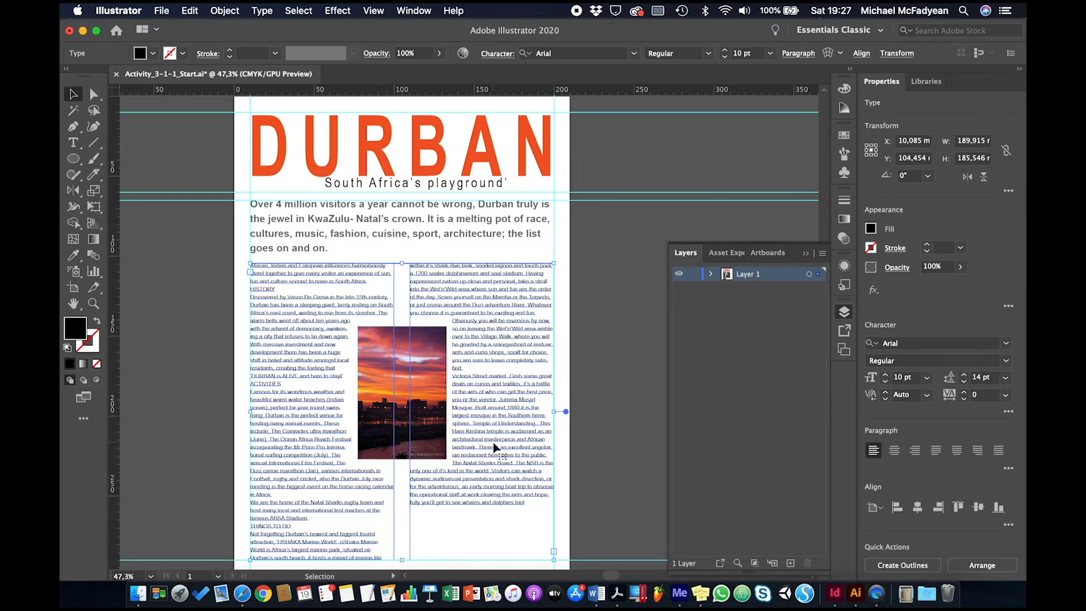
{"action": "mouse_move", "coordinate": [321, 376]}
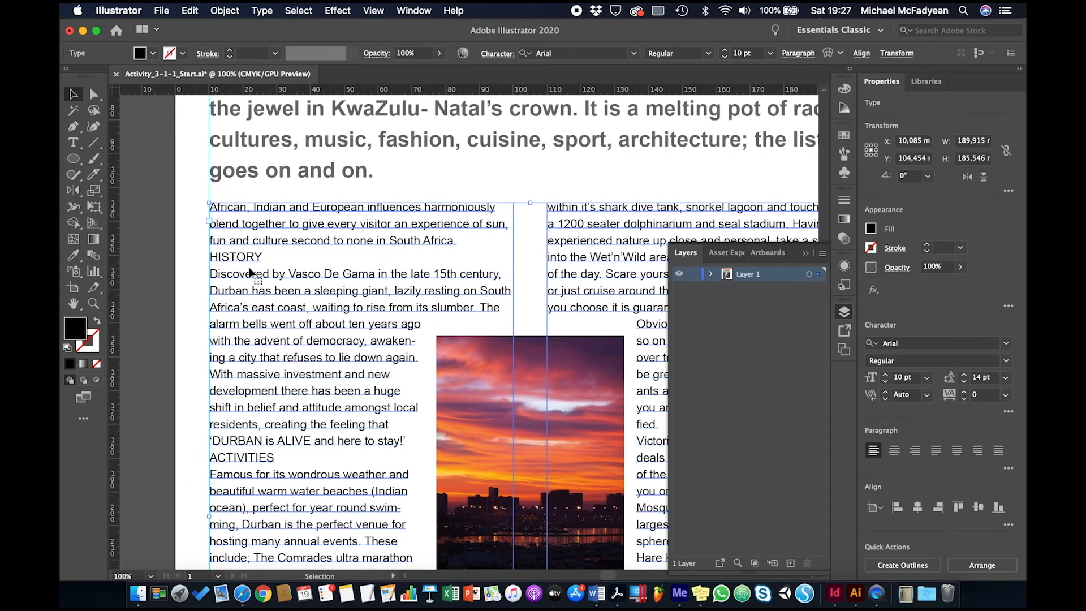
Make HISTORY orange Arial Bold 12 pt with 2 pt space before
{"action": "left_click", "coordinate": [263, 257]}
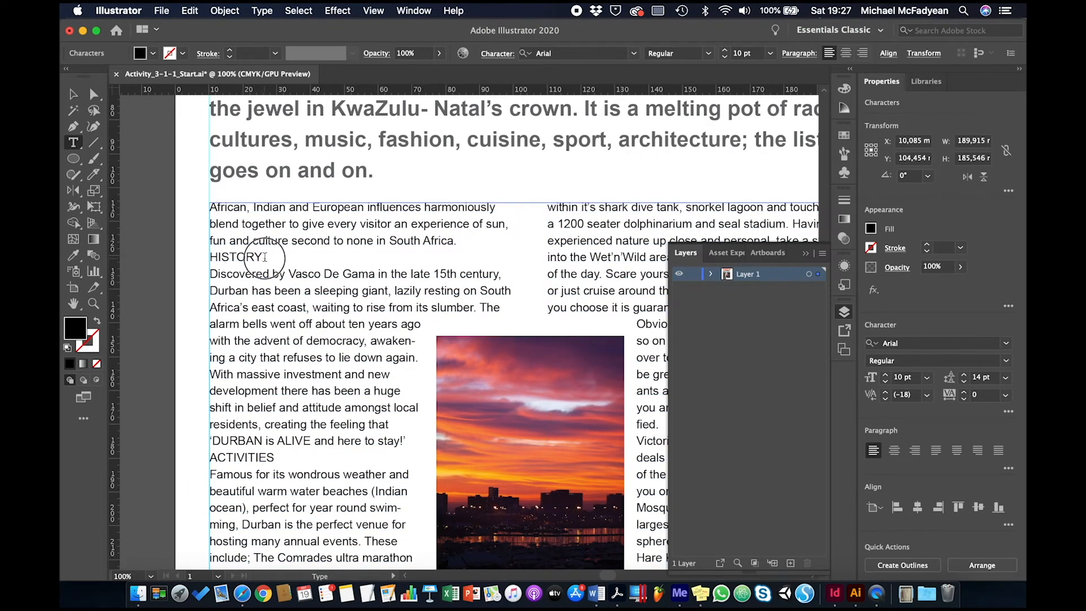
{"action": "double_click", "coordinate": [235, 256]}
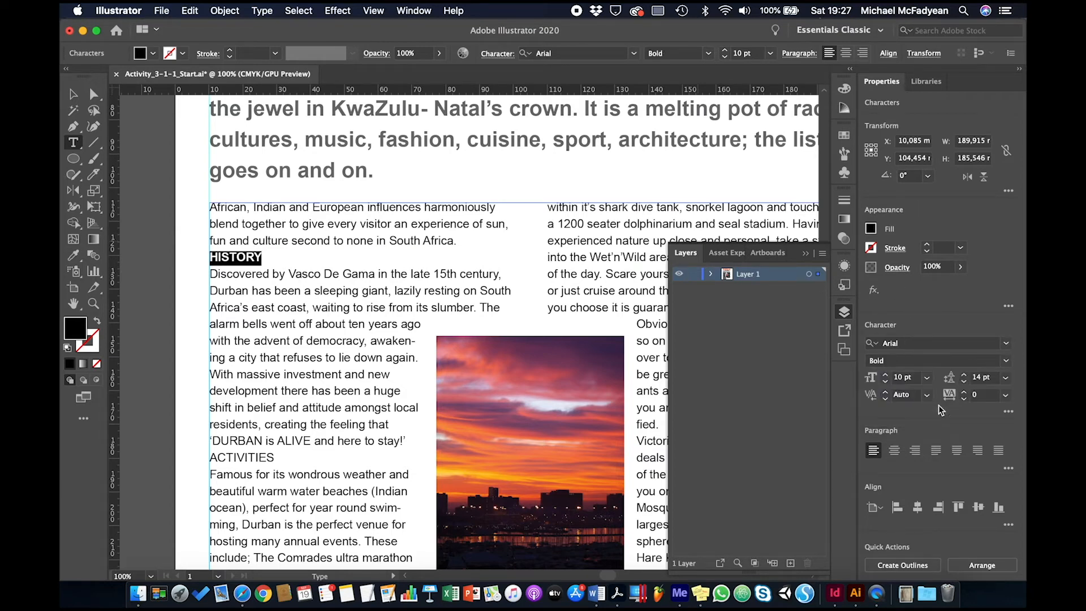
{"action": "mouse_move", "coordinate": [987, 352]}
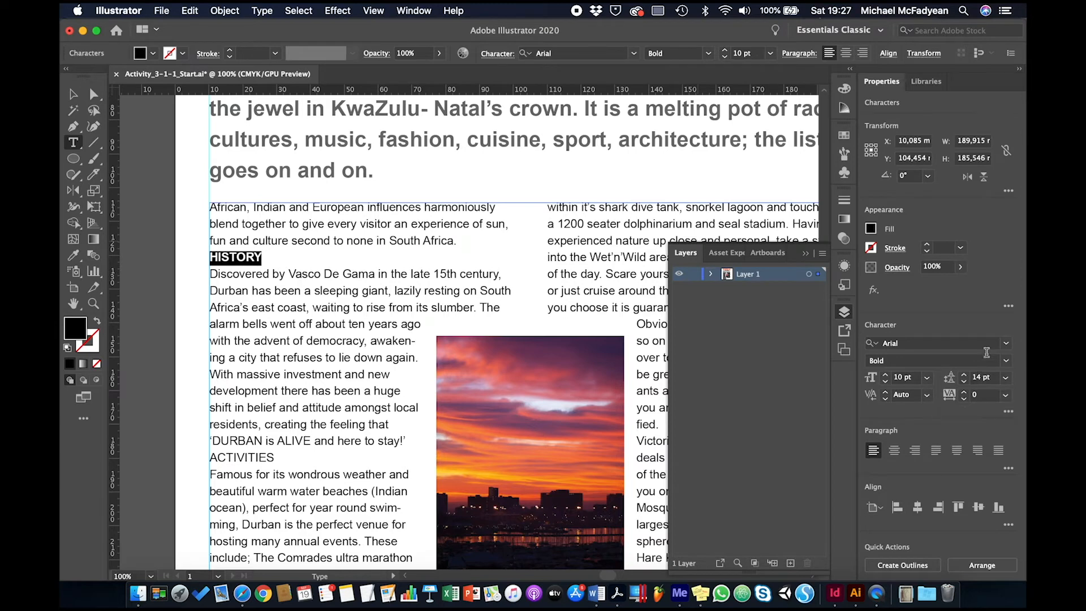
{"action": "left_click", "coordinate": [892, 374]}
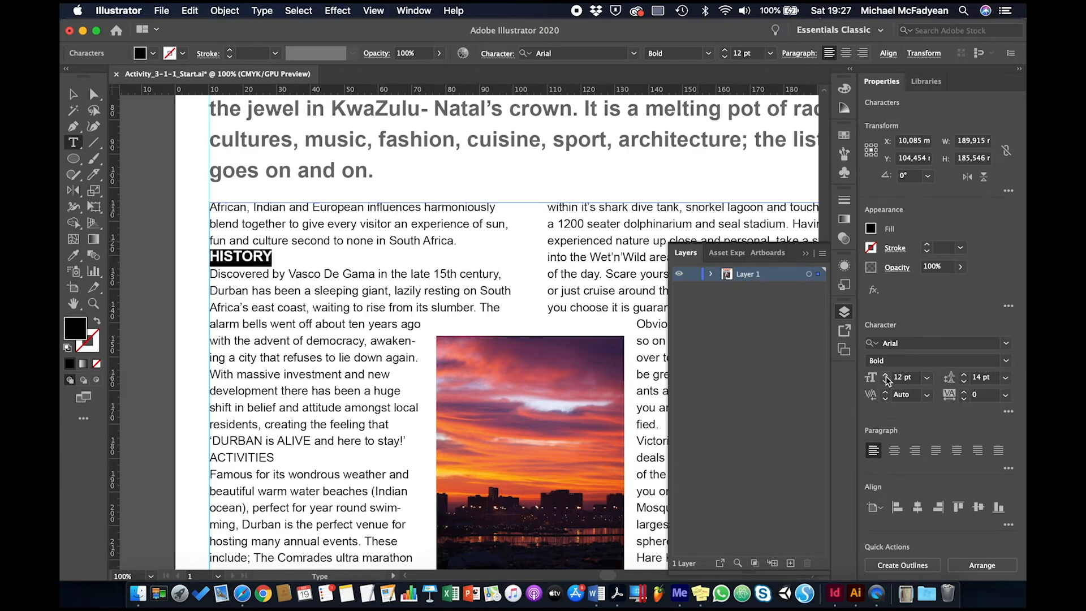
{"action": "mouse_move", "coordinate": [889, 436]}
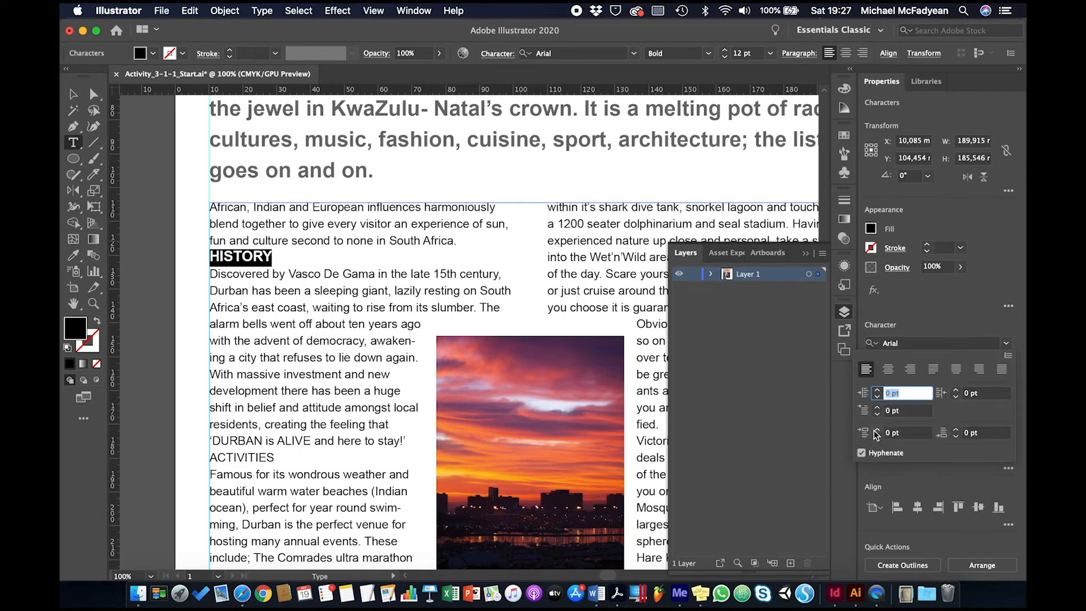
{"action": "mouse_move", "coordinate": [875, 432]}
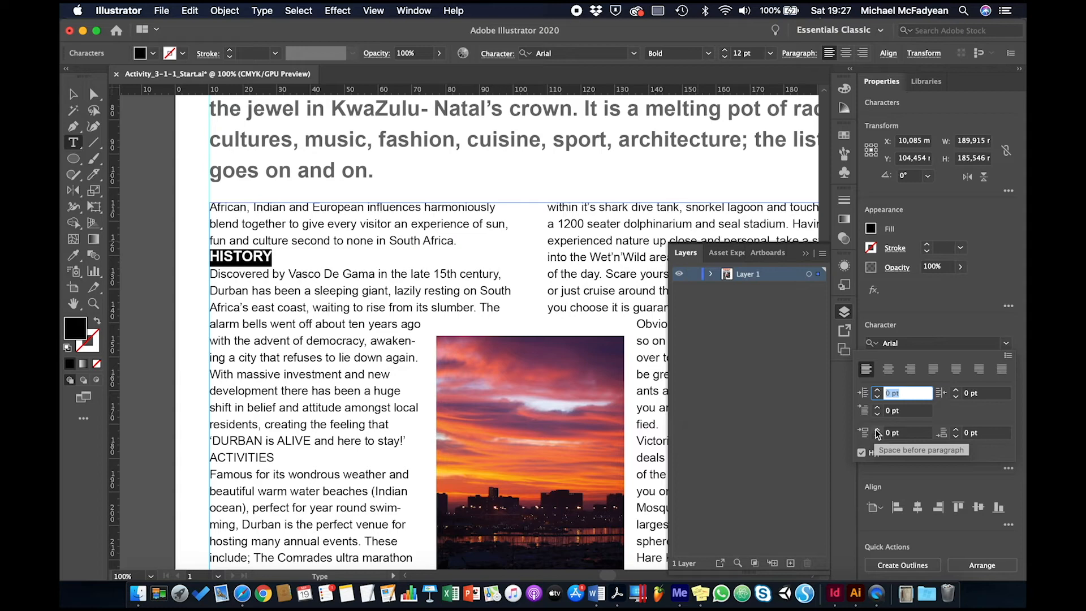
{"action": "type", "text": "2 pt"}
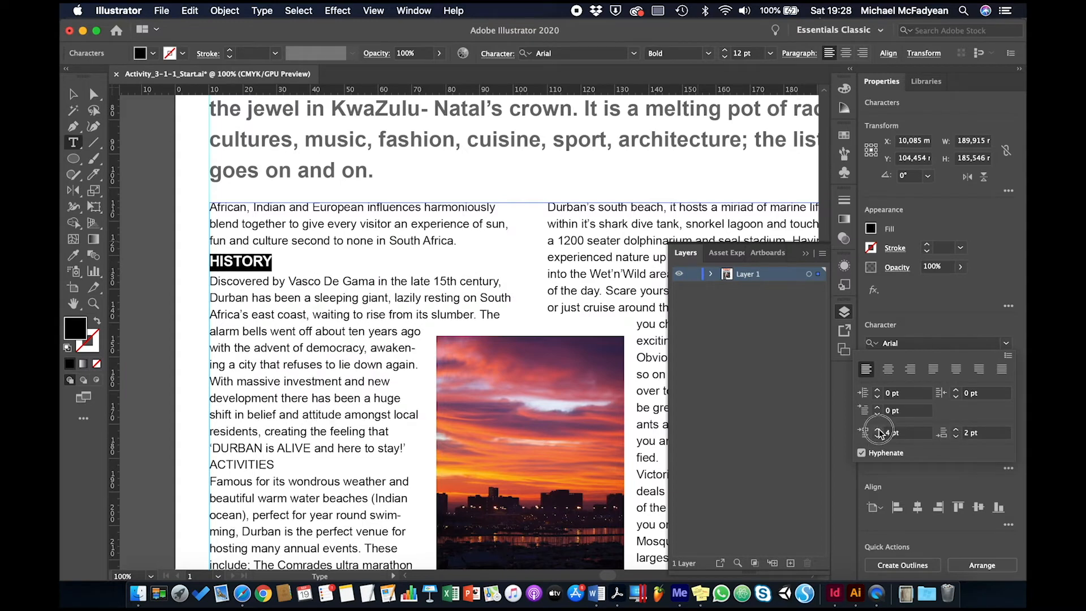
{"action": "left_click", "coordinate": [876, 428]}
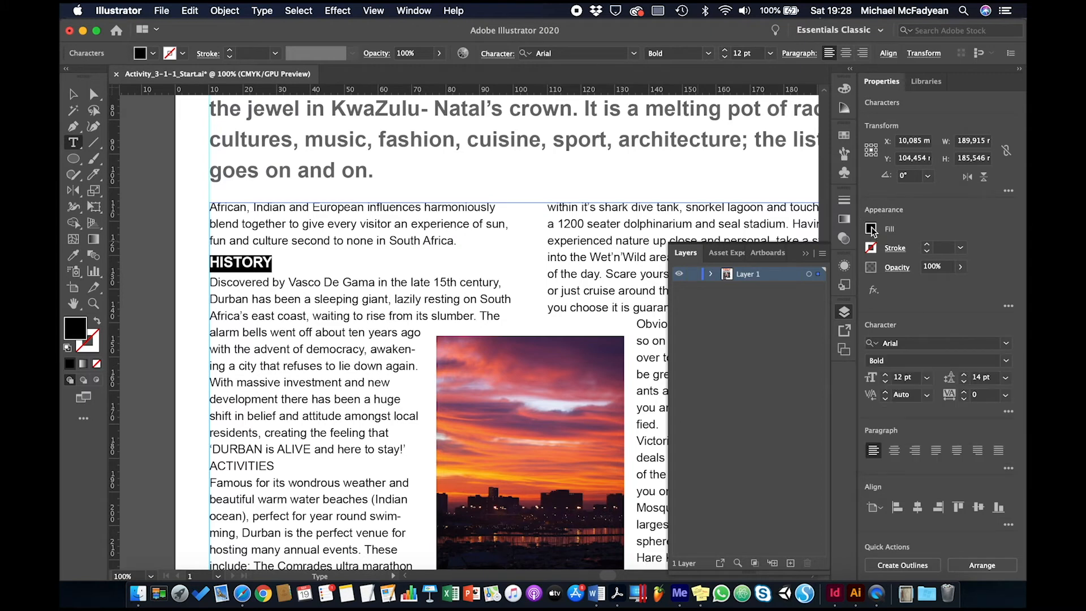
{"action": "left_click", "coordinate": [871, 229]}
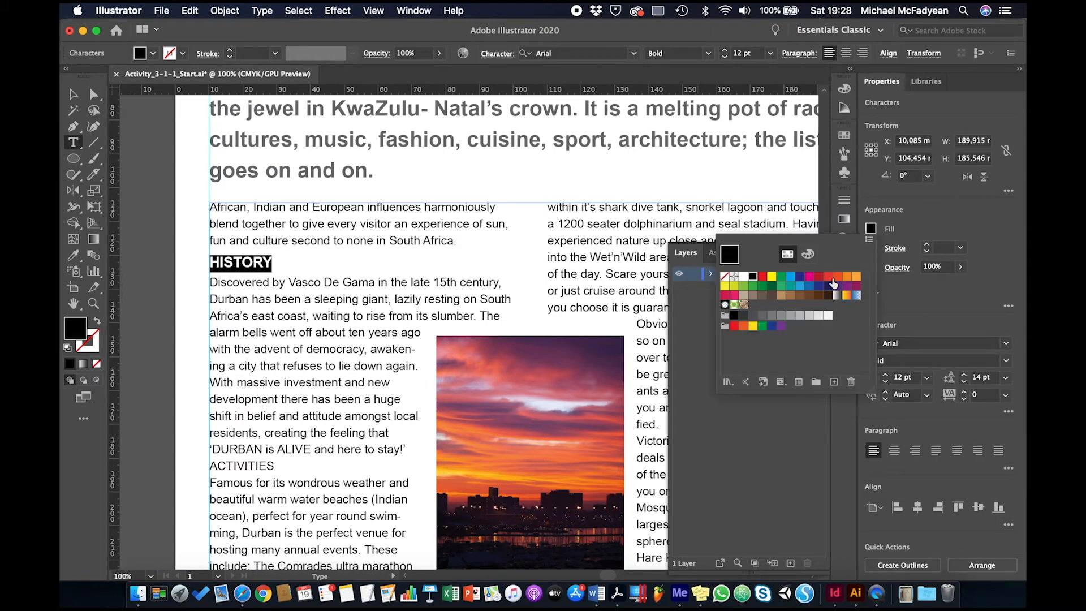
{"action": "left_click", "coordinate": [836, 276]}
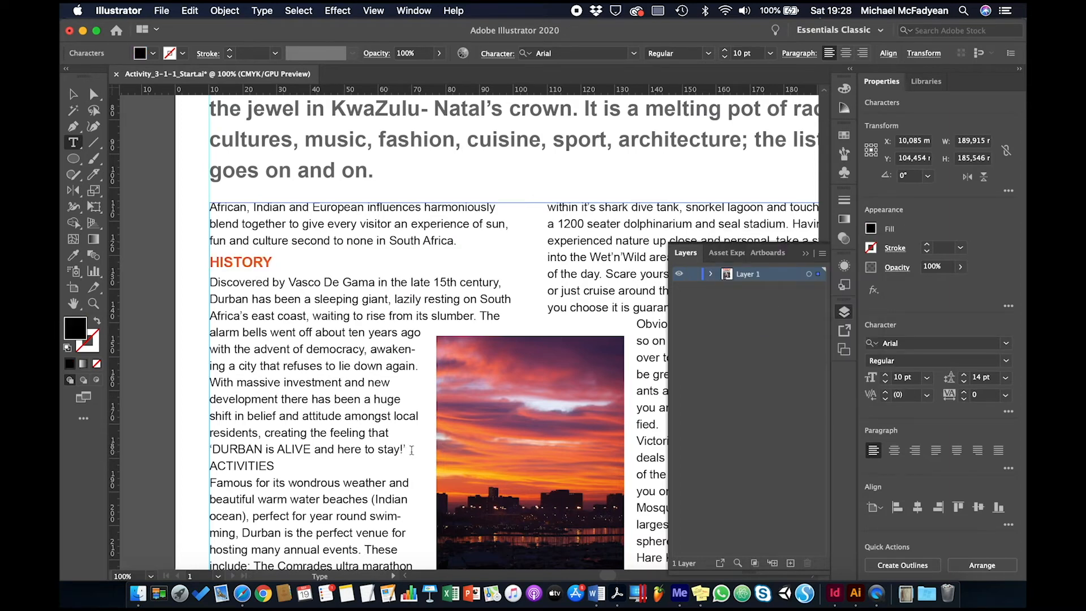
Select the History paragraph and give it a 3 pt left indent
{"action": "left_click_drag", "start_coordinate": [210, 282], "coordinate": [405, 448]}
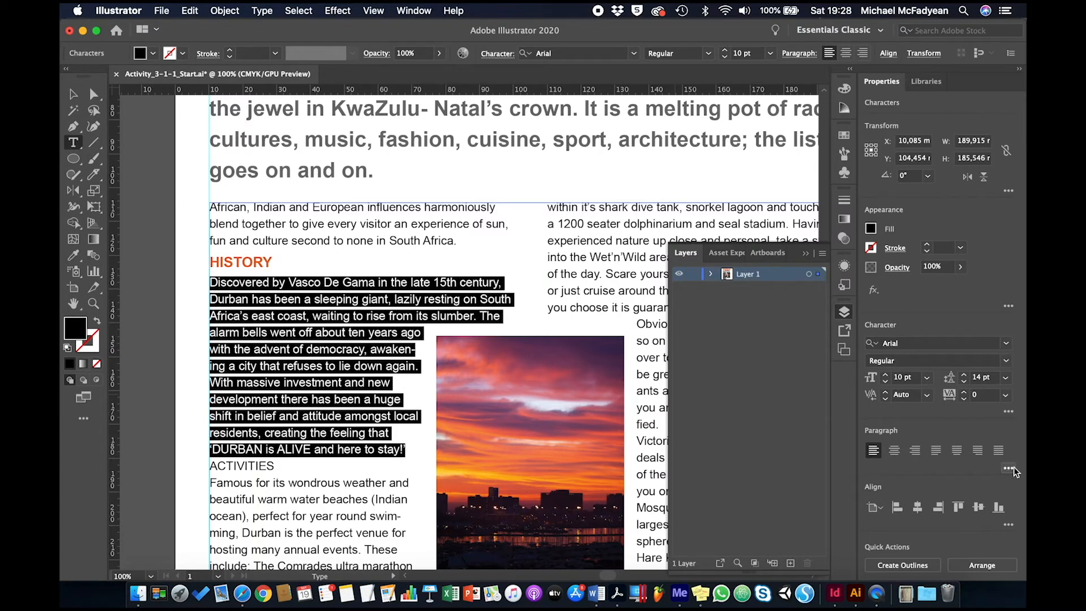
{"action": "left_click", "coordinate": [1008, 469]}
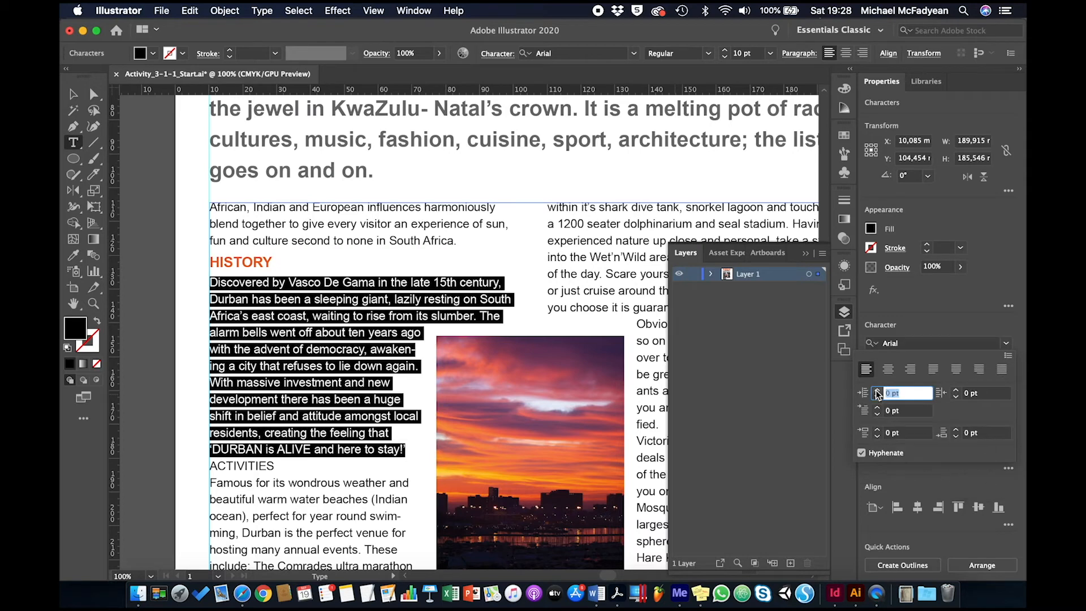
{"action": "type", "text": "3 pt"}
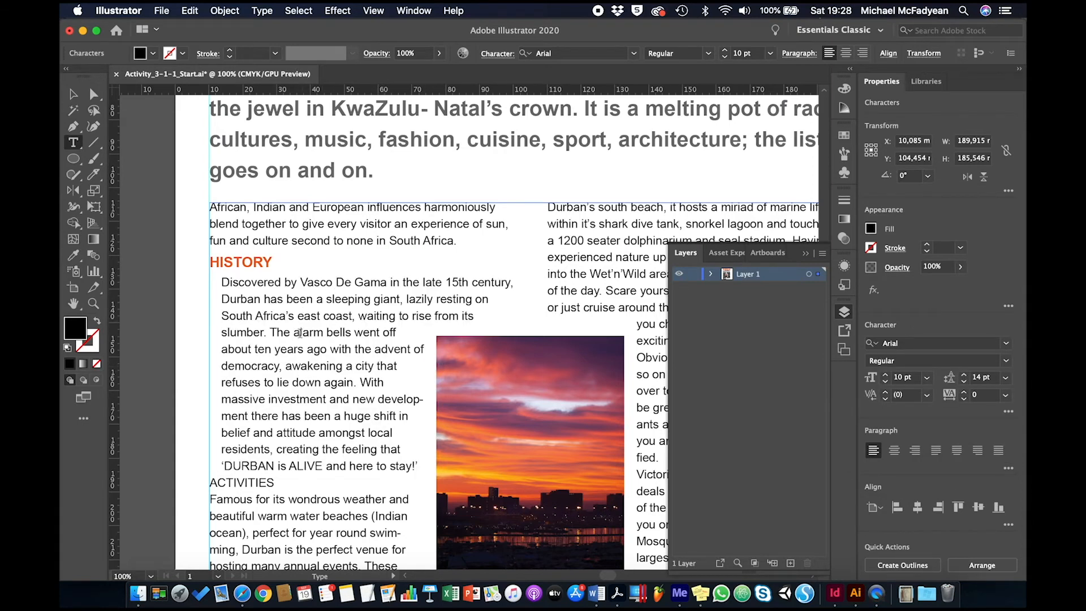
{"action": "scroll", "scroll_direction": "down", "scroll_amount": 3}
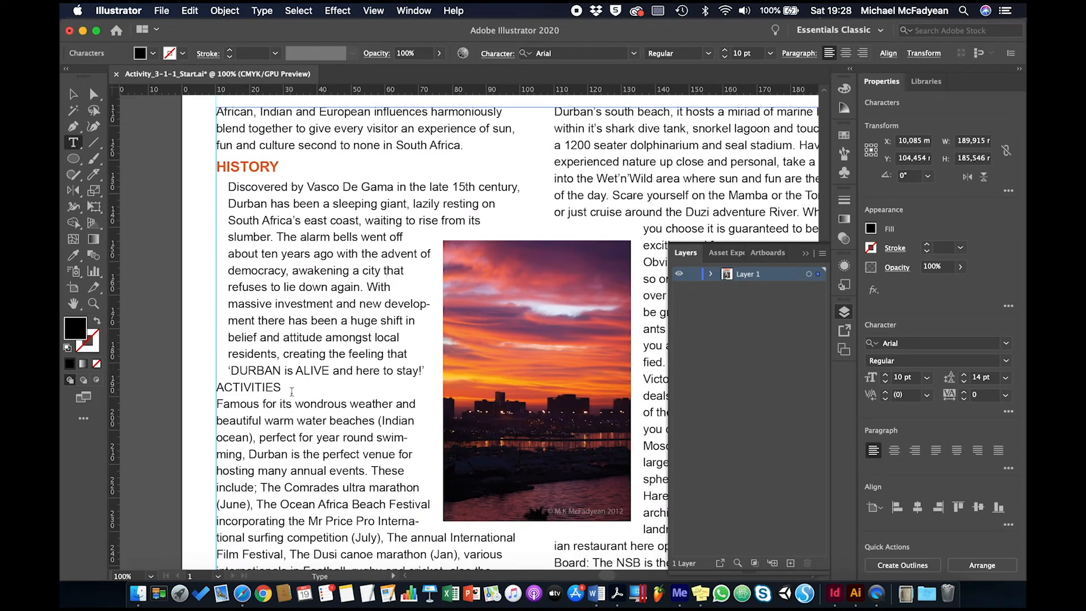
Copy HISTORY's orange bold style onto ACTIVITIES and THINGS TO DO, indenting the Activities paragraph like History
{"action": "double_click", "coordinate": [247, 387]}
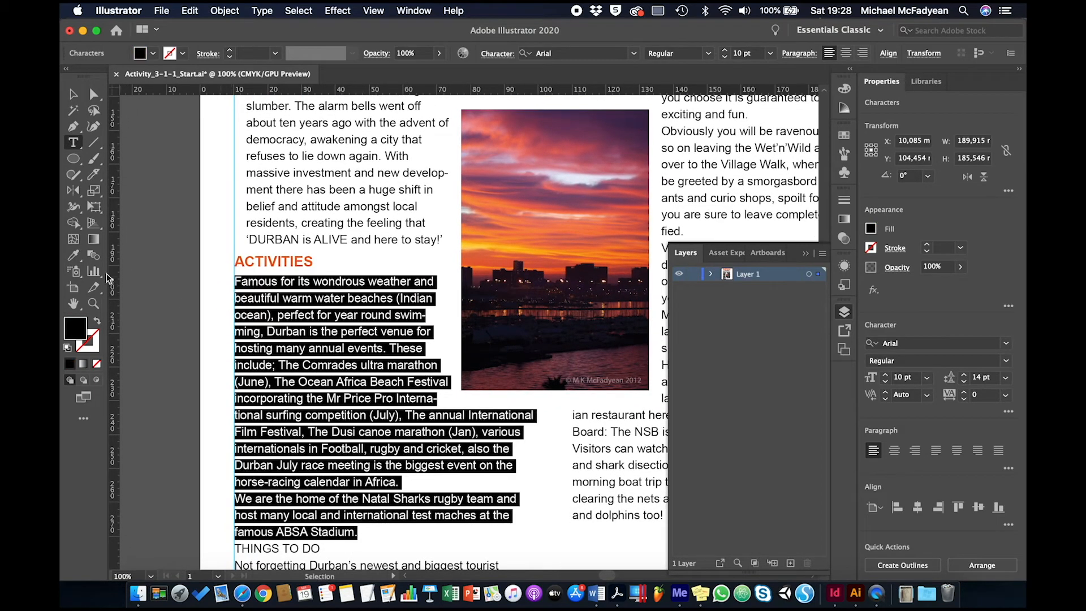
{"action": "left_click", "coordinate": [74, 255]}
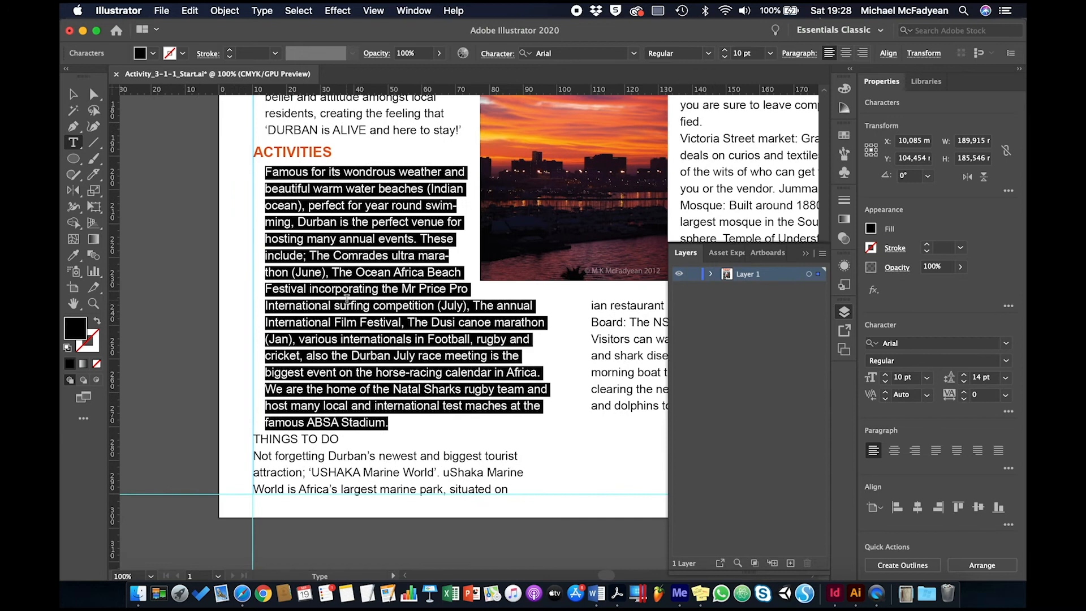
{"action": "left_click", "coordinate": [269, 430]}
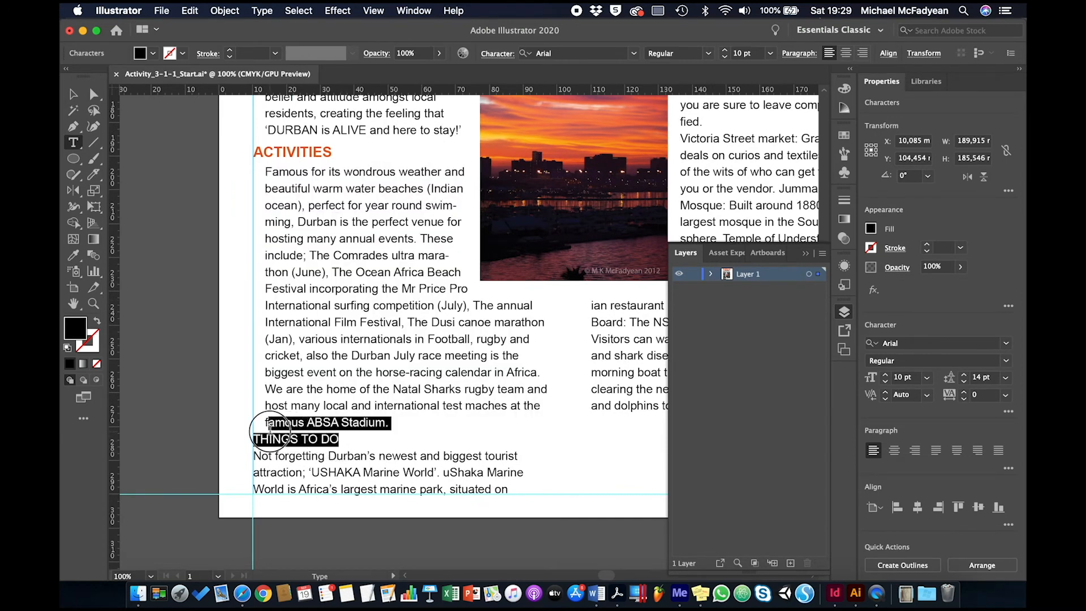
{"action": "left_click", "coordinate": [74, 254]}
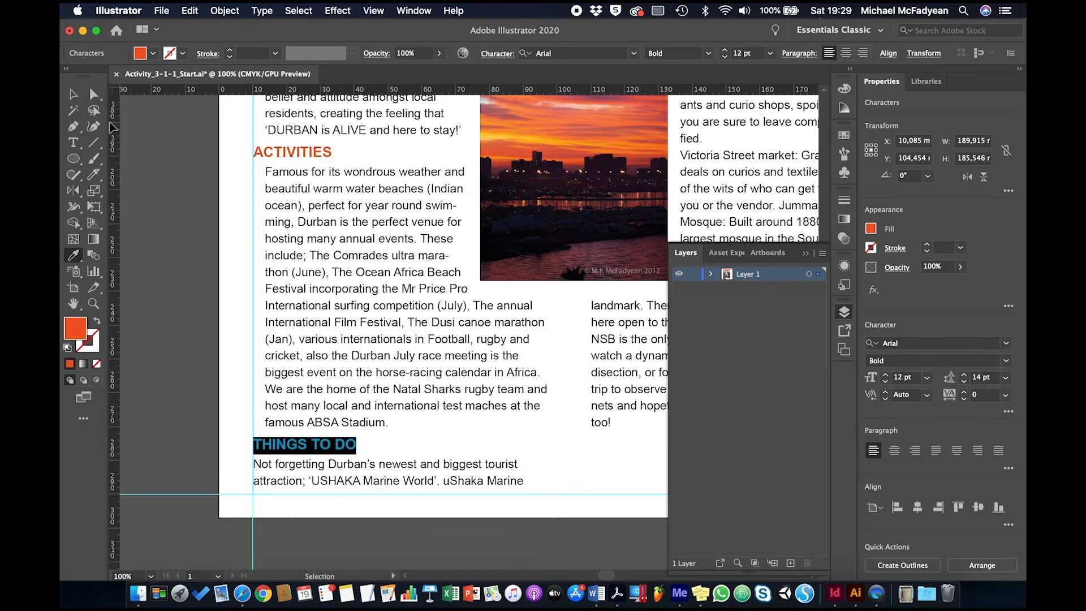
{"action": "left_click", "coordinate": [73, 142]}
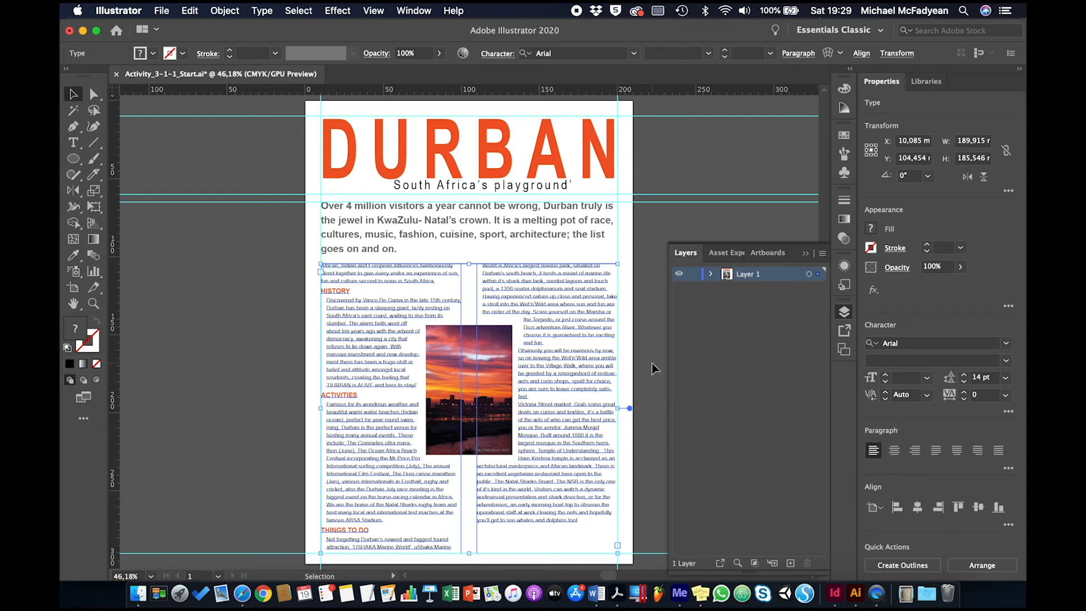
{"action": "mouse_move", "coordinate": [838, 418]}
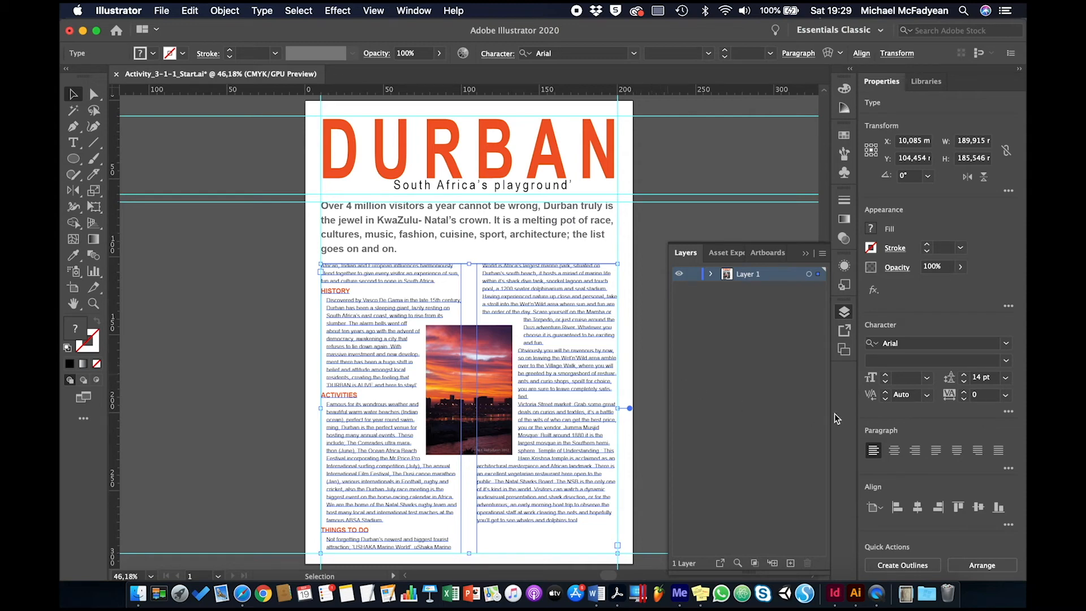
{"action": "mouse_move", "coordinate": [799, 521]}
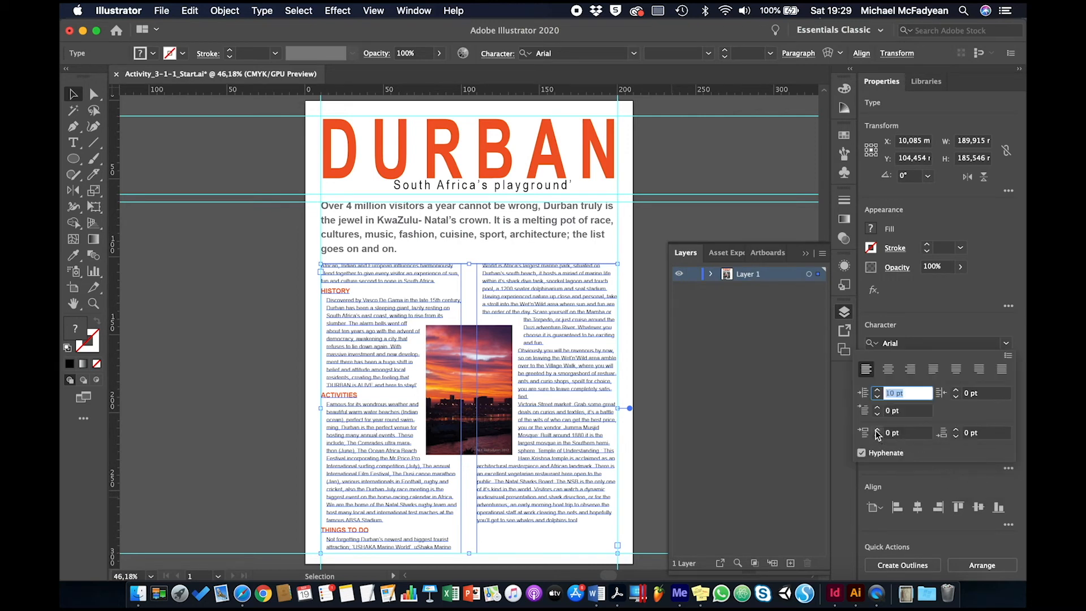
Set Space After to 4 pt for the Durban body paragraphs
{"action": "type", "text": "2 pt"}
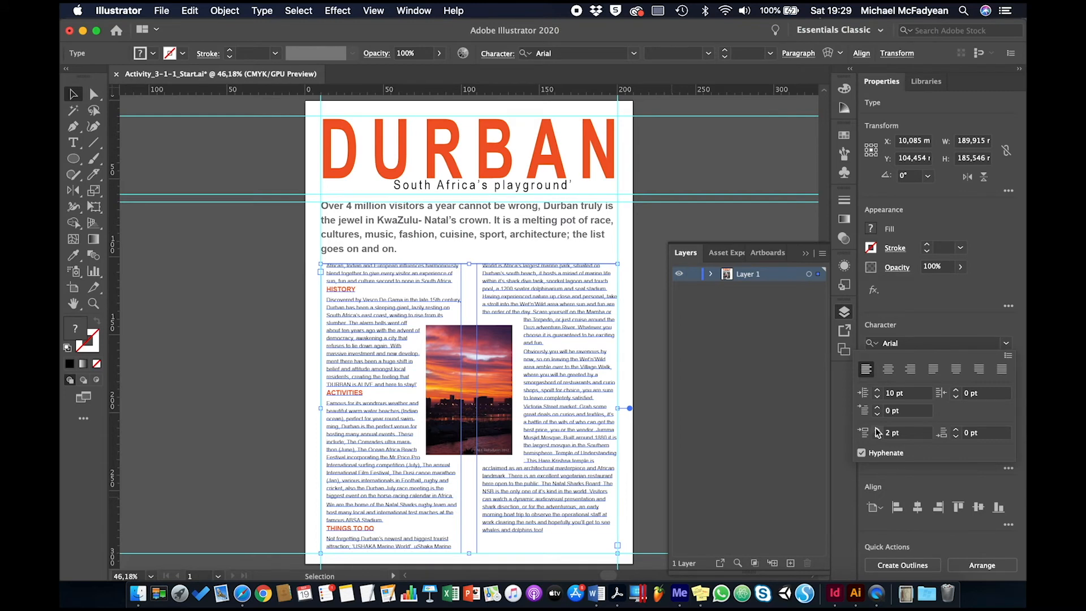
{"action": "left_click", "coordinate": [876, 428]}
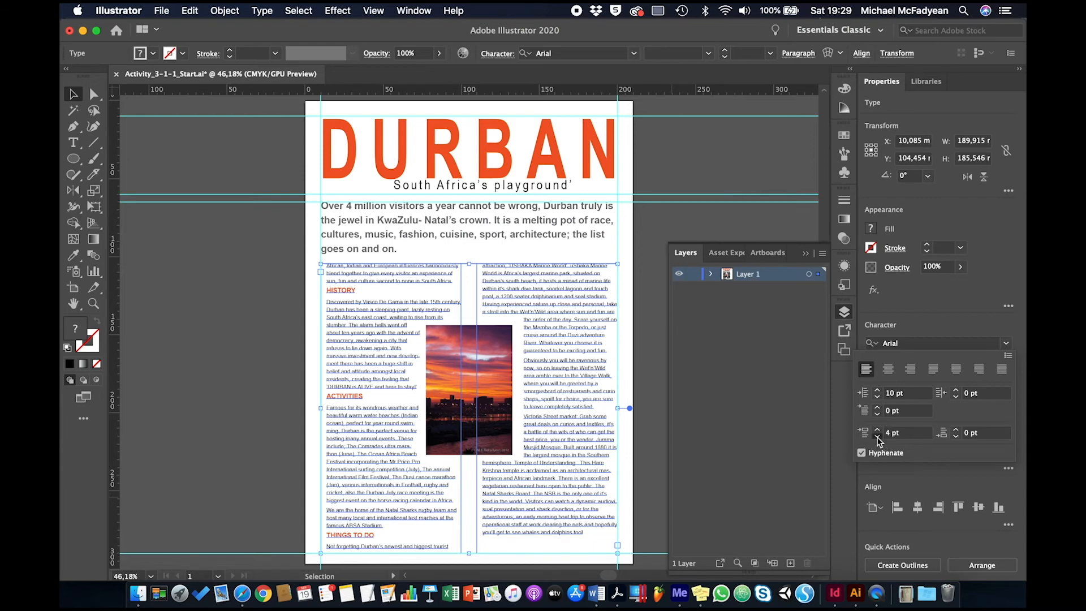
{"action": "left_click", "coordinate": [877, 436]}
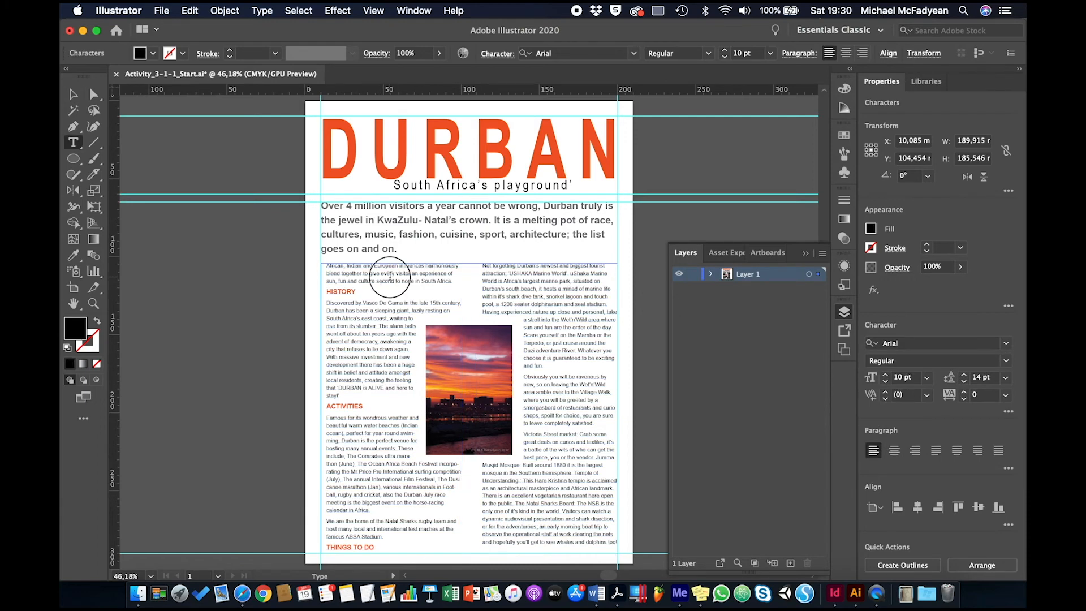
Set the opening influences paragraph's Left Indent to 0 pt, then deselect the frames
{"action": "double_click", "coordinate": [386, 273]}
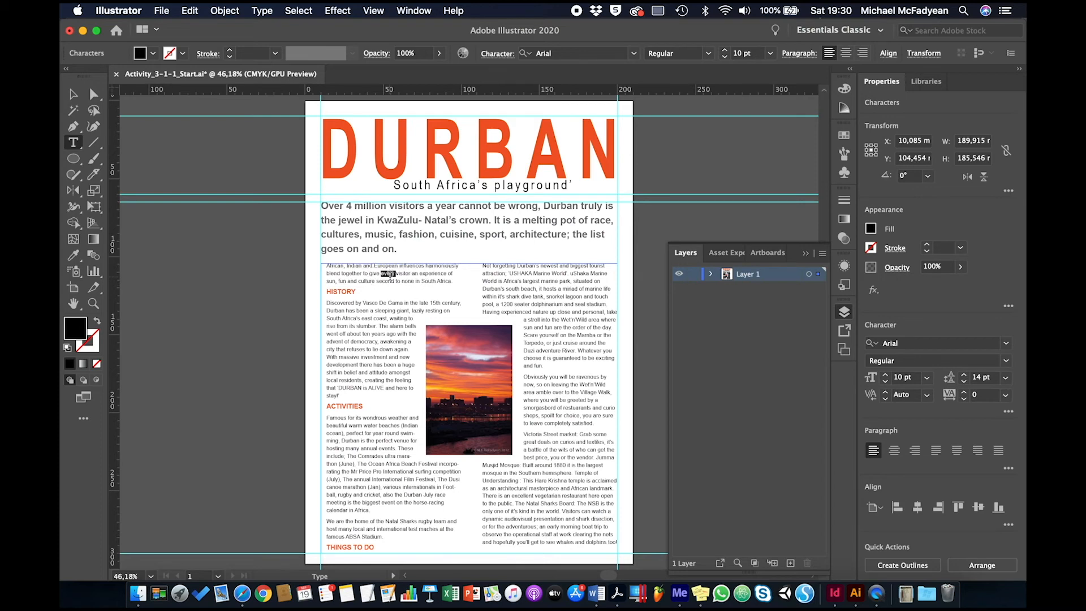
{"action": "triple_click", "coordinate": [392, 273]}
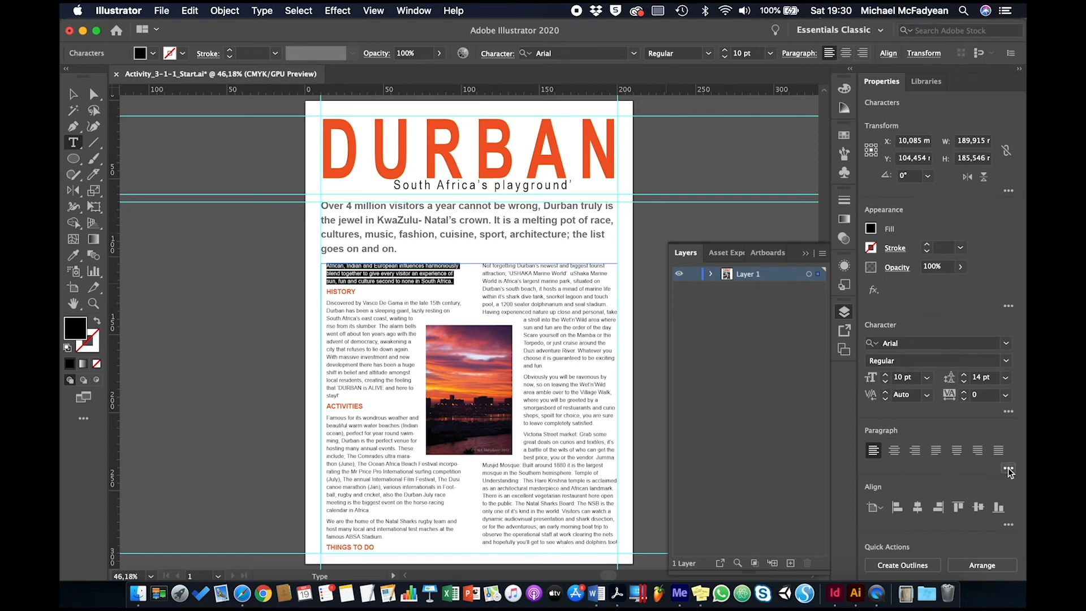
{"action": "left_click", "coordinate": [1008, 468]}
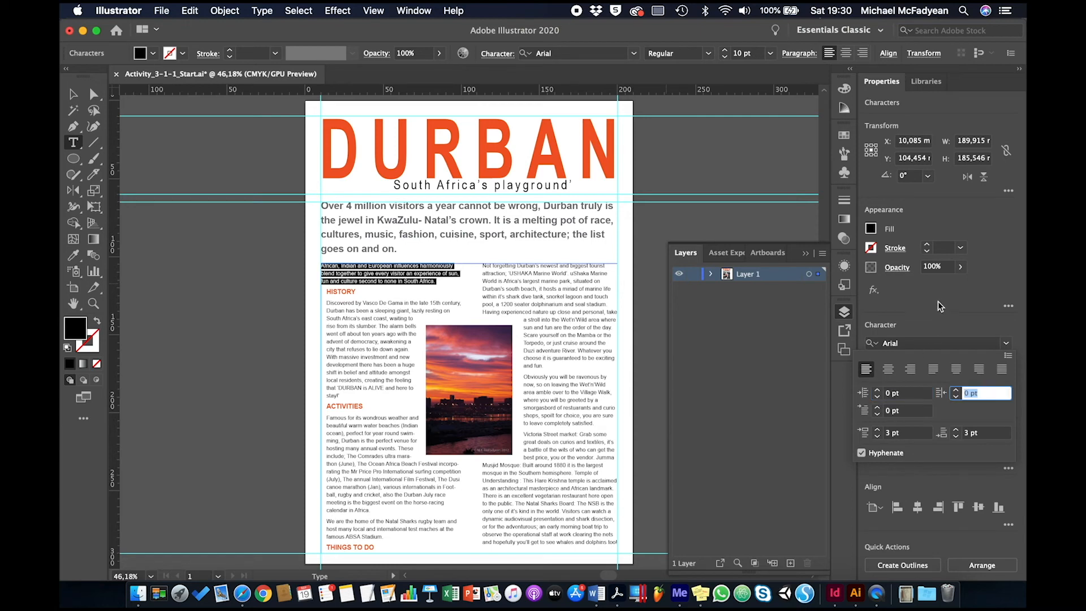
{"action": "left_click", "coordinate": [763, 50]}
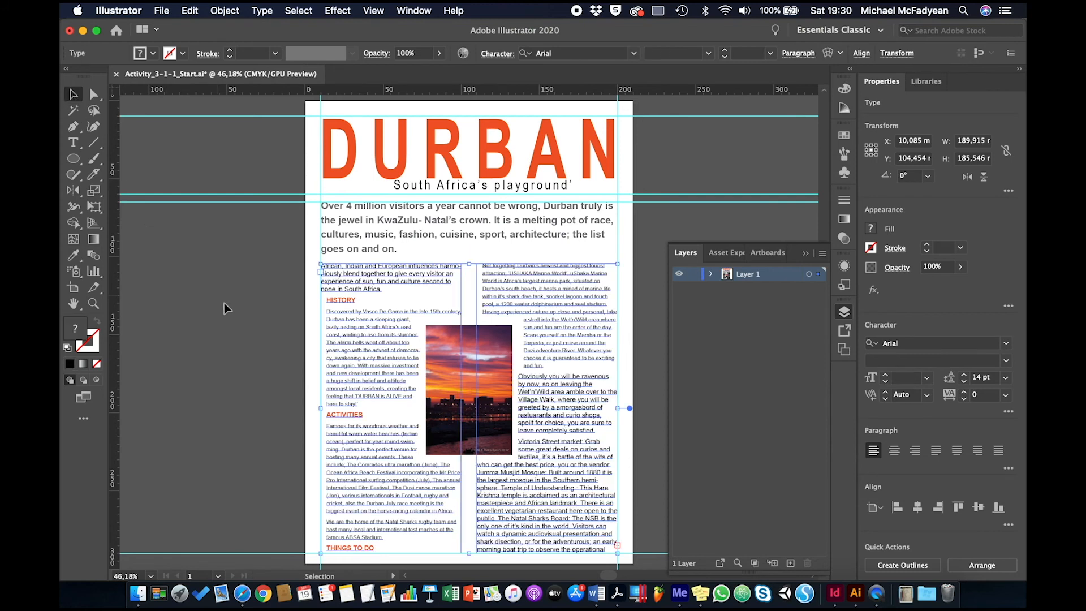
{"action": "left_click", "coordinate": [229, 311]}
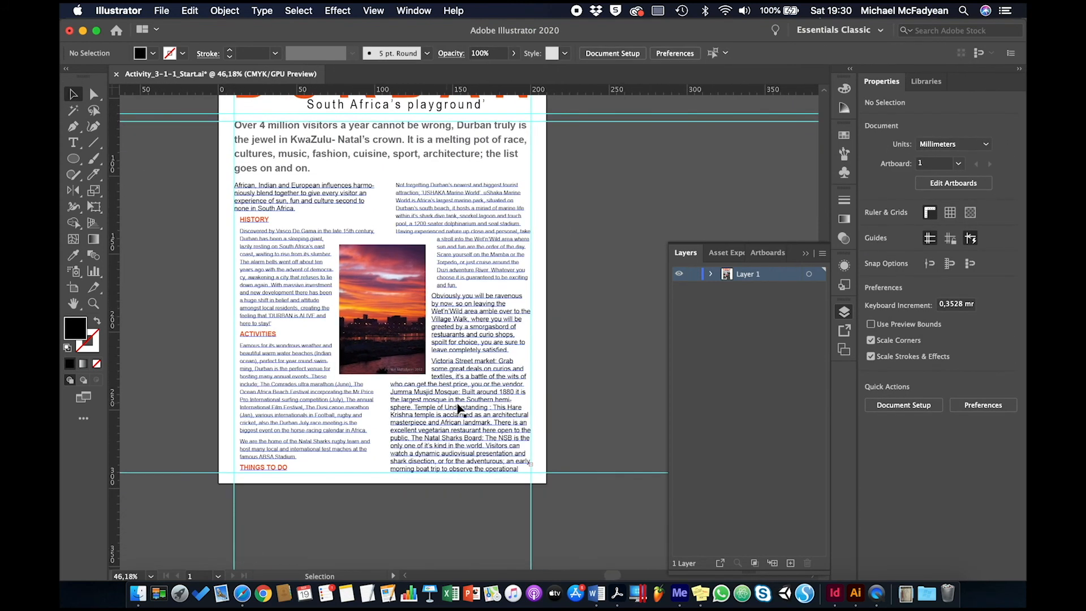
Lower the right-column body text leading to 12 pt and deselect to review
{"action": "left_click", "coordinate": [460, 408]}
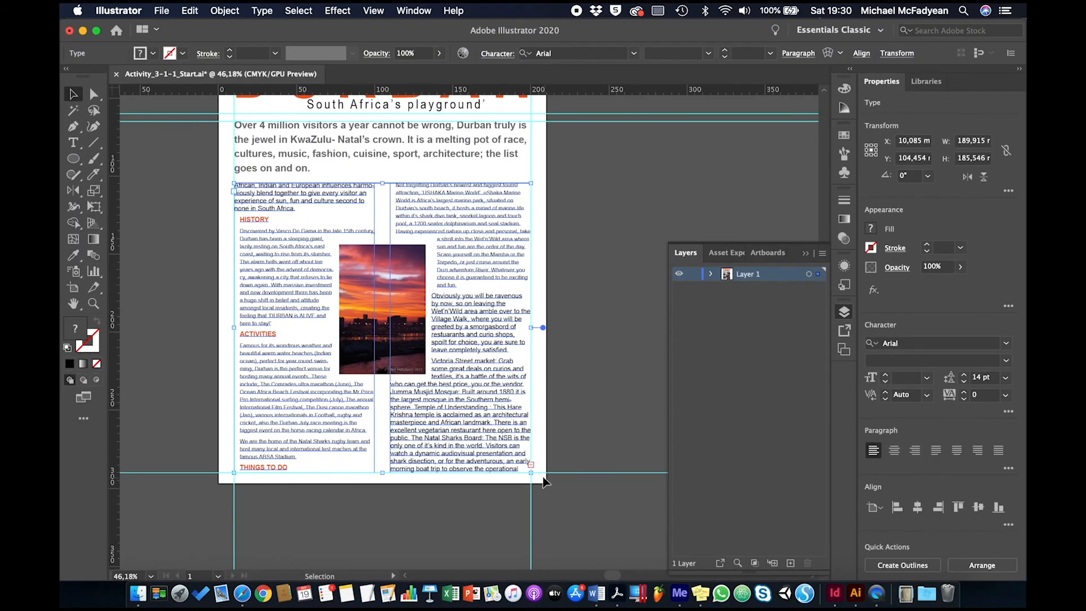
{"action": "mouse_move", "coordinate": [377, 473]}
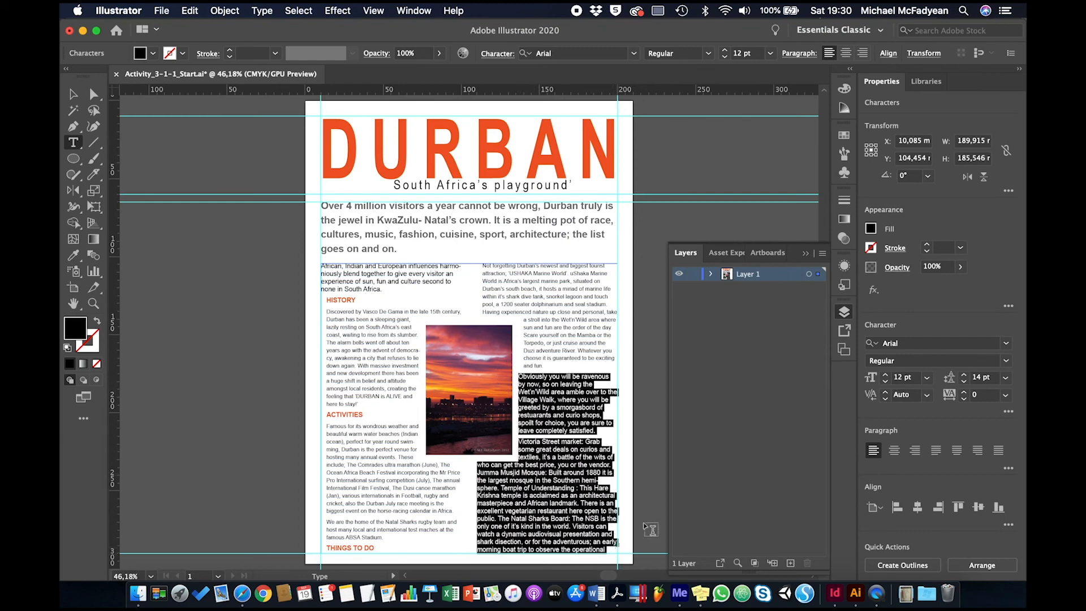
{"action": "left_click", "coordinate": [963, 380]}
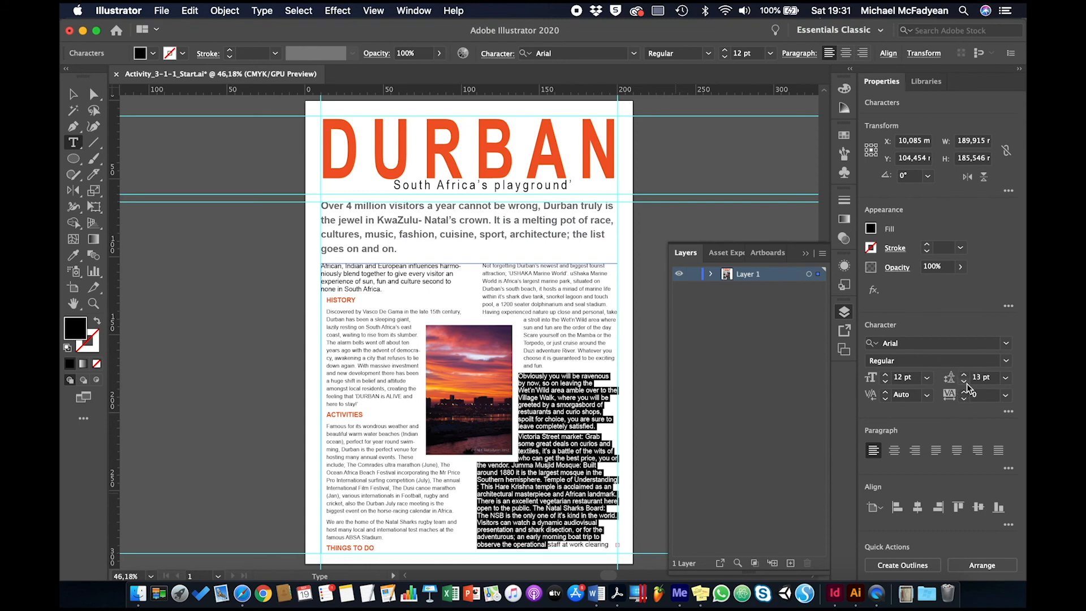
{"action": "left_click", "coordinate": [964, 378]}
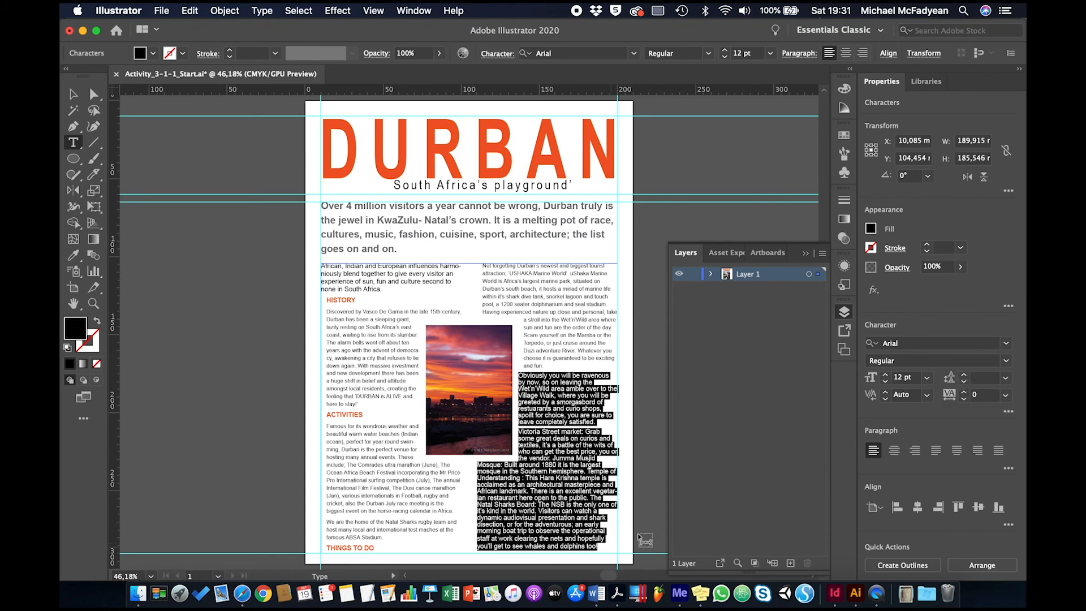
{"action": "left_click", "coordinate": [983, 378]}
{"action": "type", "text": "12"}
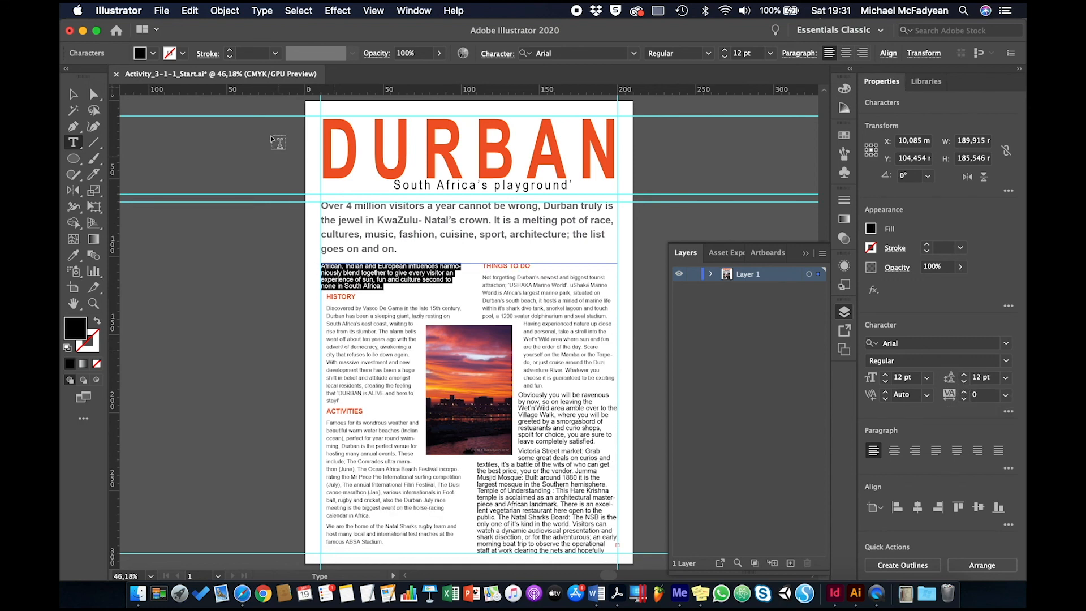
{"action": "left_click", "coordinate": [219, 313]}
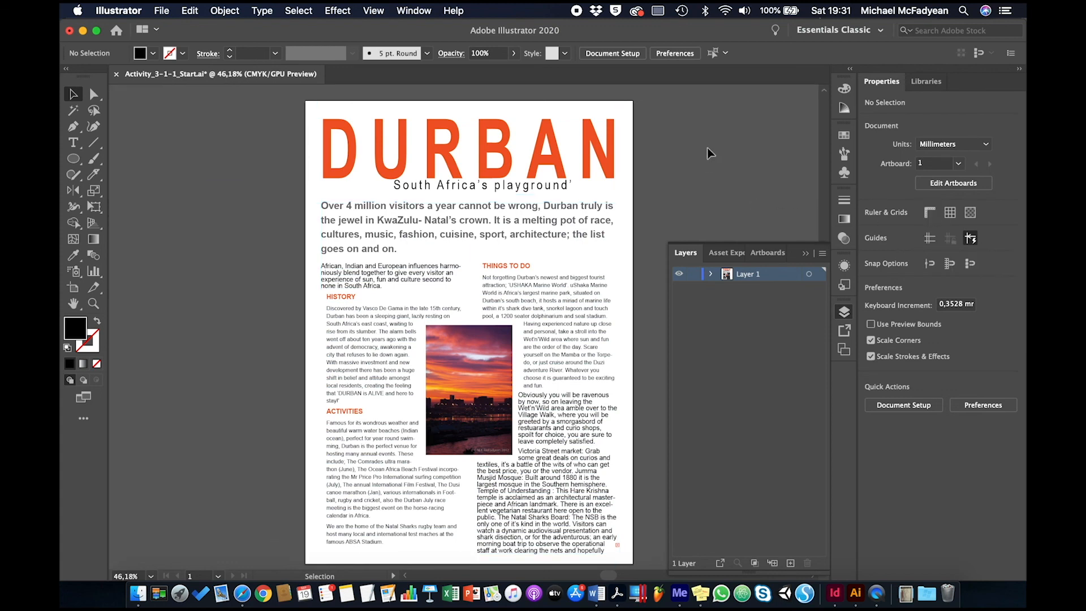
{"action": "mouse_move", "coordinate": [644, 216]}
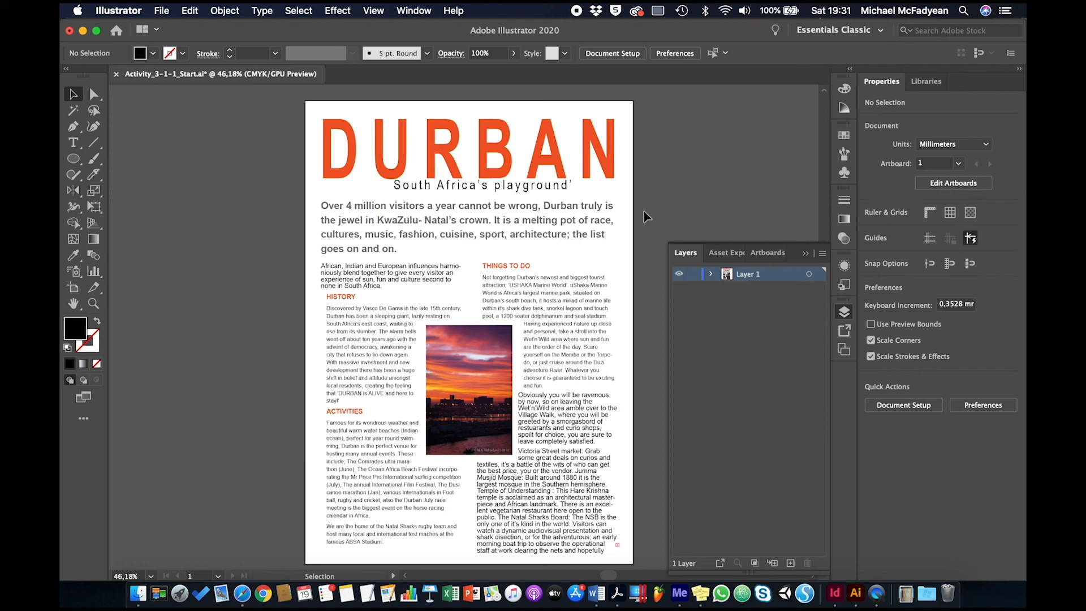
{"action": "left_click", "coordinate": [530, 270]}
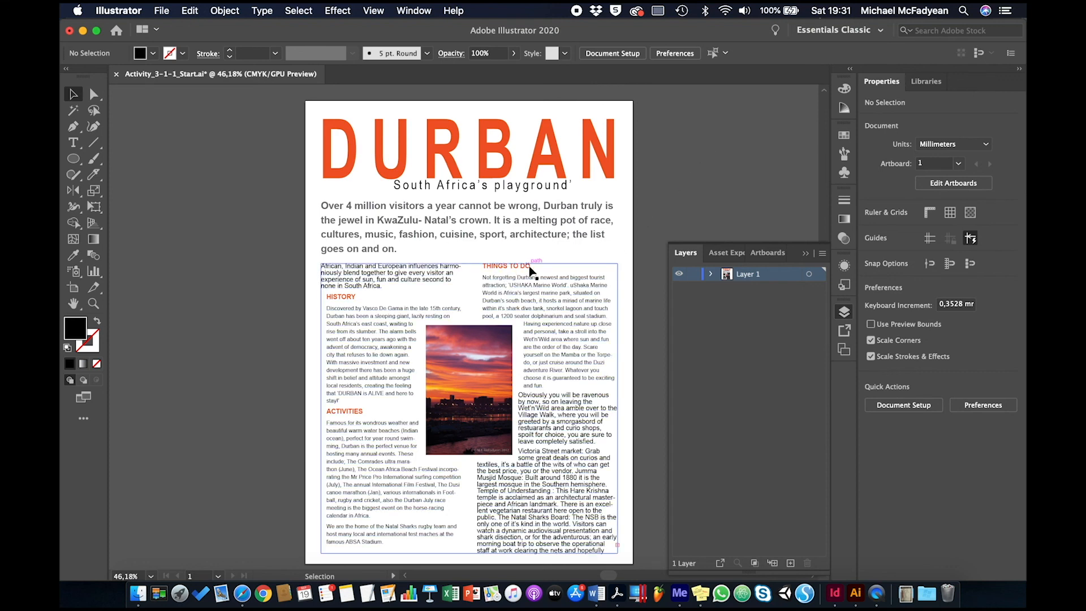